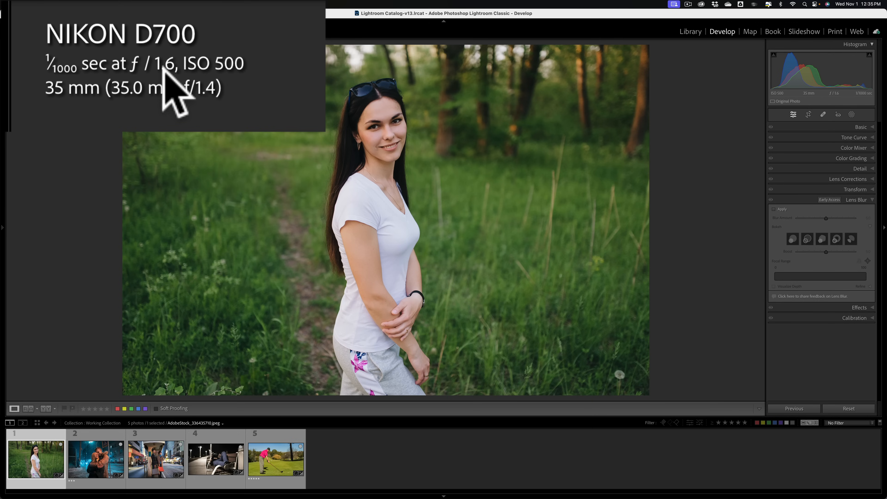
pyautogui.moveTo(505, 100)
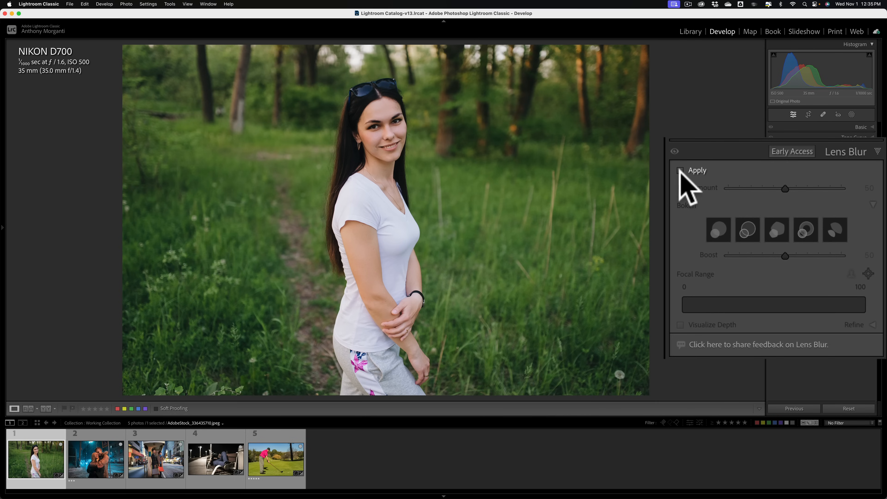
# Enable Lens Blur on the portrait and set Blur Amount to 100 after trying 0
pyautogui.click(680, 170)
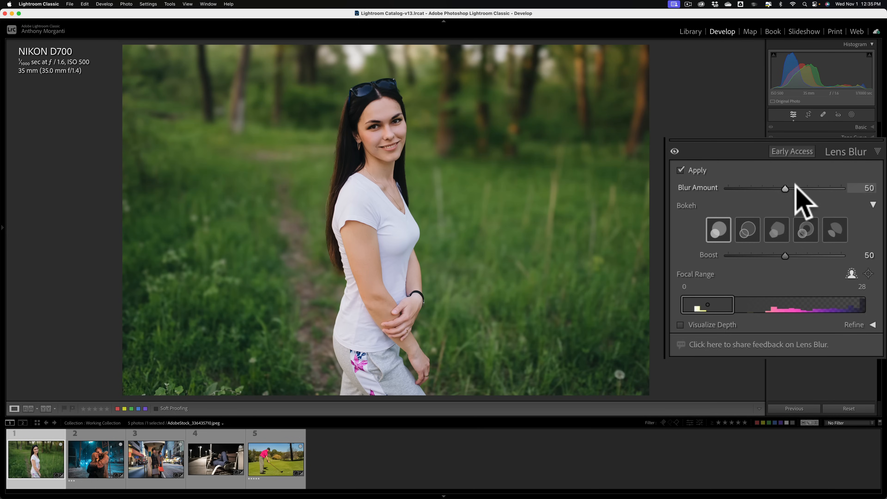
pyautogui.moveTo(788, 194)
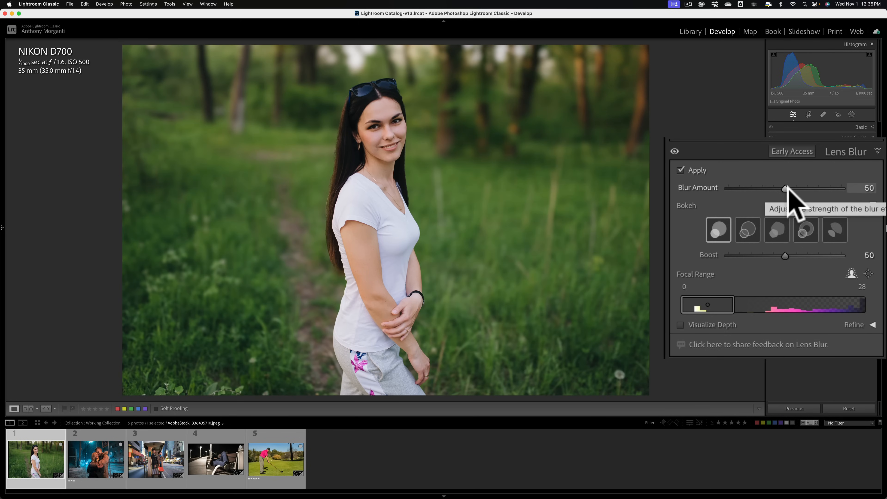
pyautogui.moveTo(785, 188); pyautogui.dragTo(728, 188)
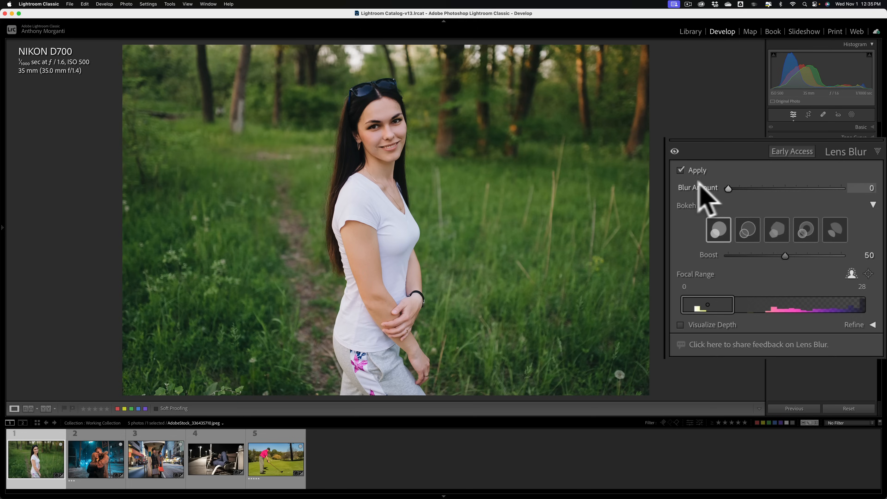
pyautogui.moveTo(728, 188); pyautogui.dragTo(841, 188)
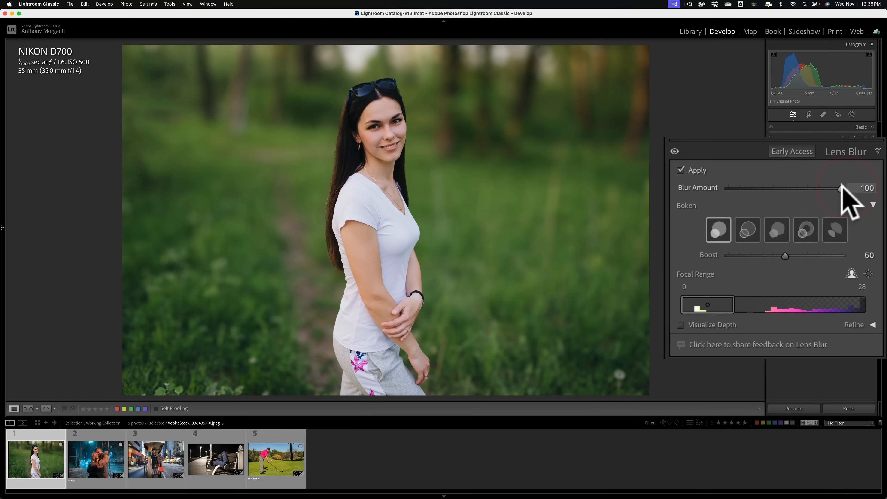
pyautogui.moveTo(842, 189)
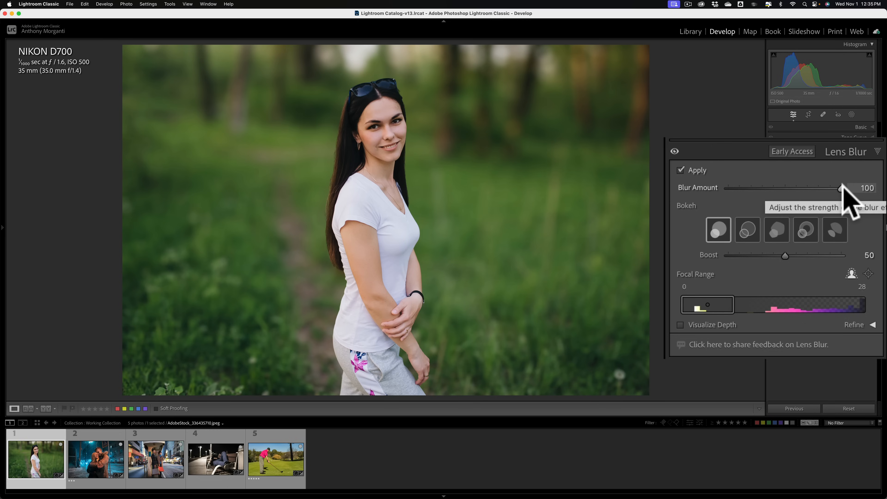
pyautogui.moveTo(828, 200)
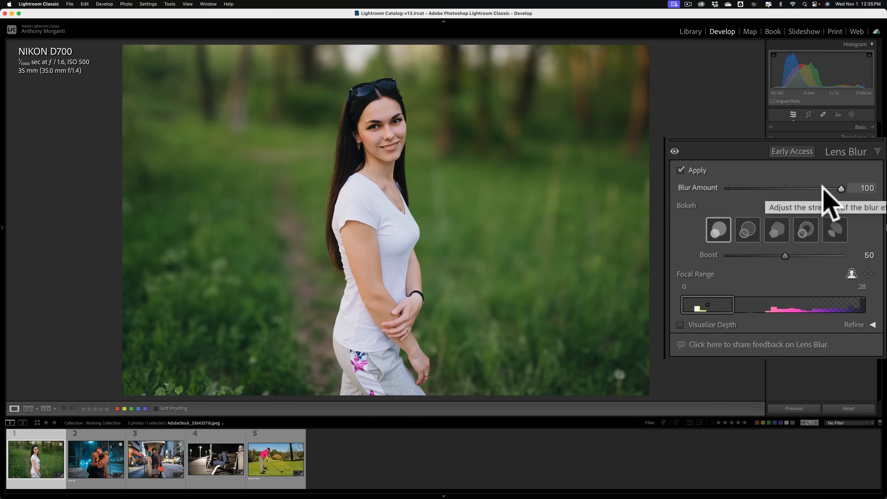
pyautogui.moveTo(809, 200)
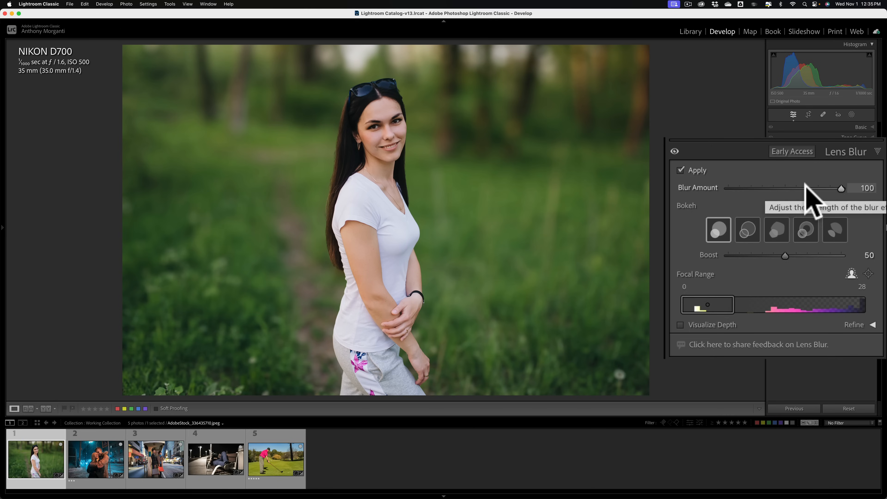
pyautogui.moveTo(748, 230)
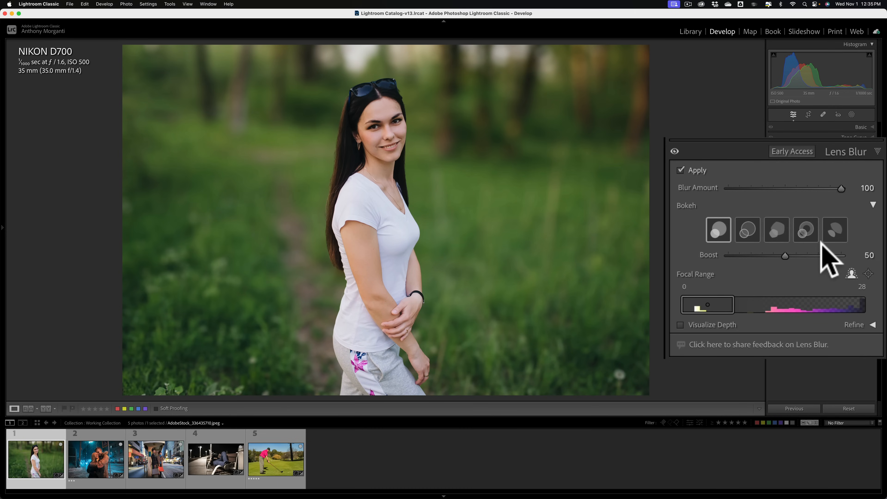
pyautogui.moveTo(717, 290)
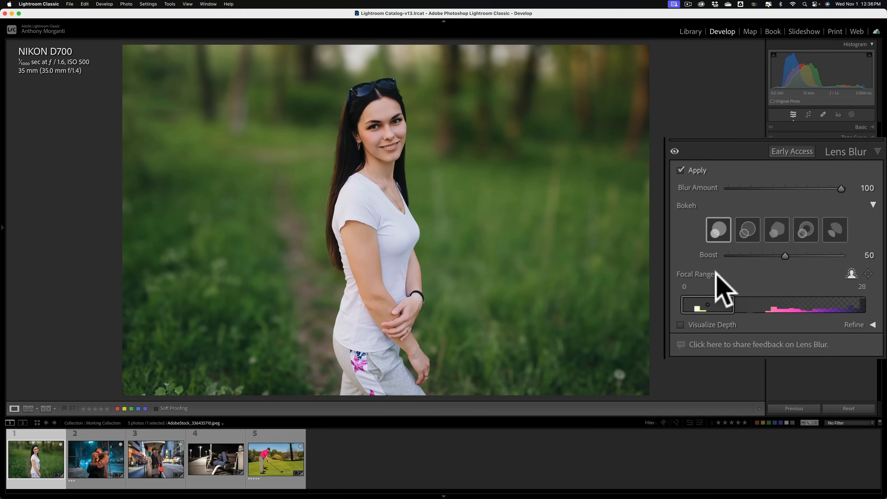
pyautogui.moveTo(731, 277)
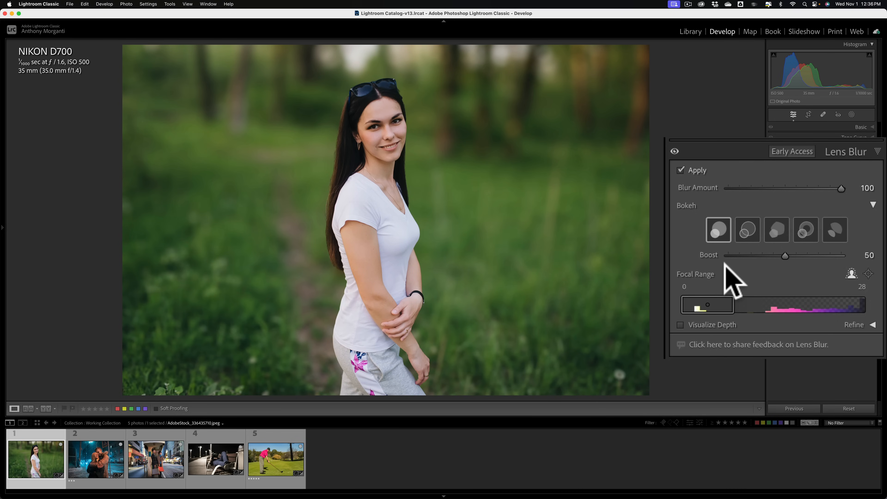
pyautogui.moveTo(679, 190)
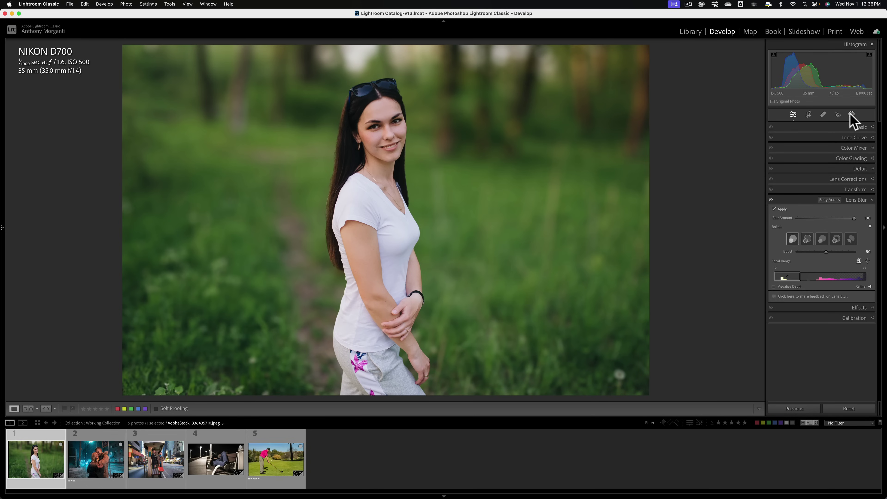
# Activate the Focus Point picker under Focal Range to choose focus on the photo
pyautogui.click(852, 114)
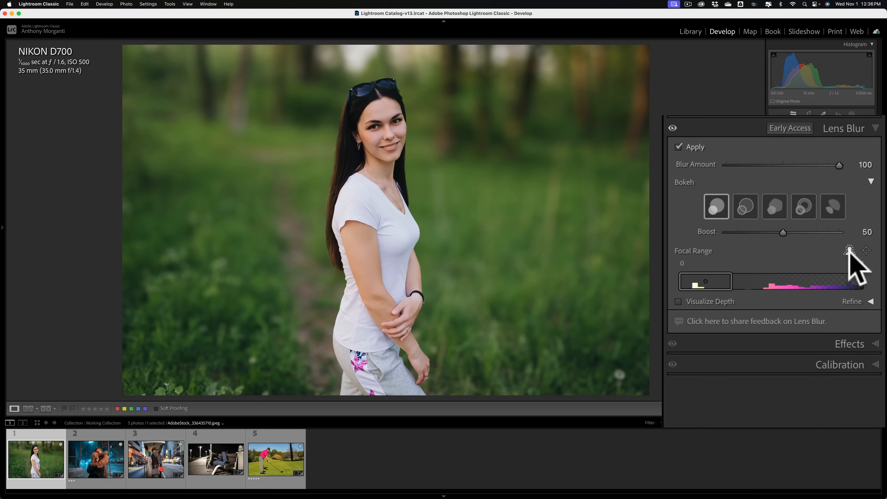
pyautogui.moveTo(850, 251)
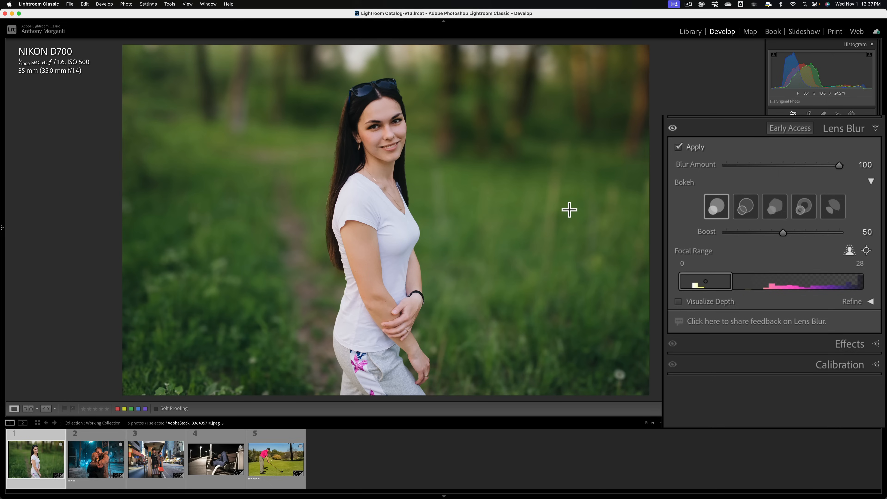
pyautogui.moveTo(407, 148)
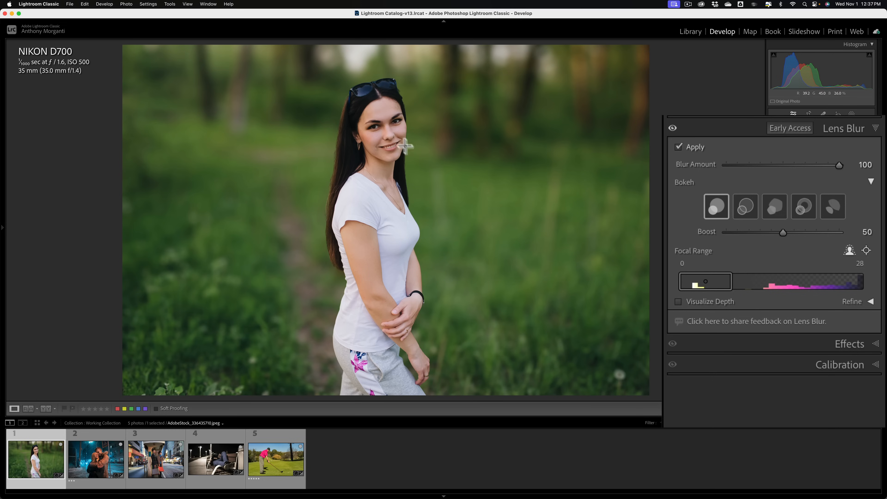
pyautogui.moveTo(385, 122)
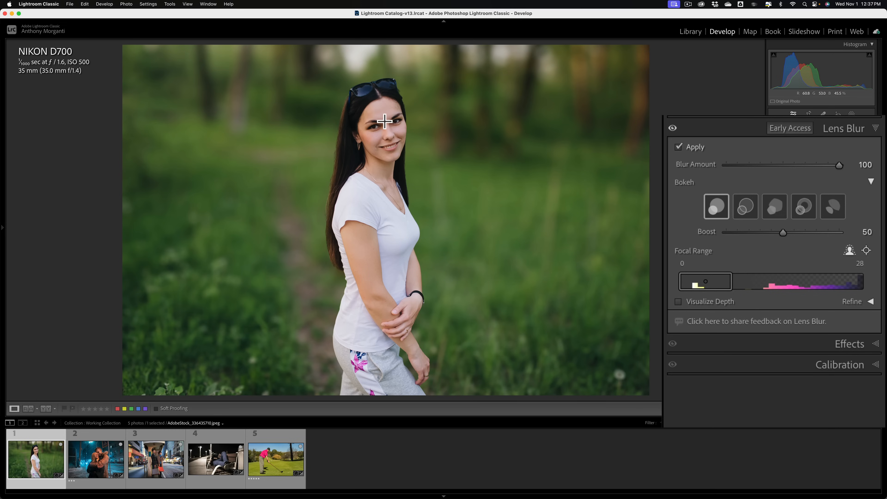
# Pick the focus point on the woman's face and hair, narrowing focal range to 0–20
pyautogui.moveTo(714, 282); pyautogui.dragTo(705, 281)
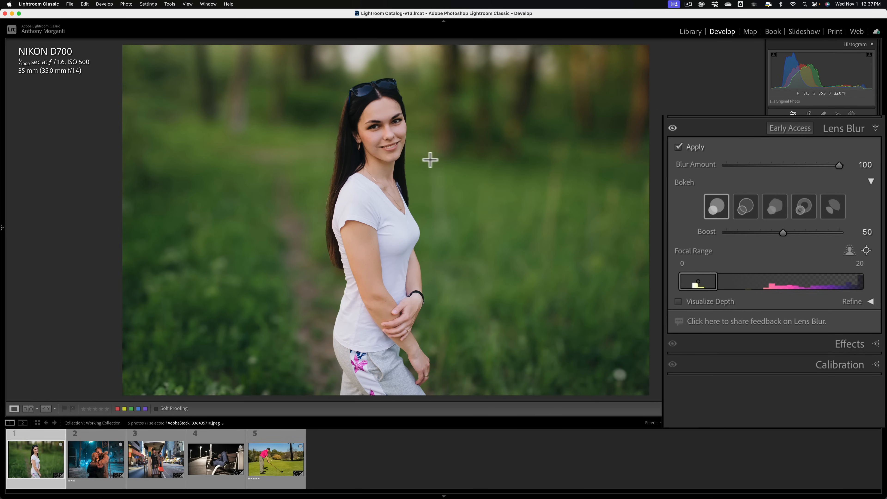
pyautogui.moveTo(375, 126)
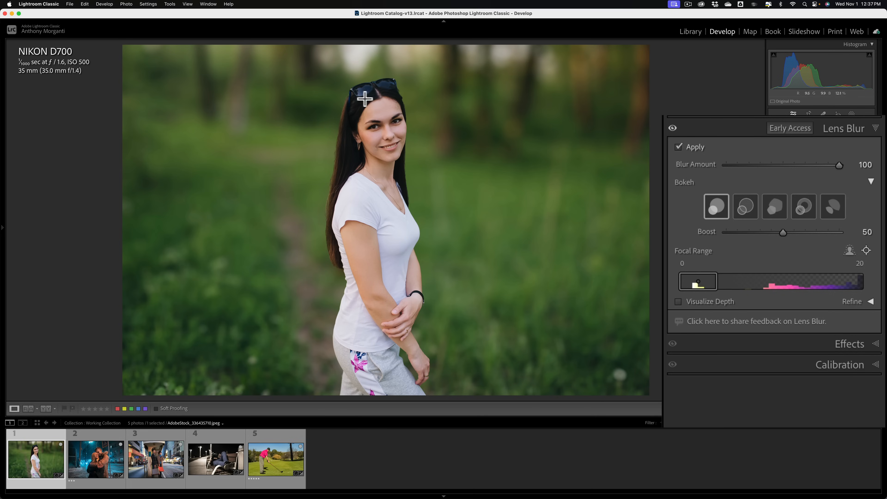
pyautogui.moveTo(363, 100); pyautogui.dragTo(398, 150)
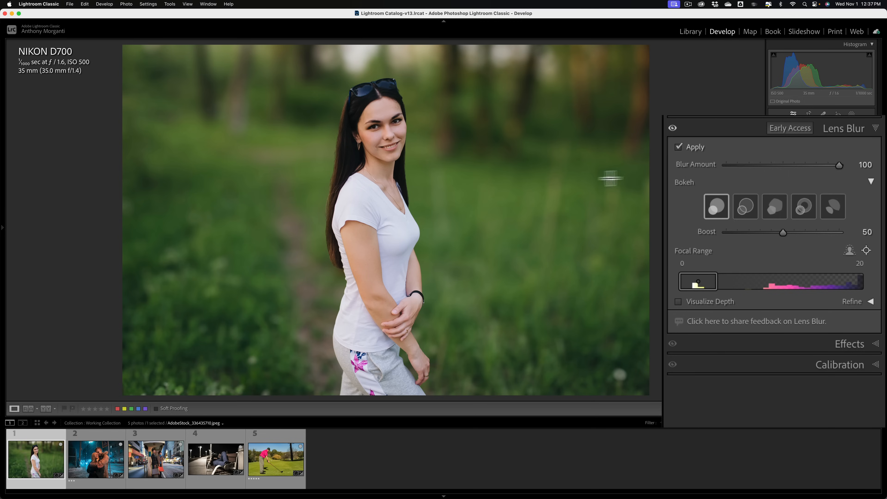
pyautogui.moveTo(404, 180)
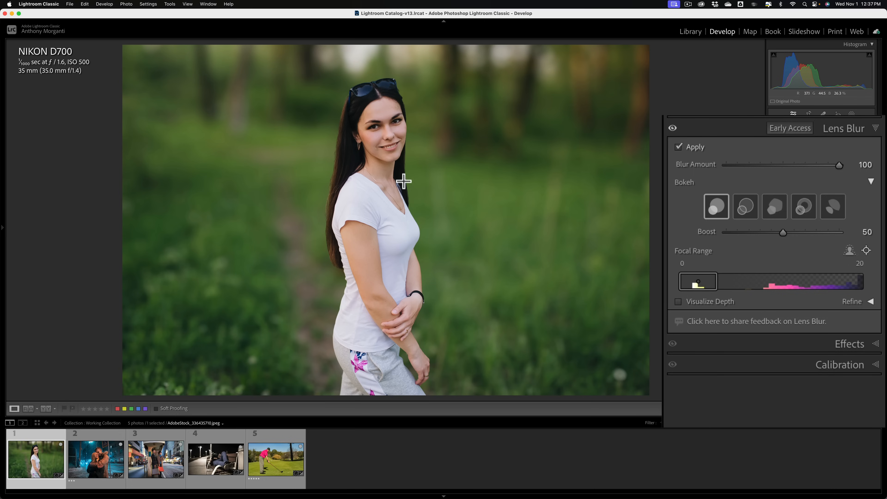
pyautogui.moveTo(317, 78)
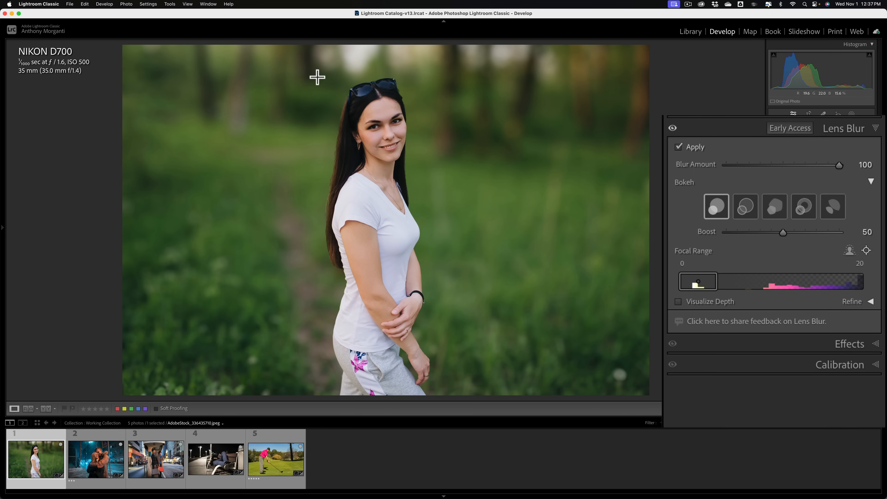
pyautogui.moveTo(315, 75)
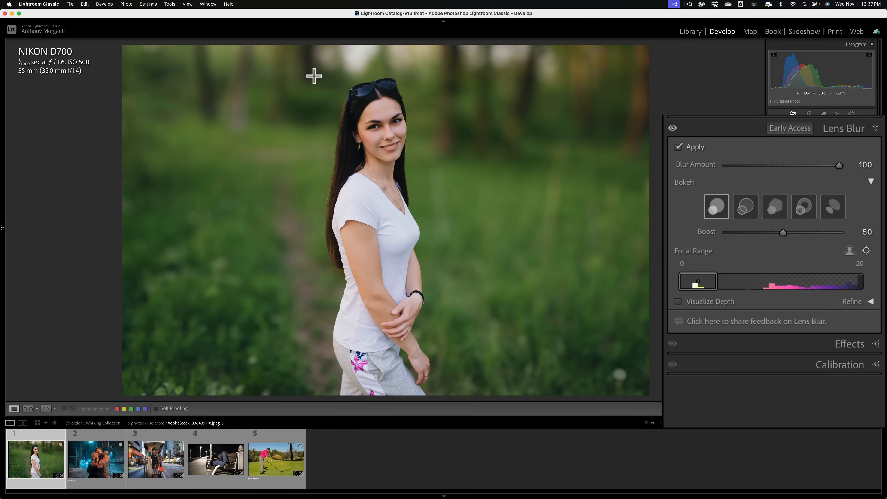
# Outline the woman as the sharp area, then shift focal range to 25–75 so the background sharpens
pyautogui.moveTo(315, 76); pyautogui.dragTo(438, 331)
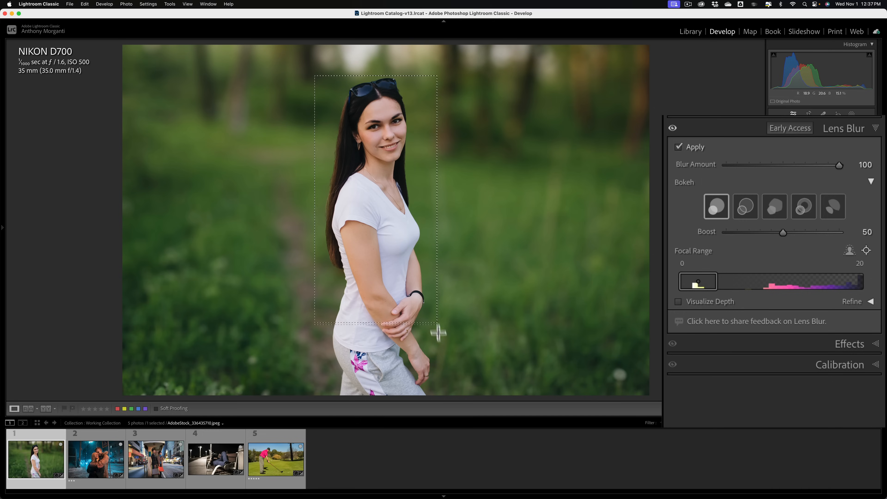
pyautogui.moveTo(438, 329); pyautogui.dragTo(446, 401)
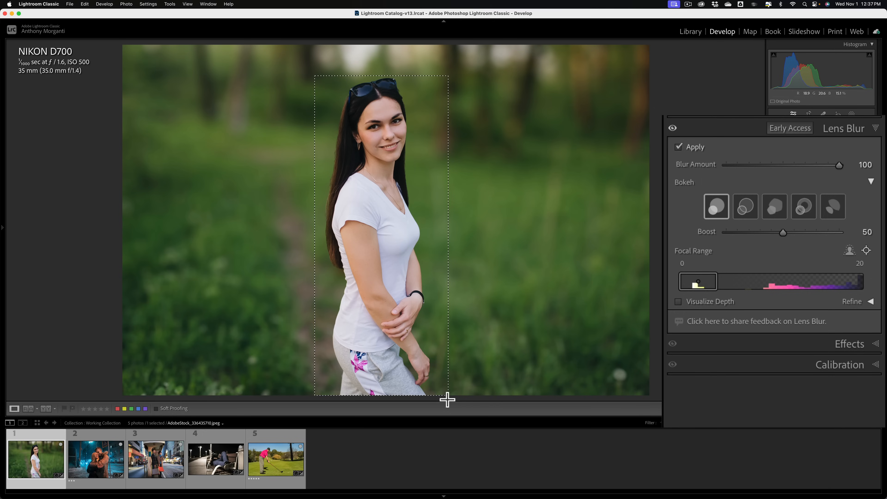
pyautogui.moveTo(698, 282); pyautogui.dragTo(771, 282)
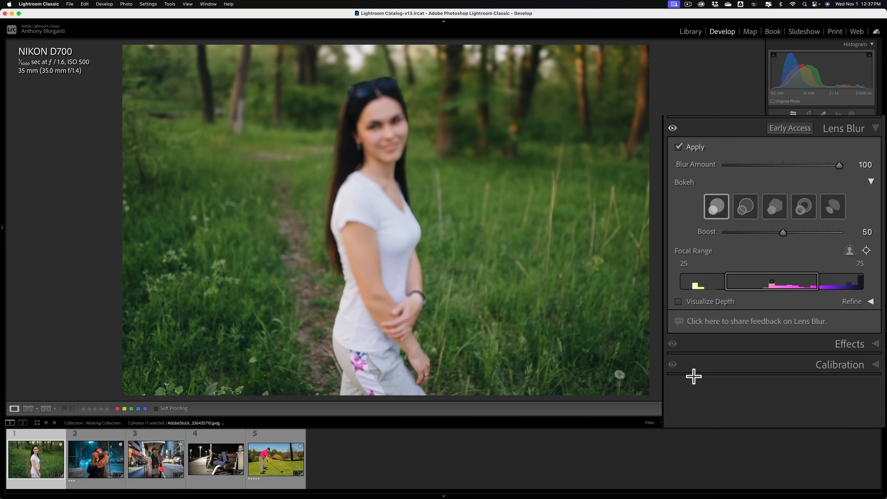
pyautogui.moveTo(733, 313)
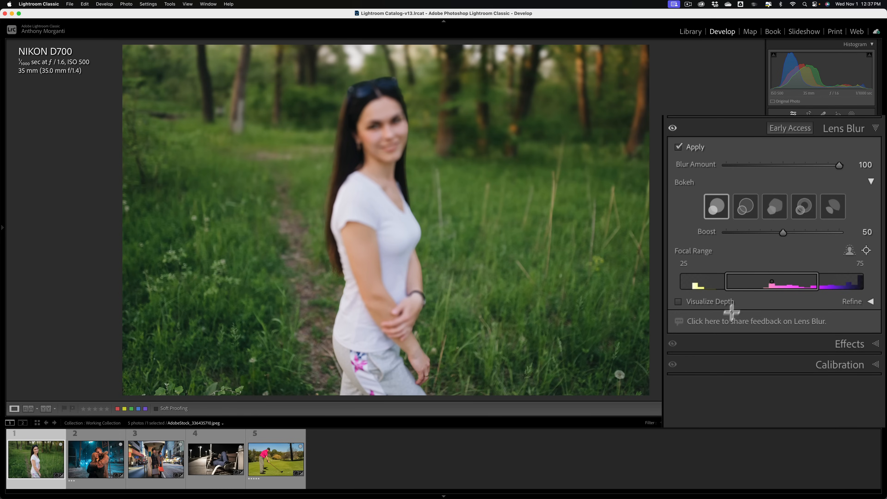
pyautogui.moveTo(867, 253)
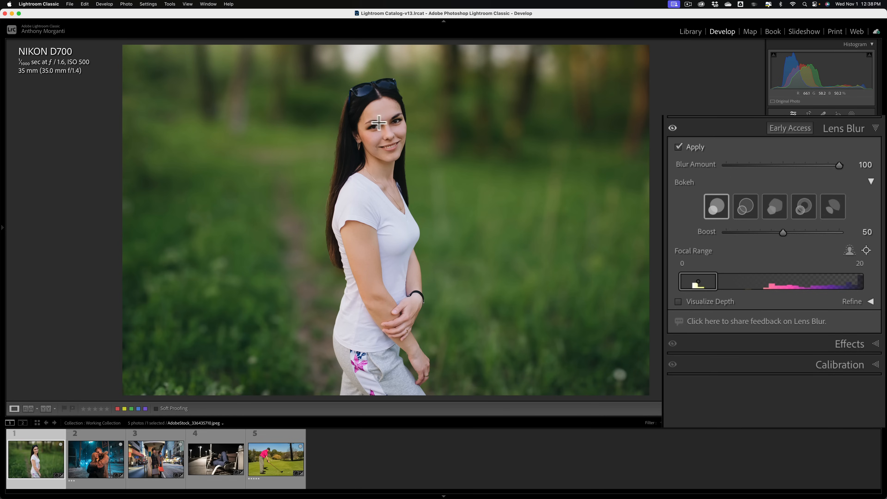
# Drag the focus box over the woman's face, returning focal range to 0–20 so she stays sharp
pyautogui.moveTo(363, 119); pyautogui.dragTo(402, 131)
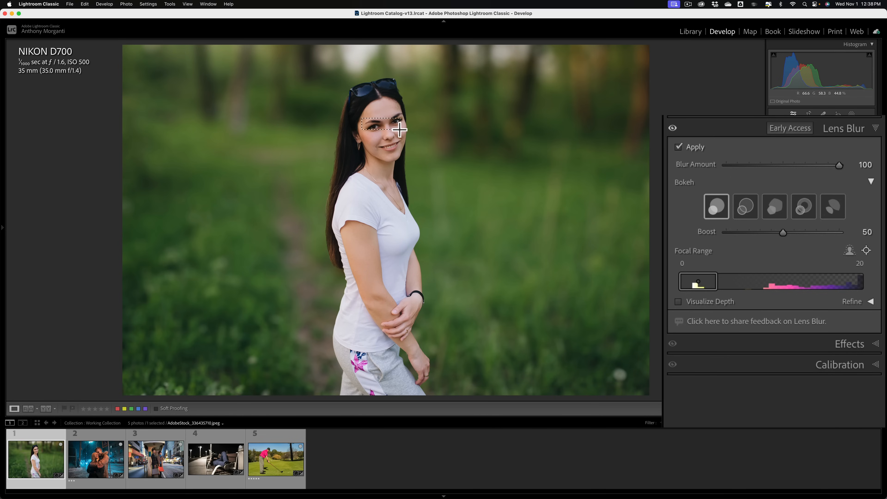
pyautogui.moveTo(373, 123); pyautogui.dragTo(402, 134)
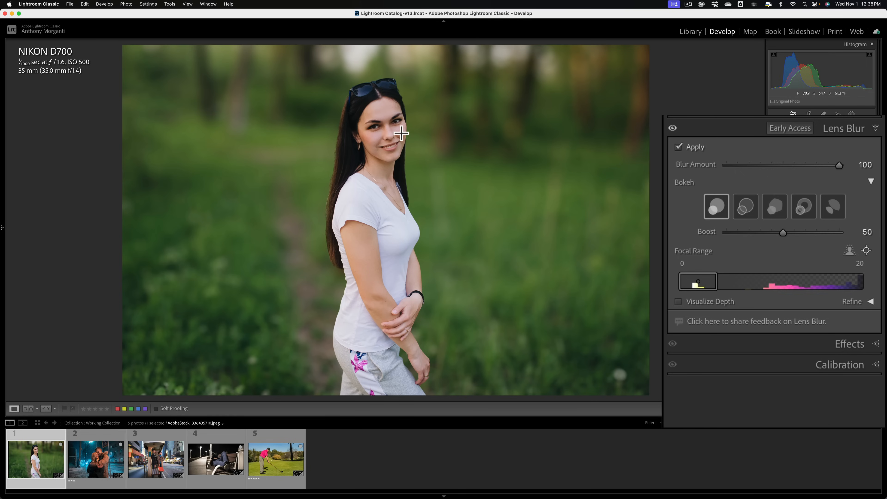
pyautogui.moveTo(393, 130)
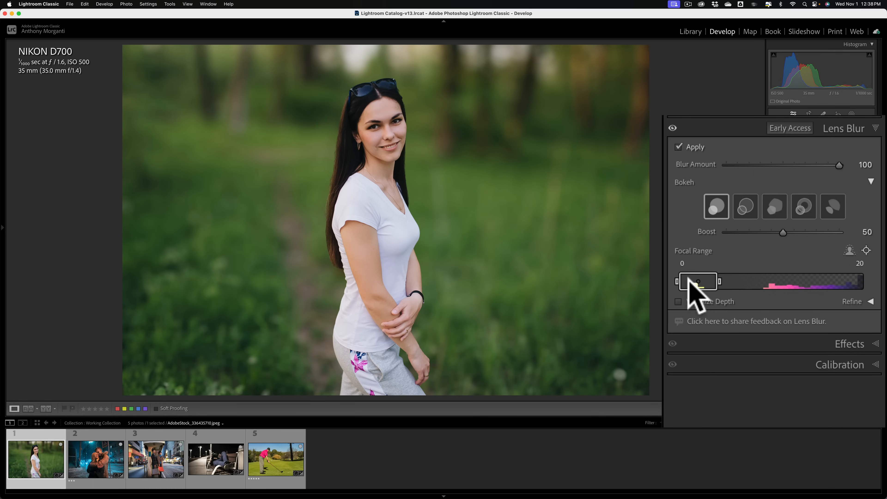
pyautogui.moveTo(699, 311)
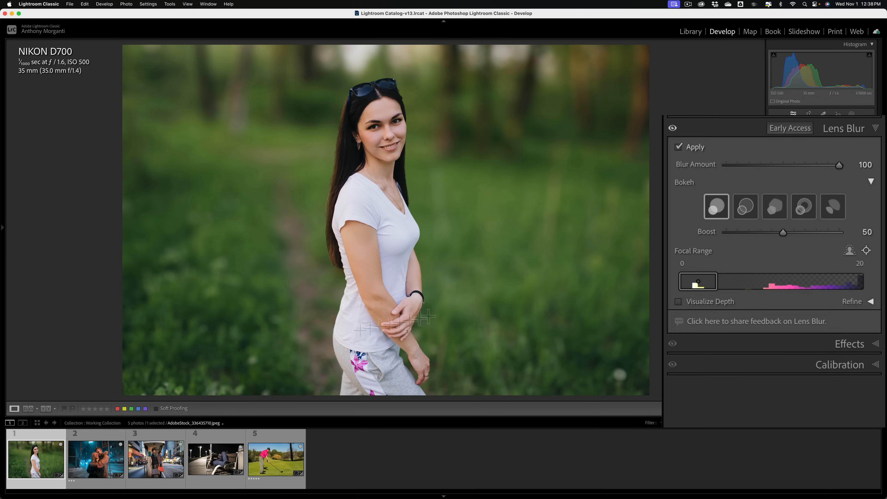
pyautogui.click(100, 464)
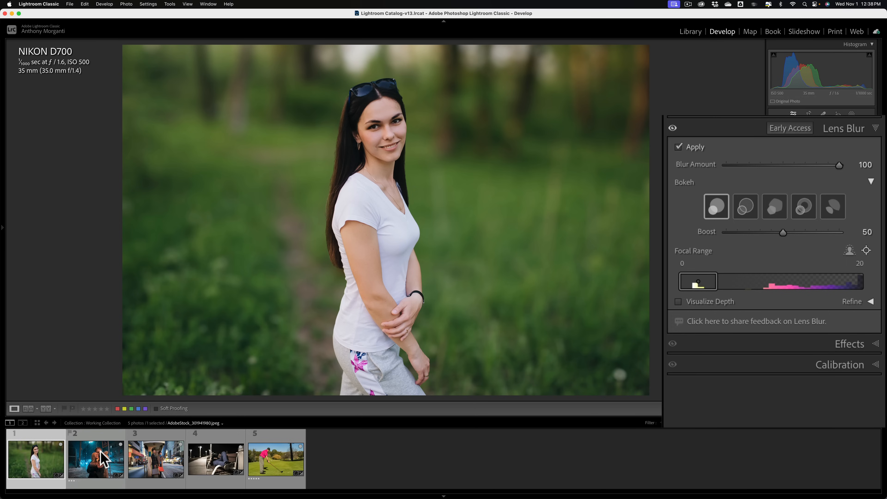
# Switch to the couple-in-snow photo and enable Lens Blur on it
pyautogui.click(96, 460)
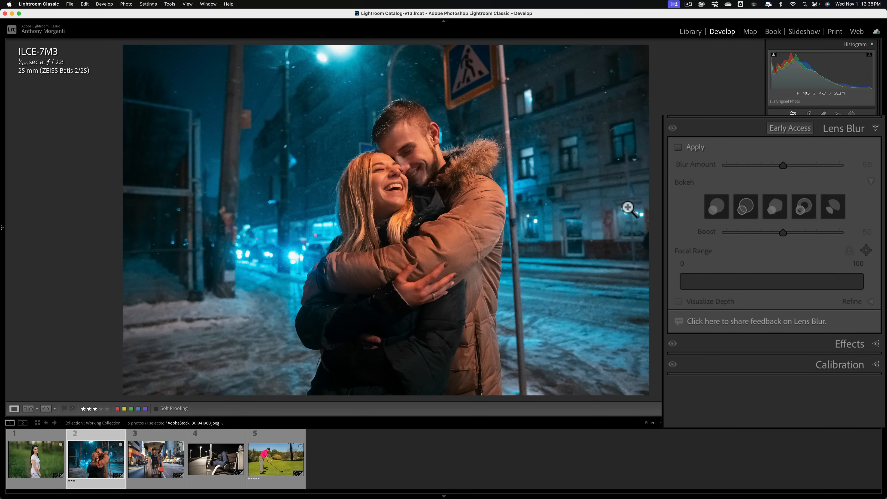
pyautogui.click(679, 149)
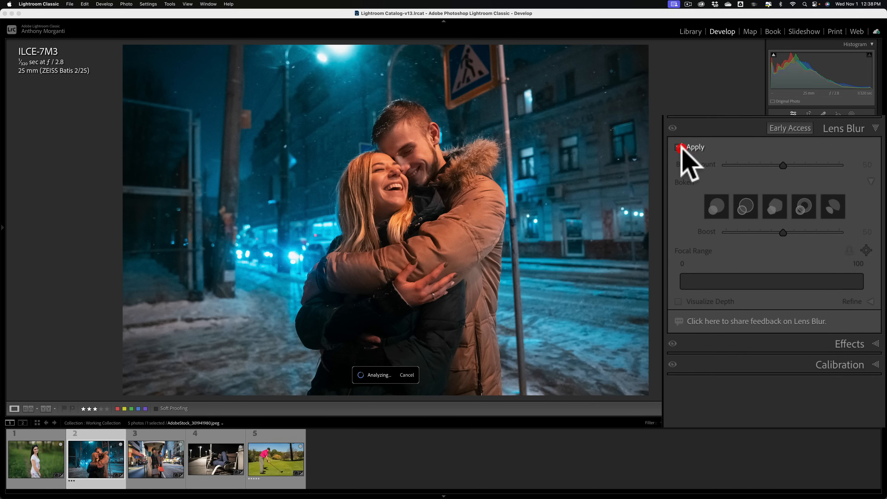
pyautogui.click(678, 147)
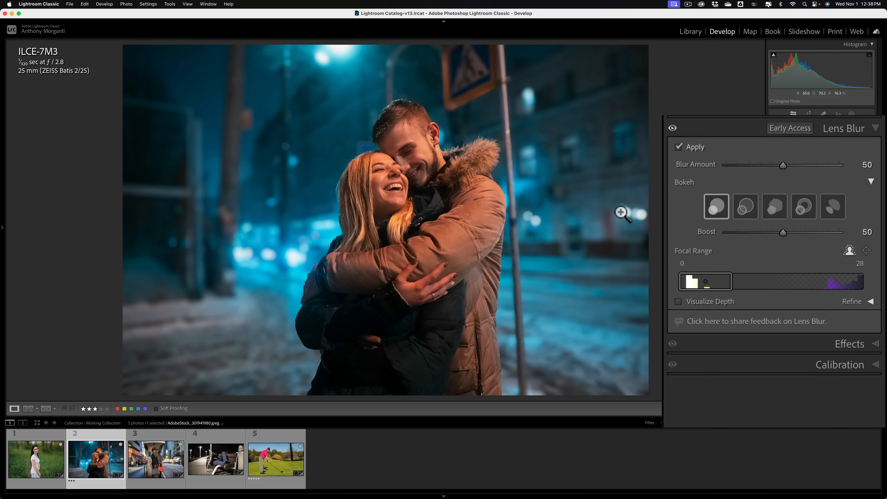
pyautogui.moveTo(629, 224)
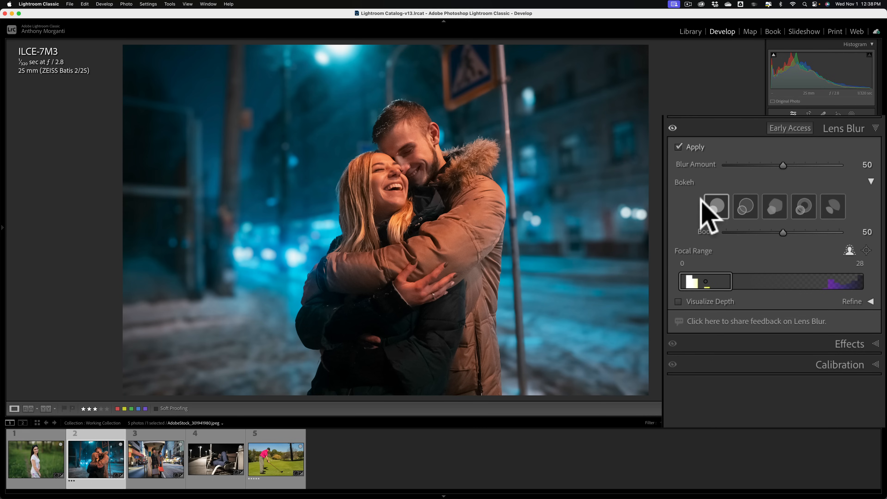
pyautogui.moveTo(664, 207)
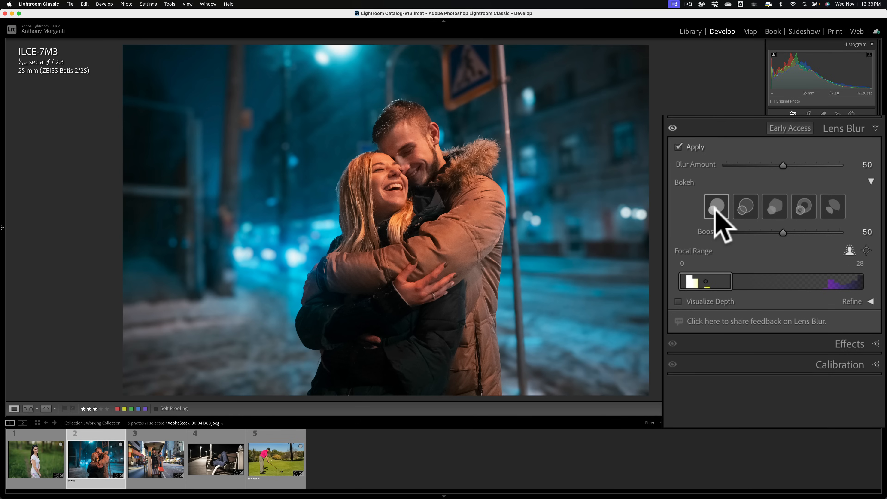
pyautogui.moveTo(716, 208)
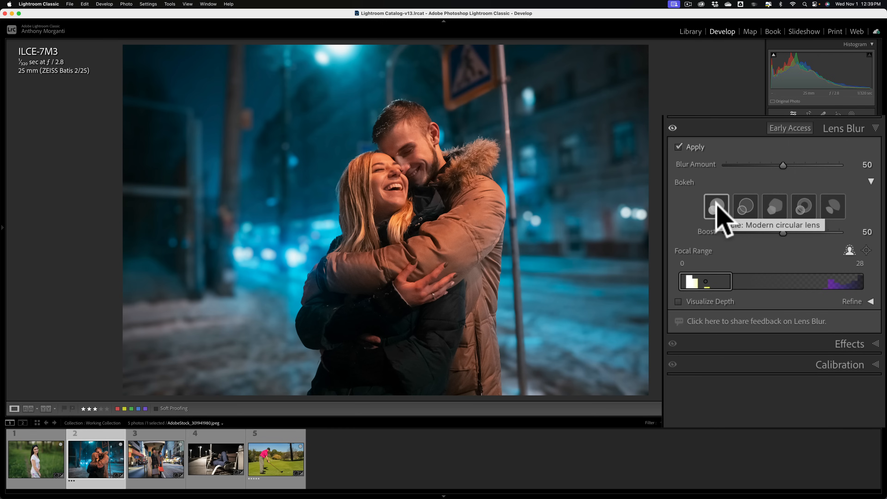
pyautogui.moveTo(746, 211)
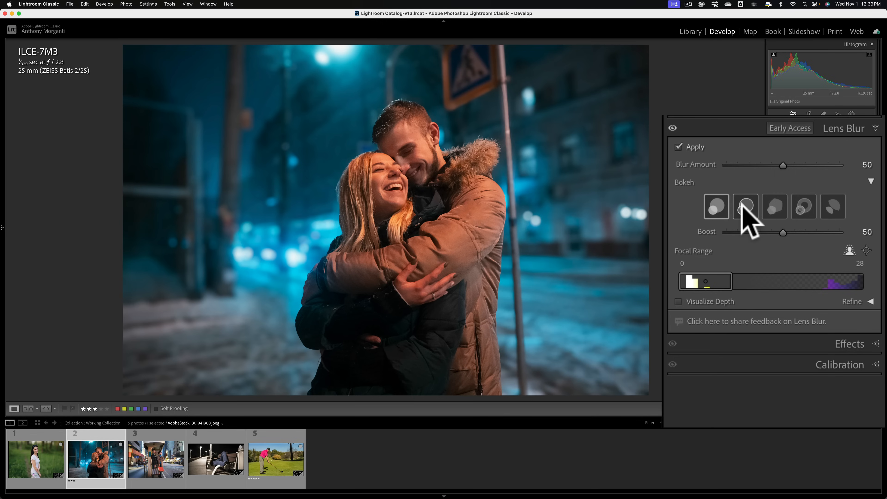
# Choose the second bokeh shape and settle Boost back at 50 after trials at 100 and 0
pyautogui.click(746, 207)
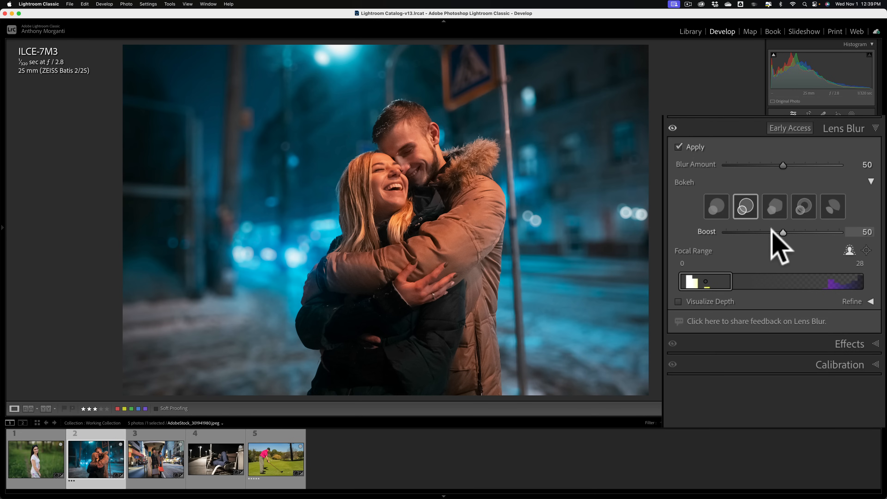
pyautogui.moveTo(783, 235)
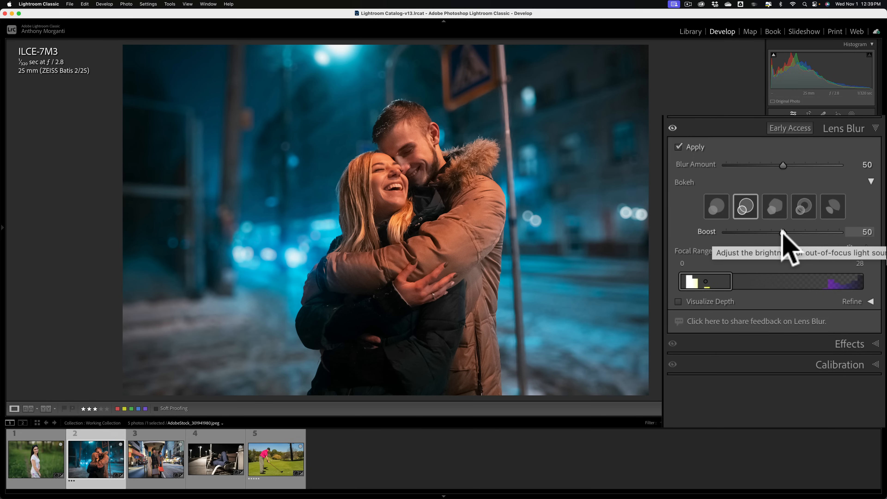
pyautogui.moveTo(783, 231); pyautogui.dragTo(840, 231)
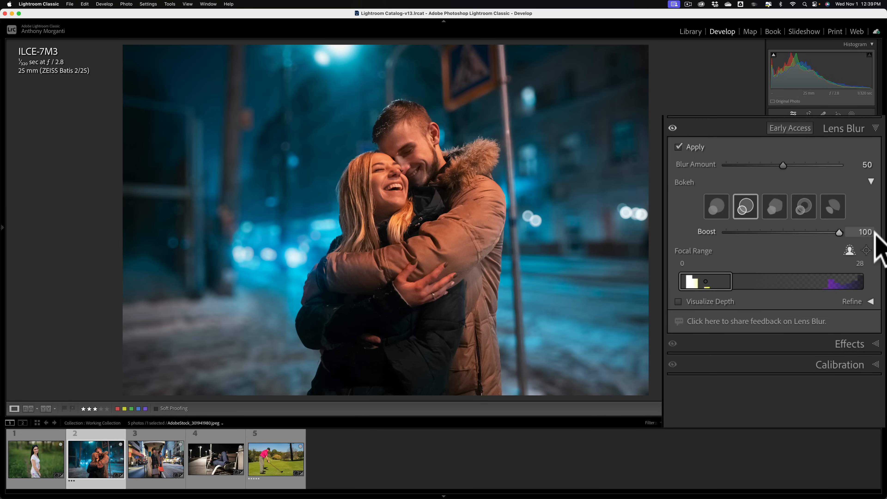
pyautogui.moveTo(839, 231); pyautogui.dragTo(726, 232)
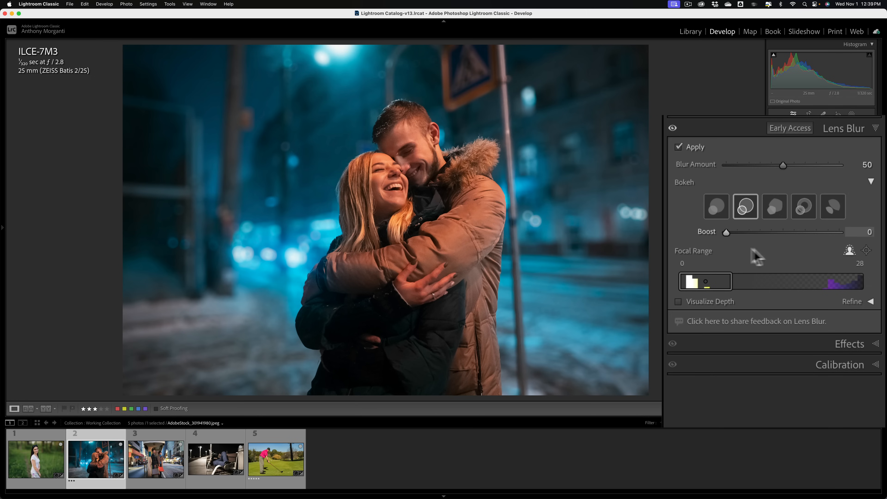
pyautogui.moveTo(726, 232); pyautogui.dragTo(782, 232)
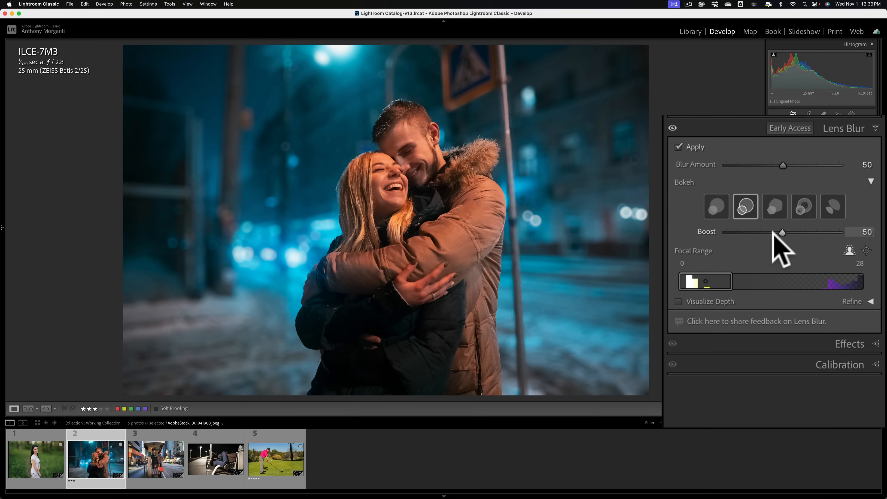
# Try the third then the ring-edged fourth bokeh shape and raise Boost to 60
pyautogui.click(775, 206)
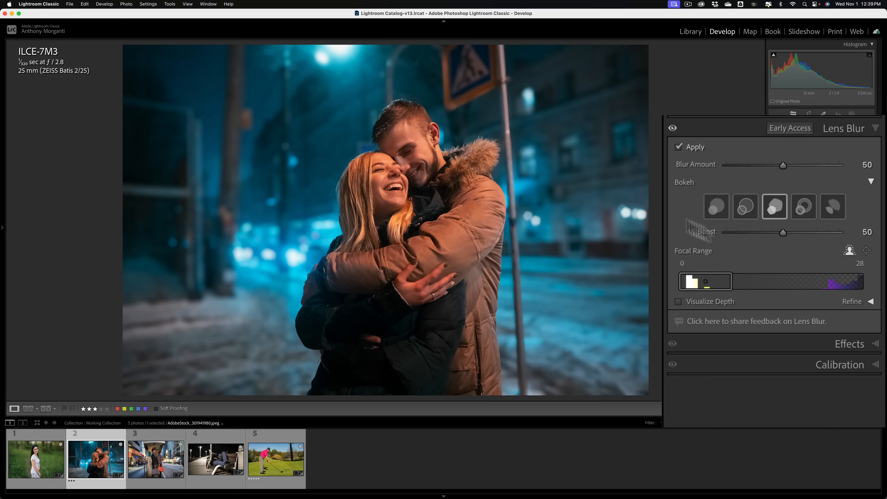
pyautogui.moveTo(529, 226)
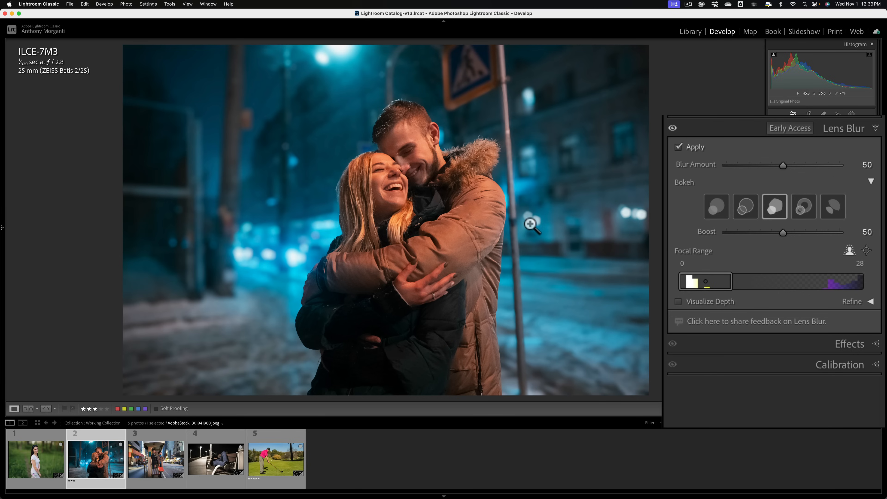
pyautogui.moveTo(538, 228)
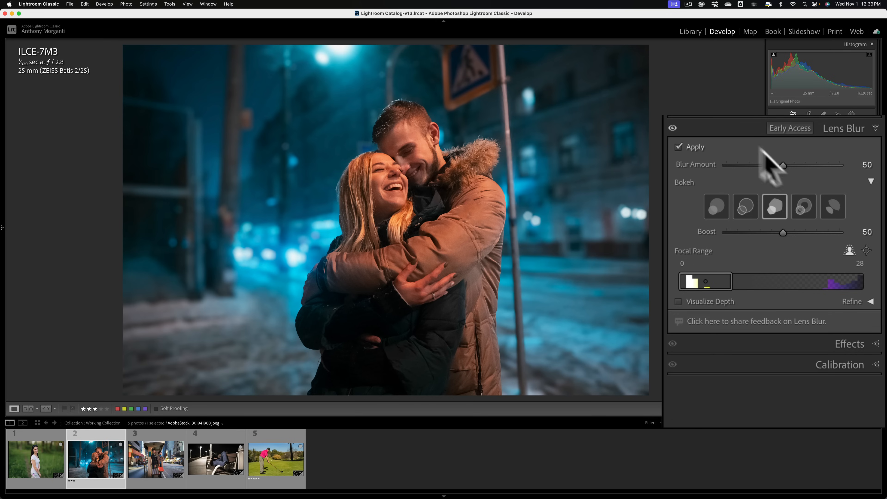
pyautogui.click(804, 207)
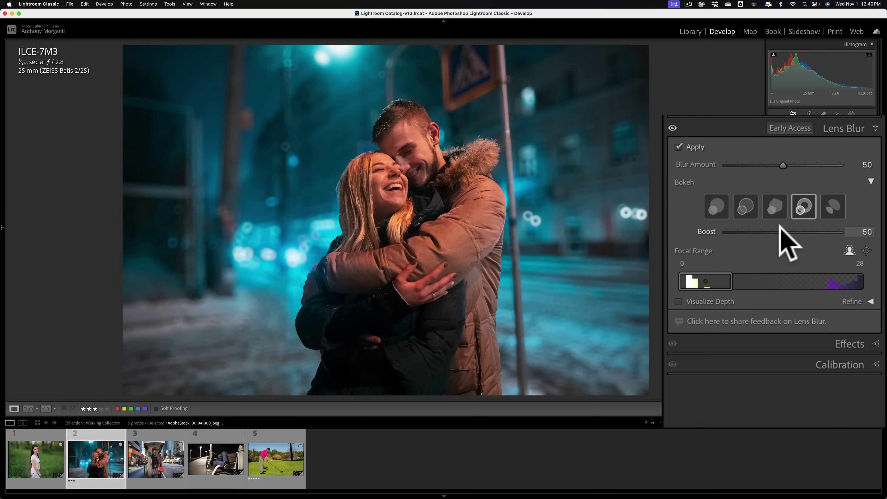
pyautogui.moveTo(798, 232); pyautogui.dragTo(804, 231)
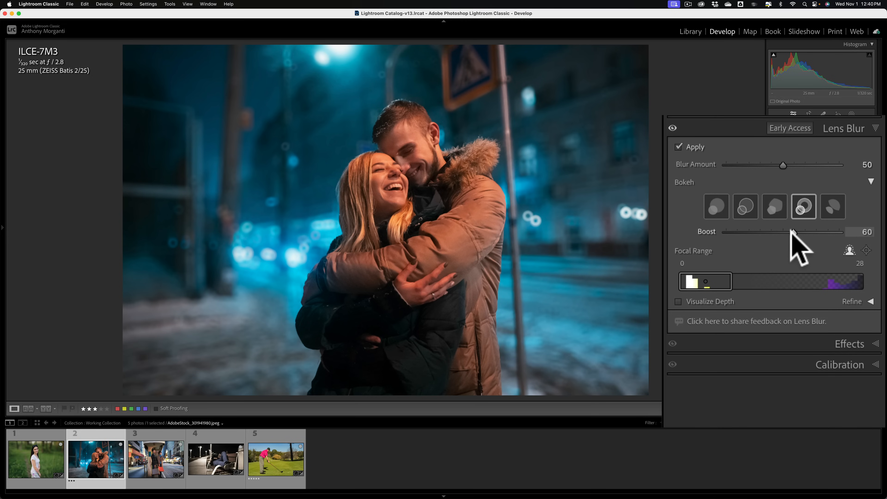
# Select the fifth bokeh shape and set Boost to 63 after trials at 0 and 20
pyautogui.click(833, 207)
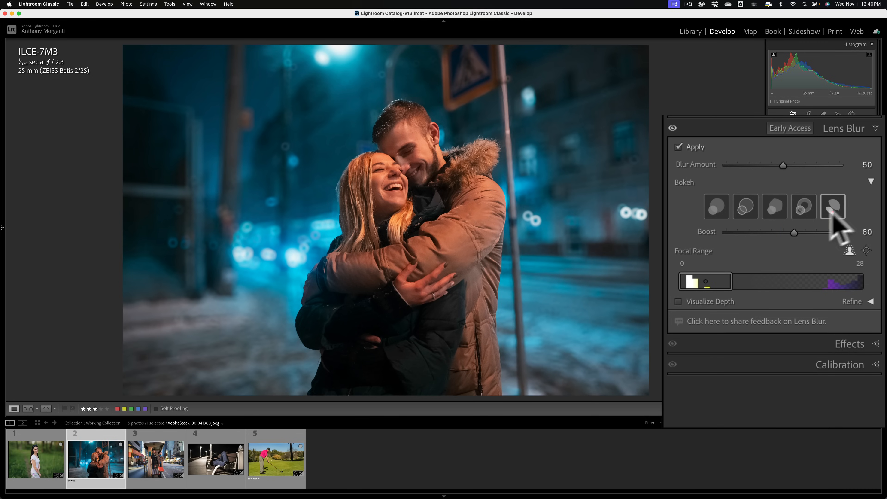
pyautogui.click(833, 207)
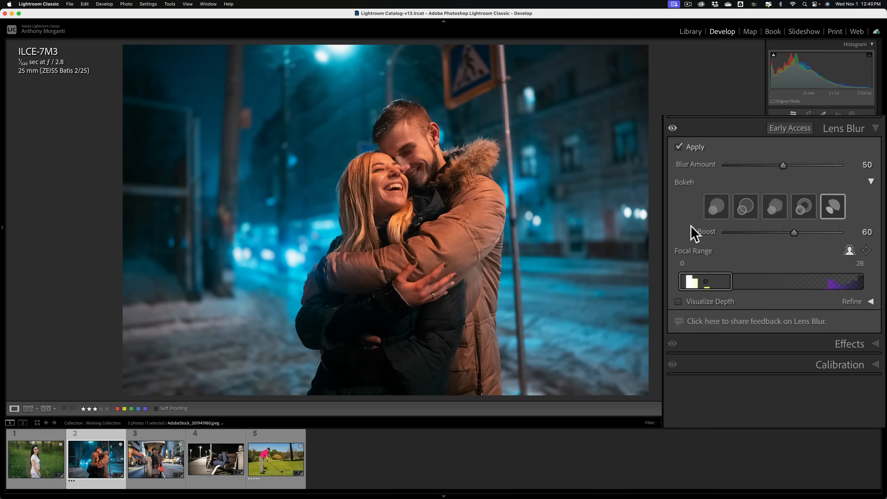
pyautogui.moveTo(819, 226)
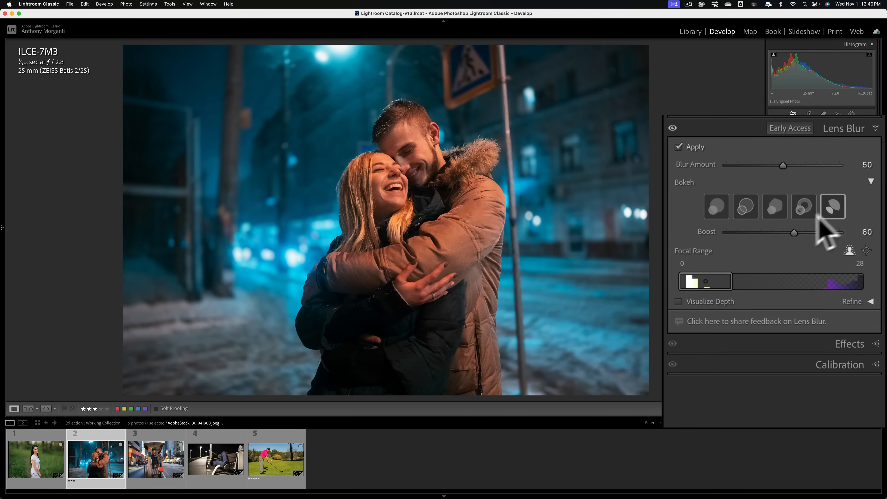
pyautogui.moveTo(792, 232); pyautogui.dragTo(726, 231)
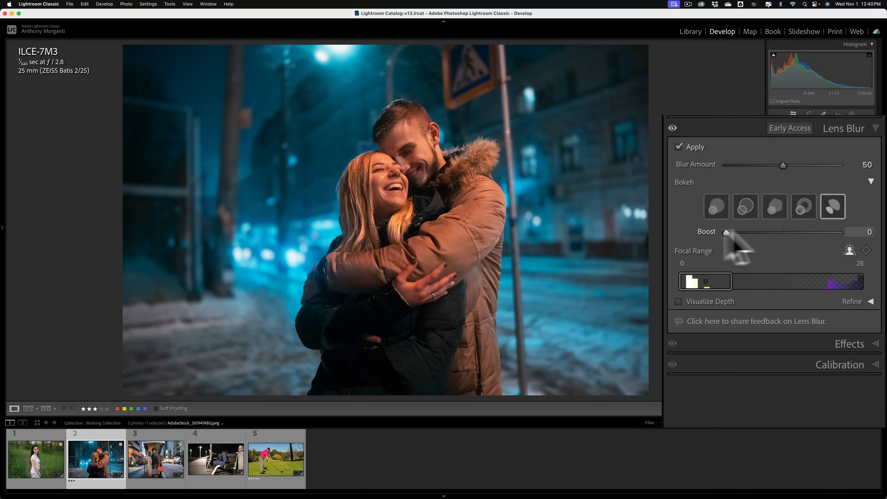
pyautogui.moveTo(726, 232); pyautogui.dragTo(758, 232)
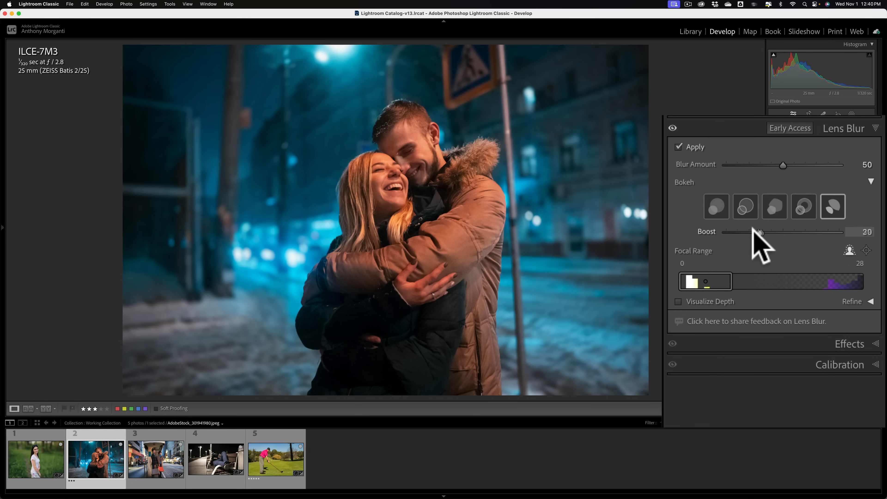
pyautogui.moveTo(755, 231); pyautogui.dragTo(817, 231)
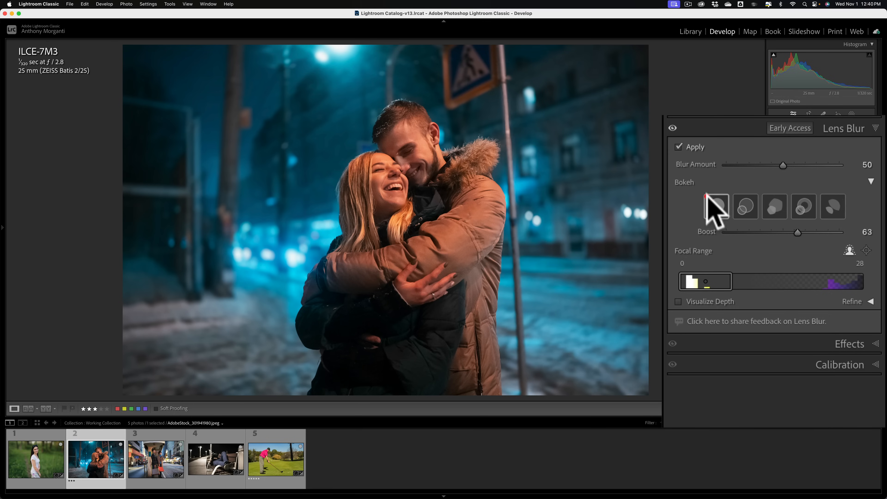
# Give the couple round bokeh with Boost 86, then switch to the street shoppers photo
pyautogui.click(746, 206)
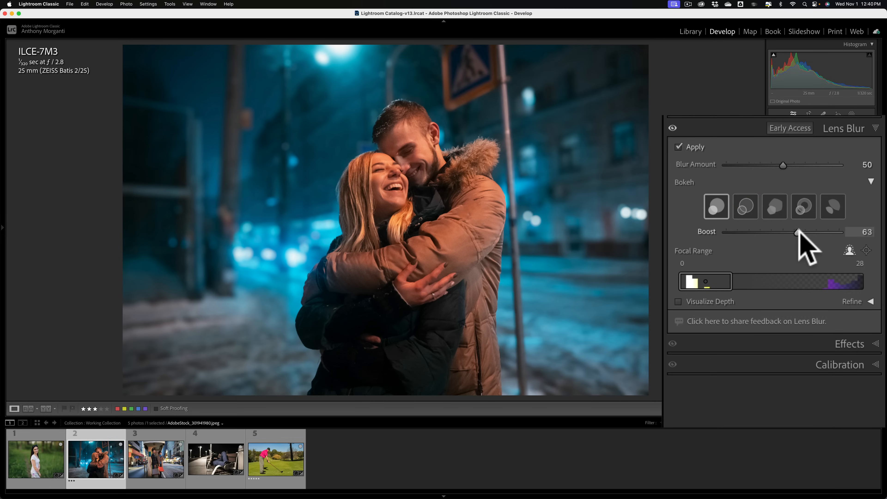
pyautogui.moveTo(798, 232); pyautogui.dragTo(824, 232)
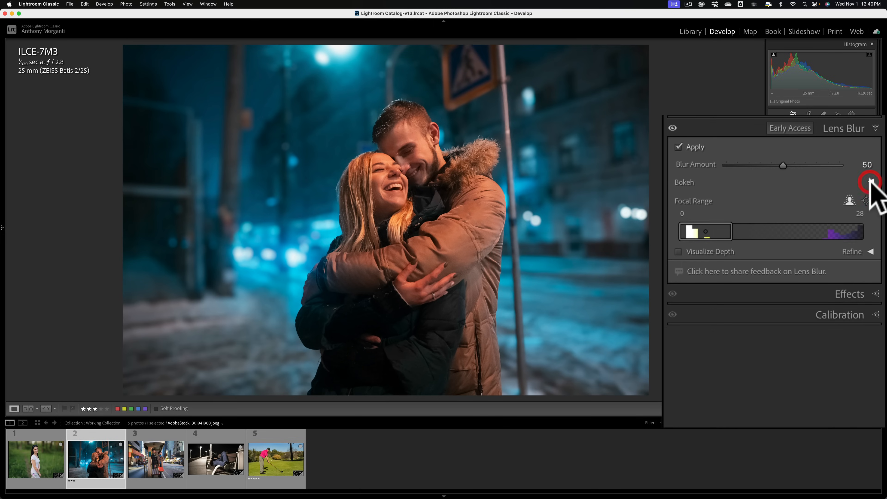
pyautogui.click(871, 182)
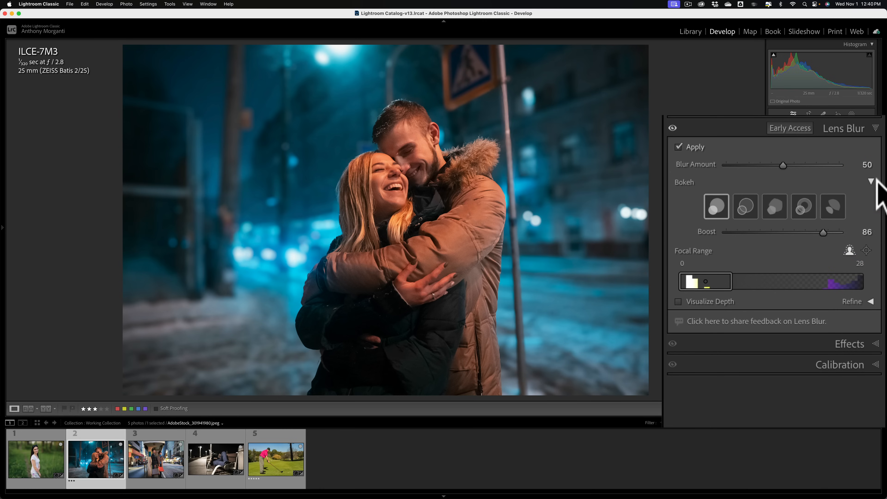
pyautogui.click(156, 460)
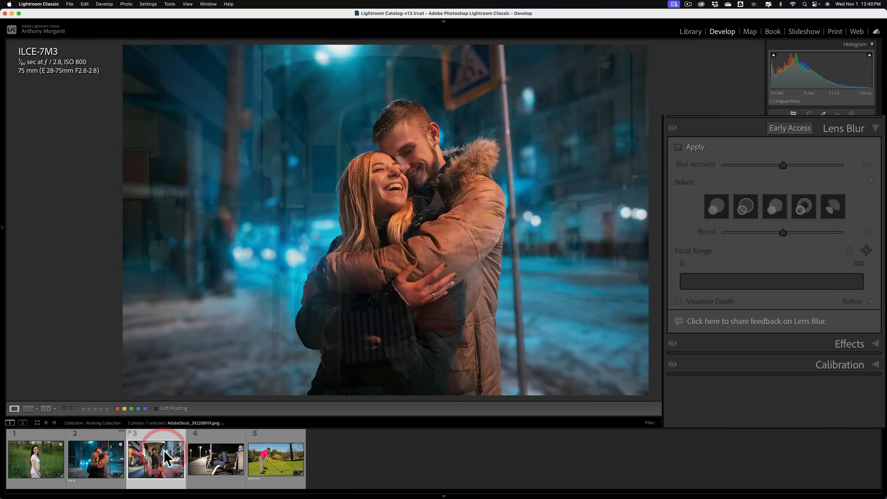
# Select the street shoppers photo and apply Lens Blur with Blur Amount raised to 100
pyautogui.click(156, 461)
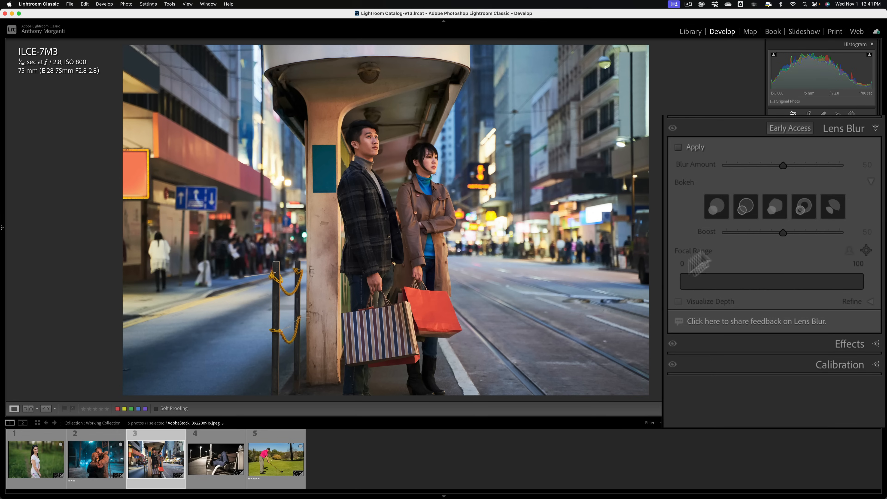
pyautogui.click(678, 147)
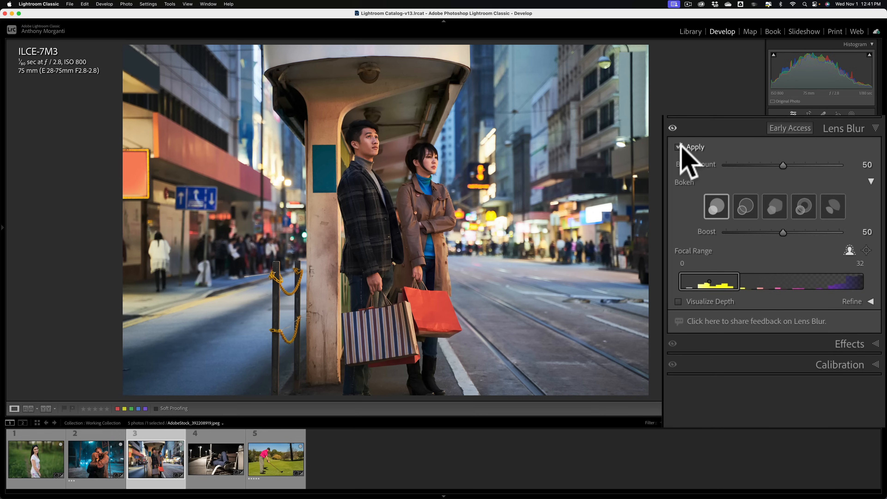
pyautogui.click(680, 147)
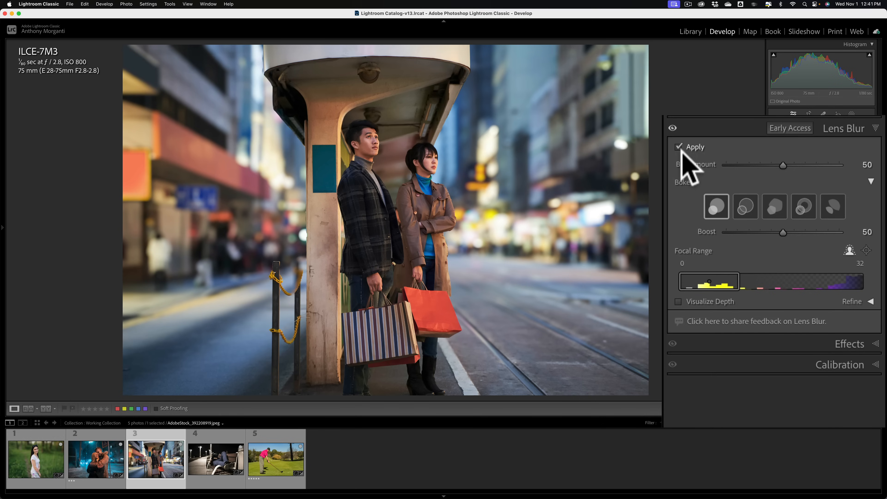
pyautogui.moveTo(781, 169)
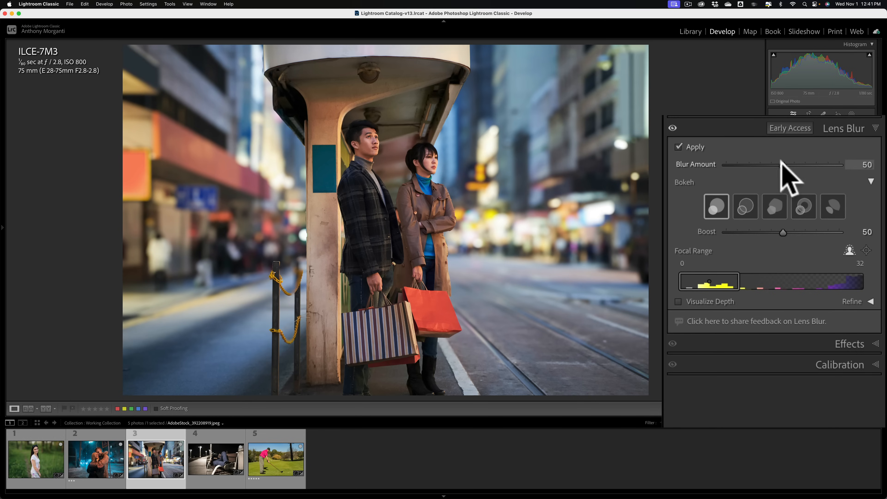
pyautogui.moveTo(783, 164); pyautogui.dragTo(839, 164)
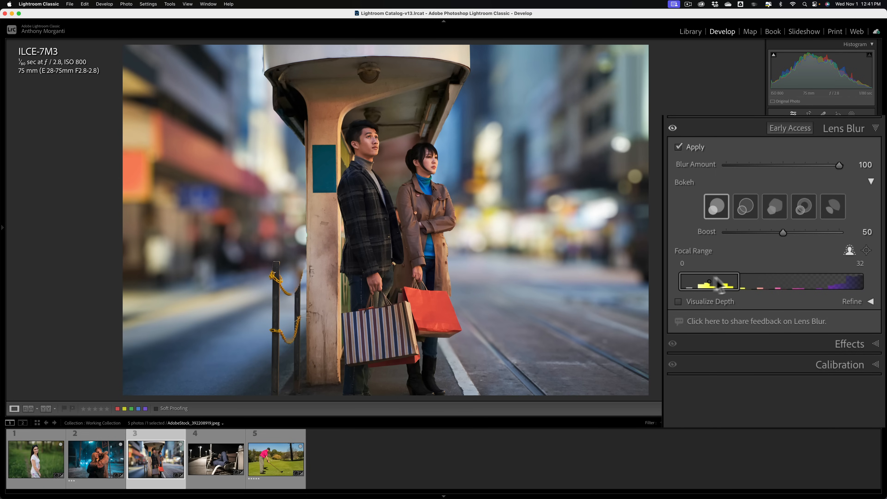
pyautogui.moveTo(713, 315)
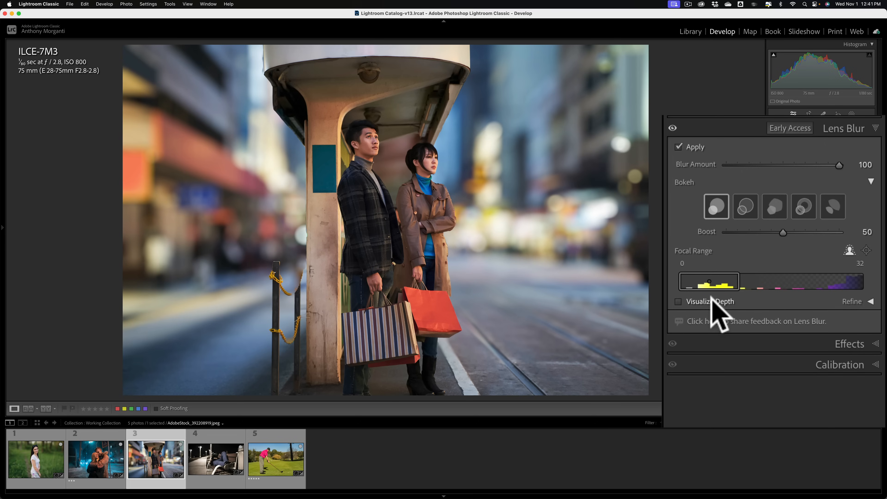
pyautogui.moveTo(810, 308)
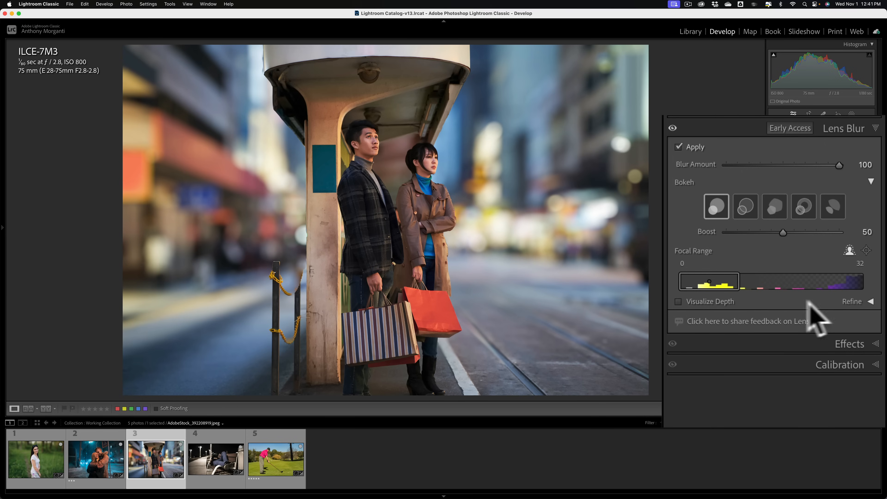
# Under Refine, choose the Focus brush with Auto Mask on and Size reduced to 3.0
pyautogui.click(871, 302)
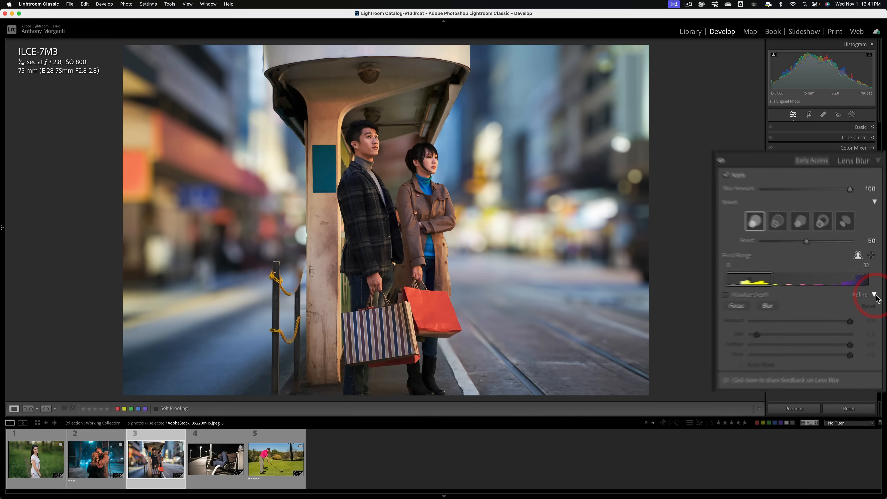
pyautogui.click(874, 294)
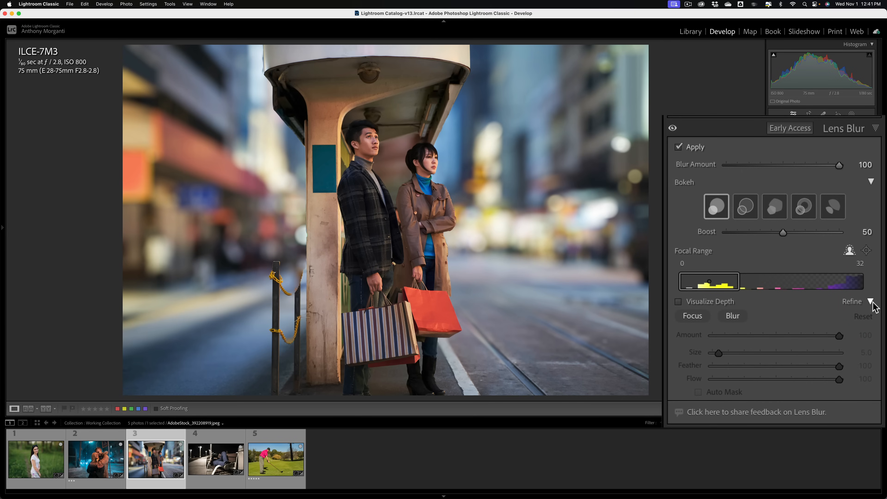
pyautogui.moveTo(771, 340)
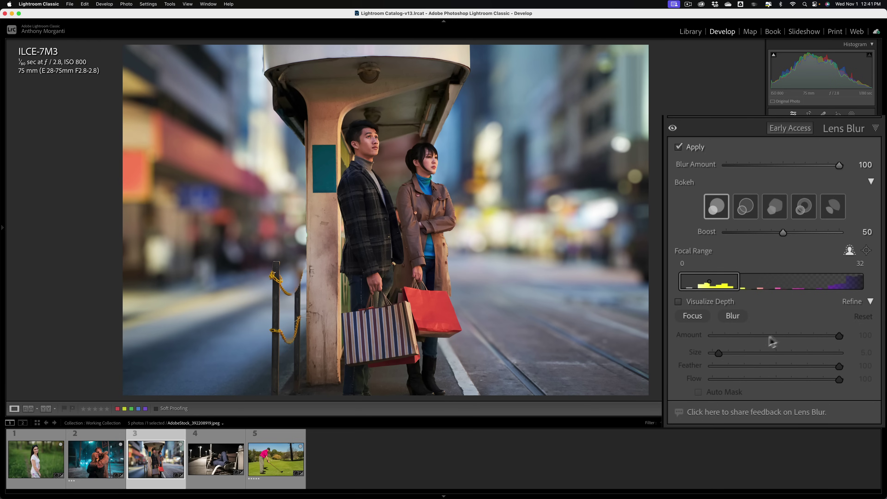
pyautogui.moveTo(698, 319)
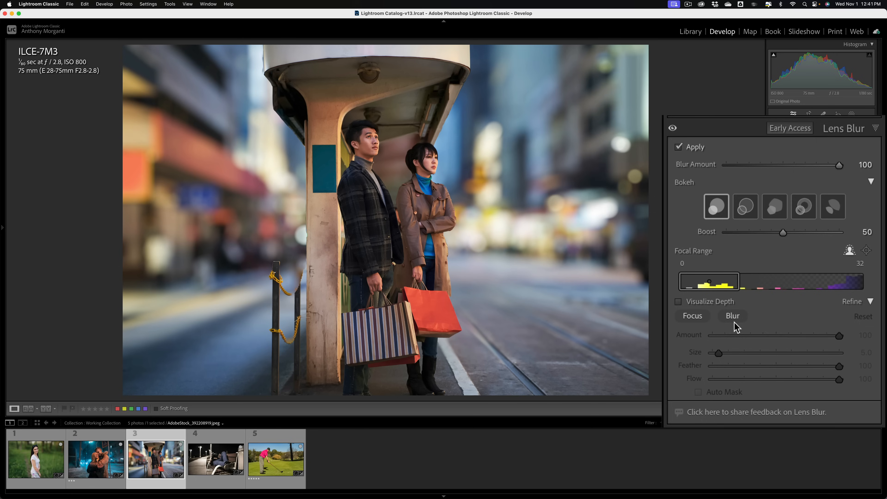
pyautogui.click(693, 316)
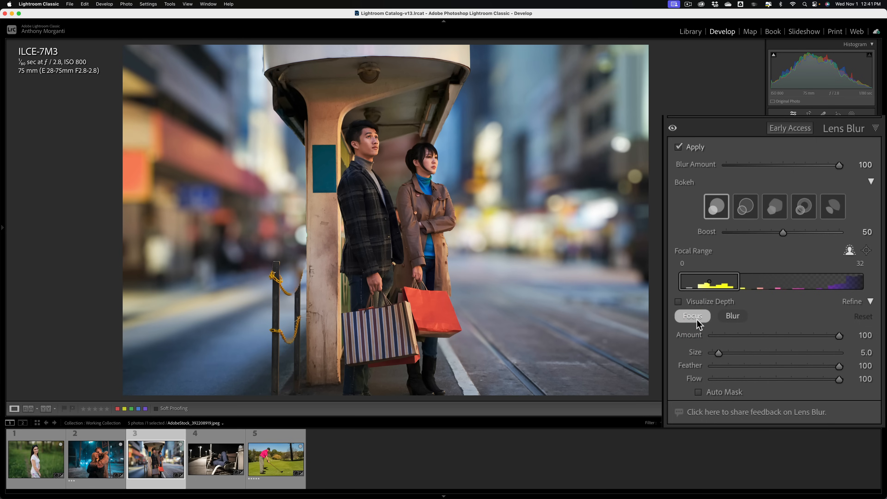
pyautogui.moveTo(702, 338)
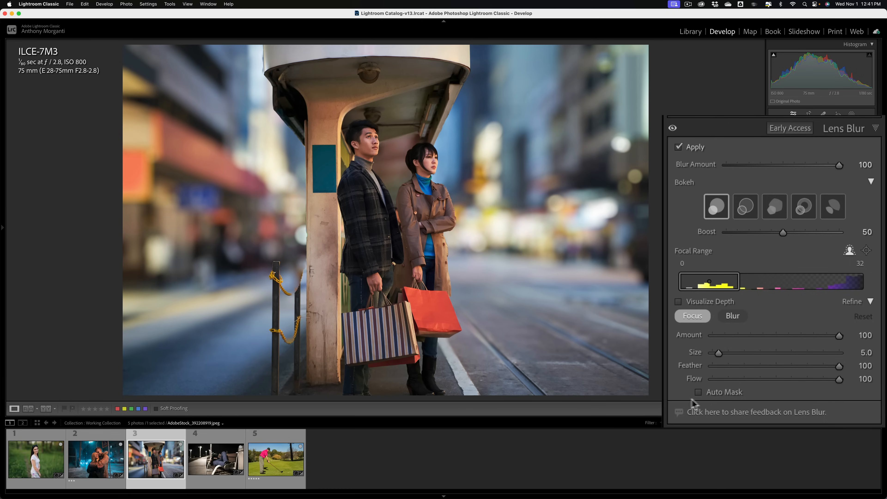
pyautogui.click(697, 392)
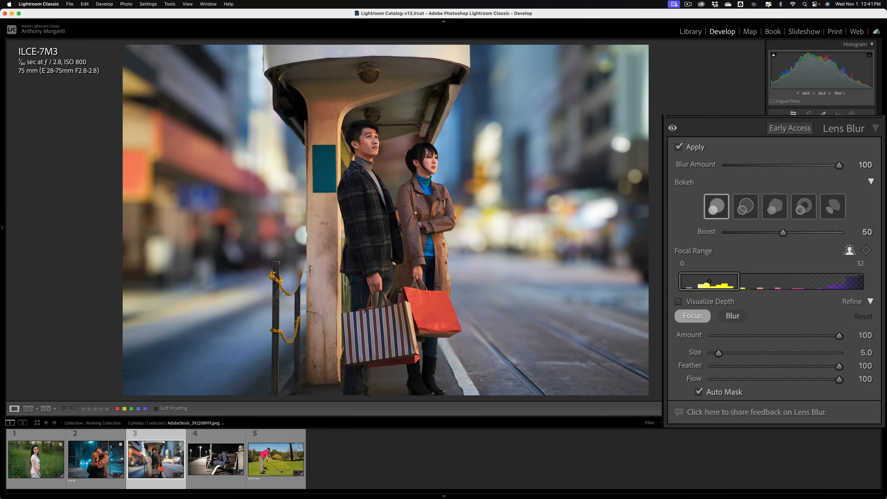
pyautogui.moveTo(719, 353); pyautogui.dragTo(715, 353)
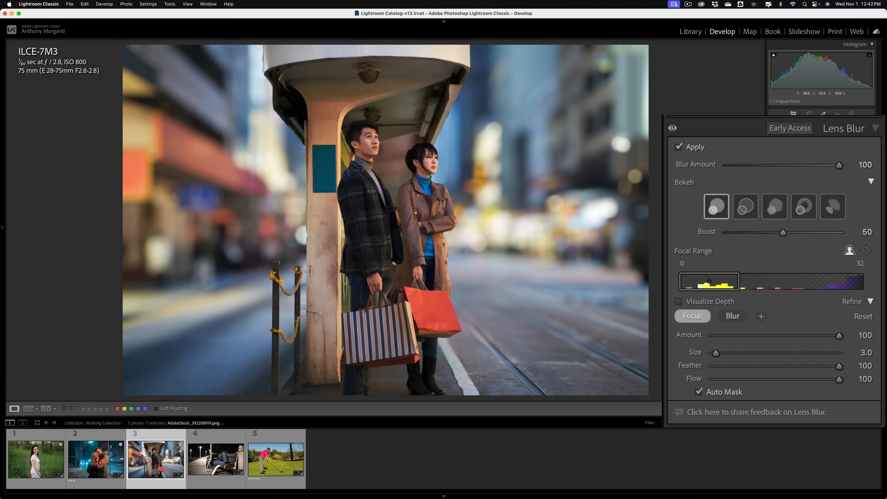
pyautogui.click(297, 271)
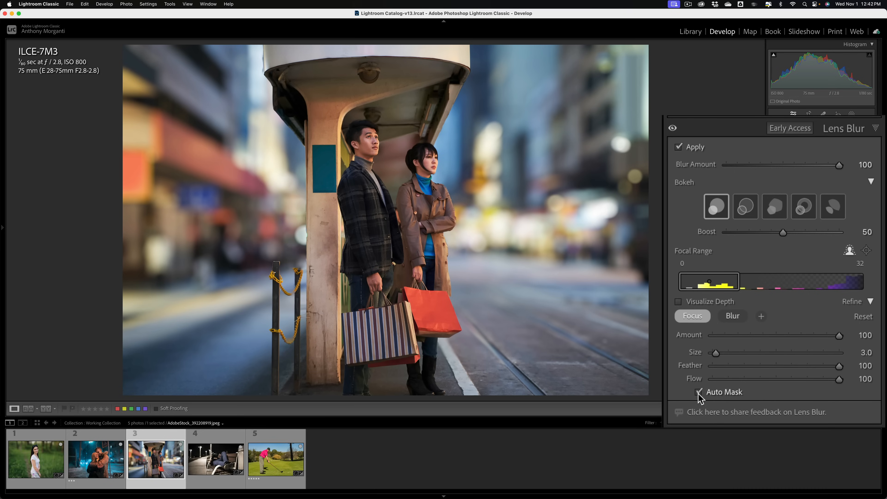
# Reset all Lens Blur settings on the shoppers photo, then check Apply again
pyautogui.click(697, 392)
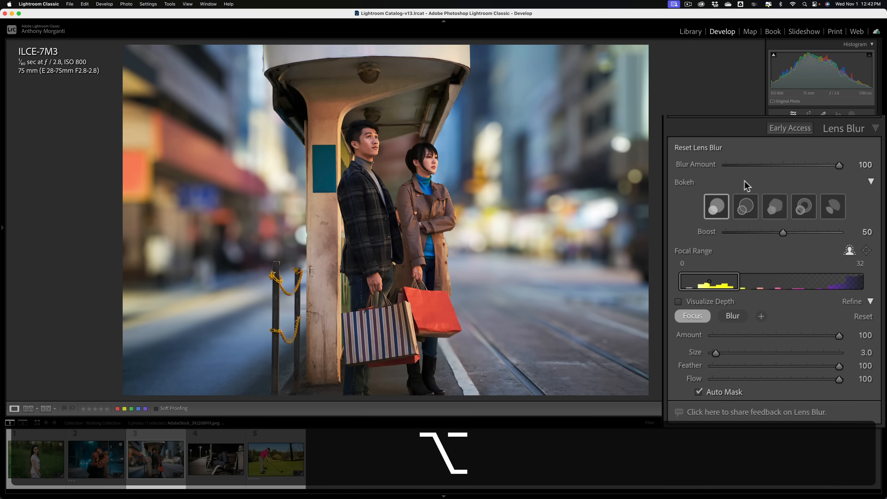
pyautogui.moveTo(685, 157)
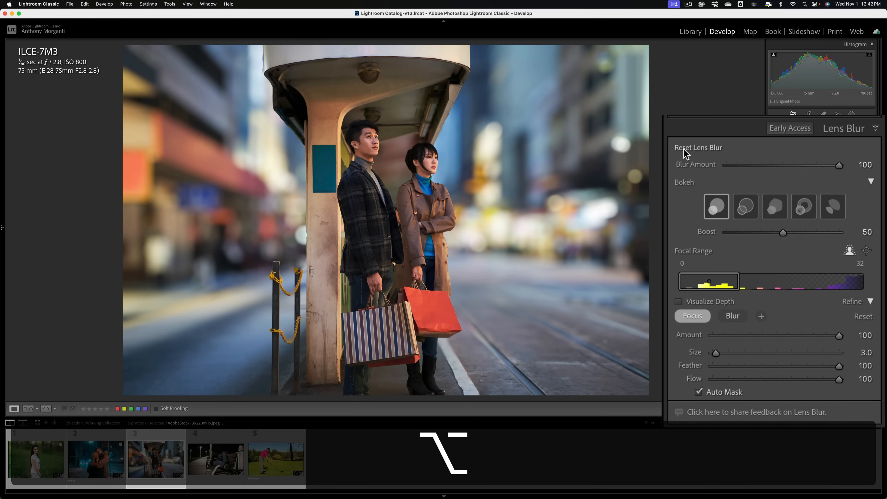
pyautogui.click(678, 147)
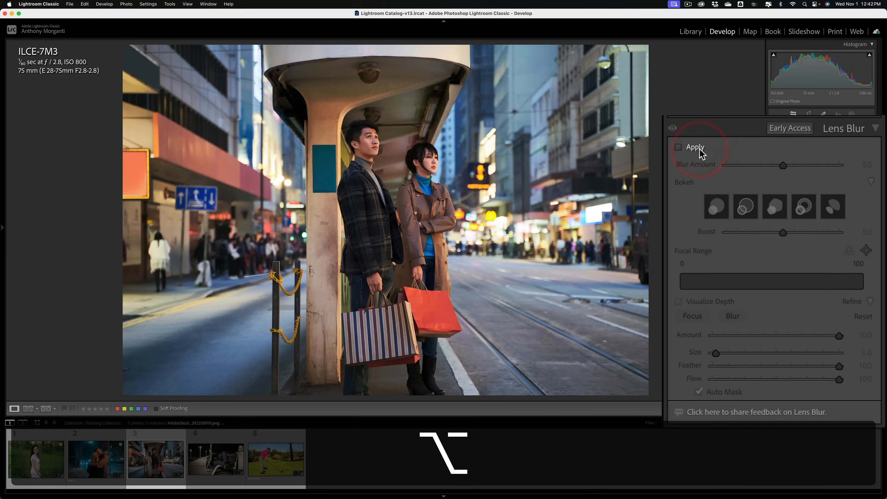
pyautogui.click(678, 148)
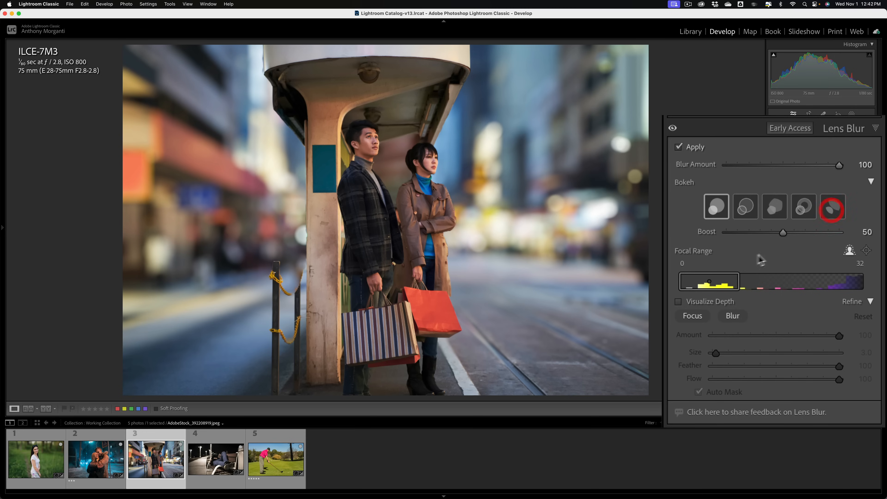
# Lower the Focus brush Flow from 100 down to 24
pyautogui.click(693, 315)
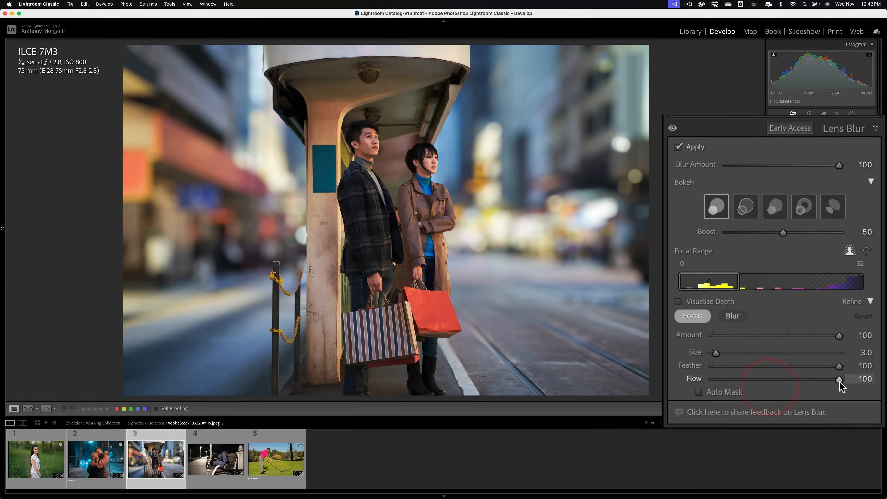
pyautogui.moveTo(839, 379); pyautogui.dragTo(747, 379)
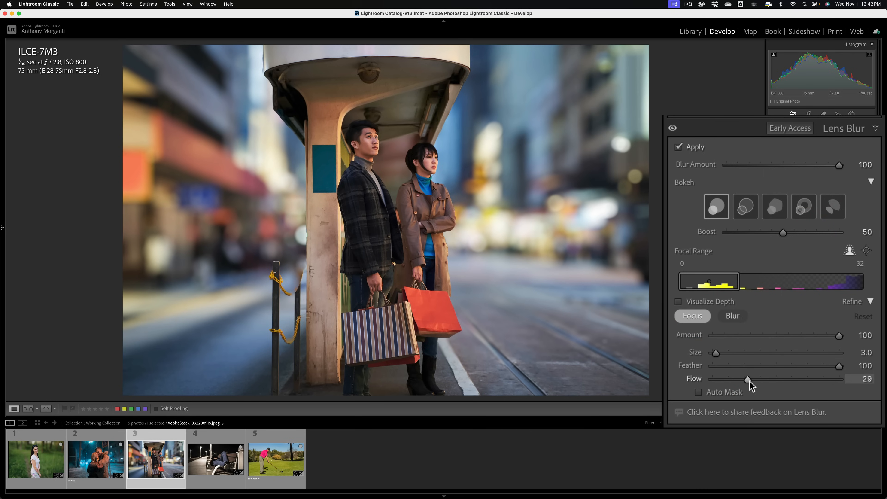
pyautogui.moveTo(749, 381); pyautogui.dragTo(742, 380)
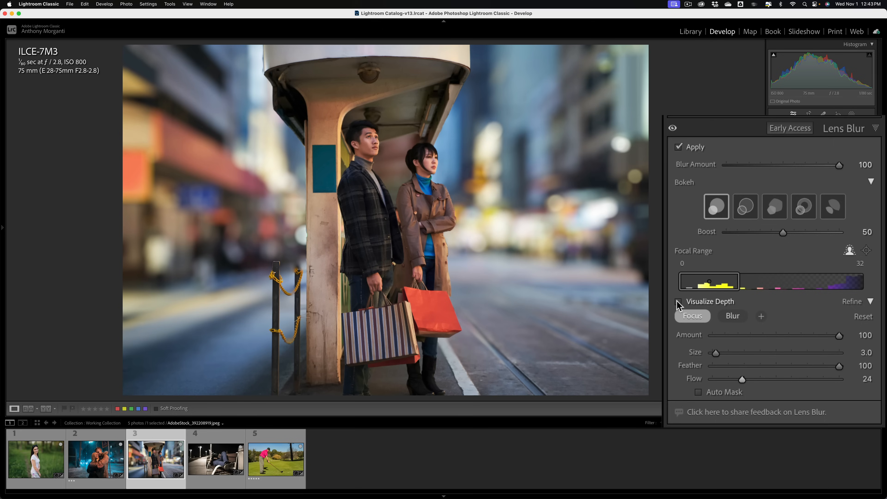
# Turn on Visualize Depth and Auto Mask, then brush focus onto the roped post beside the couple
pyautogui.click(679, 301)
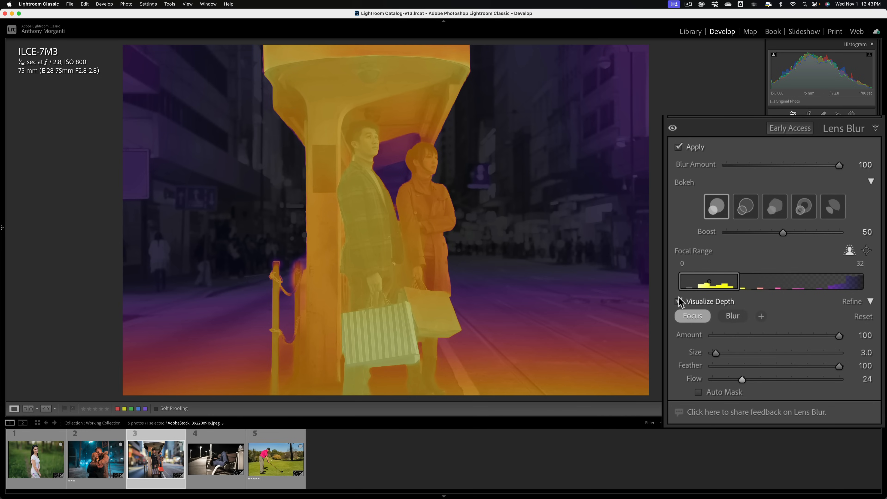
pyautogui.click(678, 302)
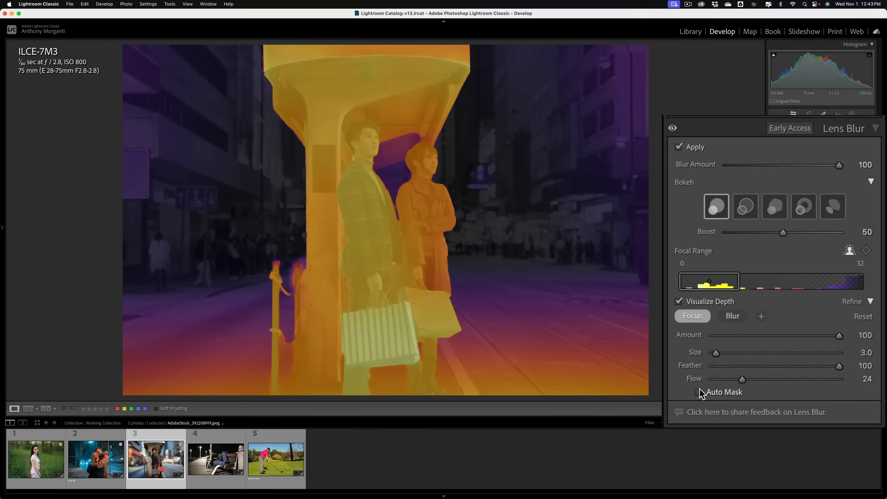
pyautogui.click(698, 392)
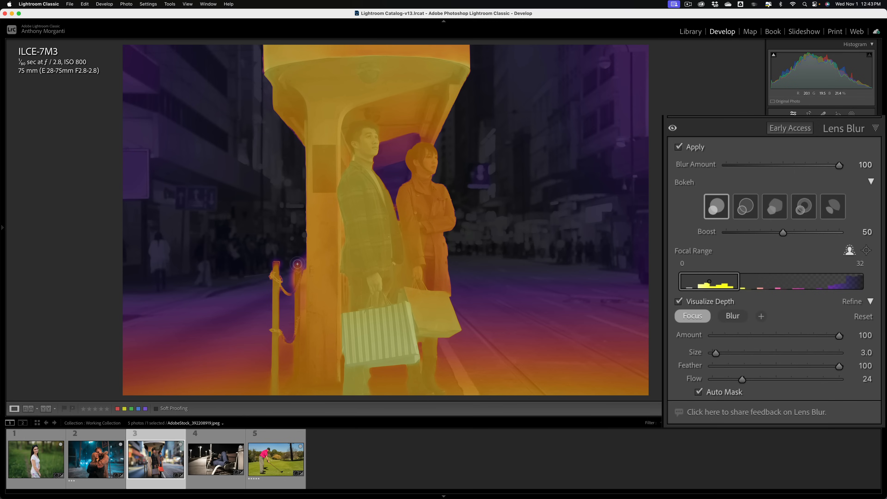
pyautogui.click(297, 270)
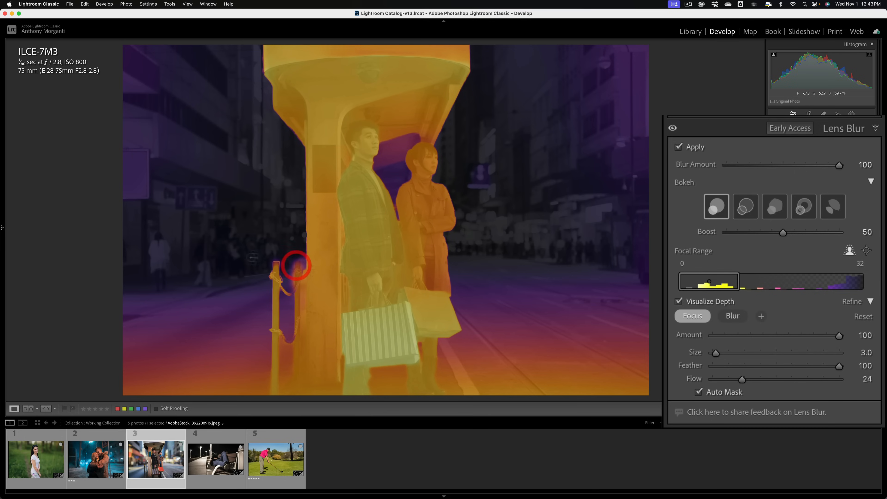
pyautogui.click(276, 269)
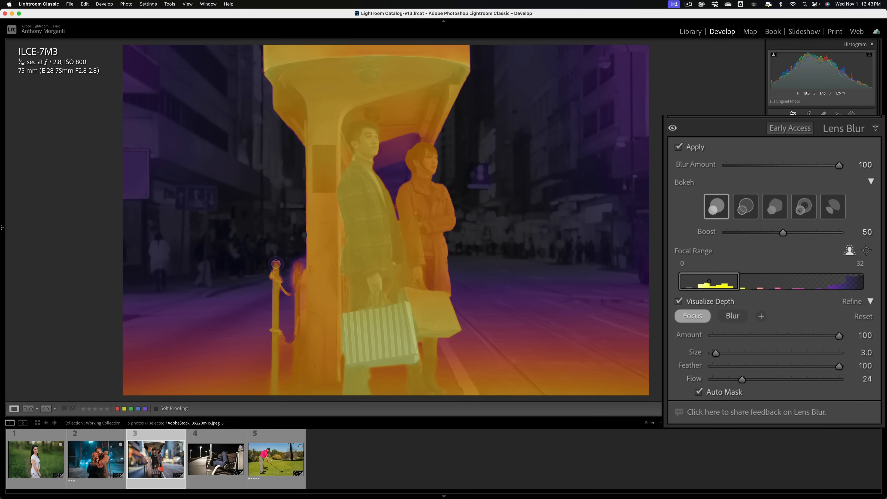
pyautogui.click(276, 265)
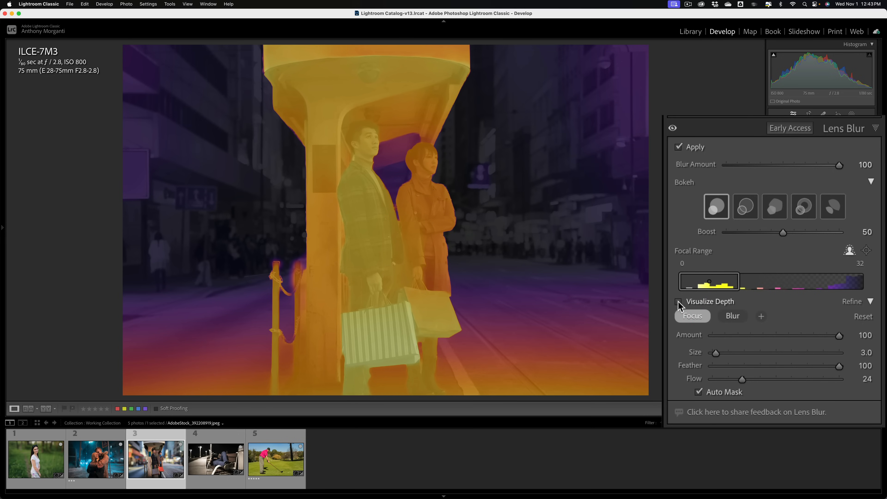
# Turn off Visualize Depth to see the sharpened post, keeping Auto Mask on and Flow at 100
pyautogui.click(679, 302)
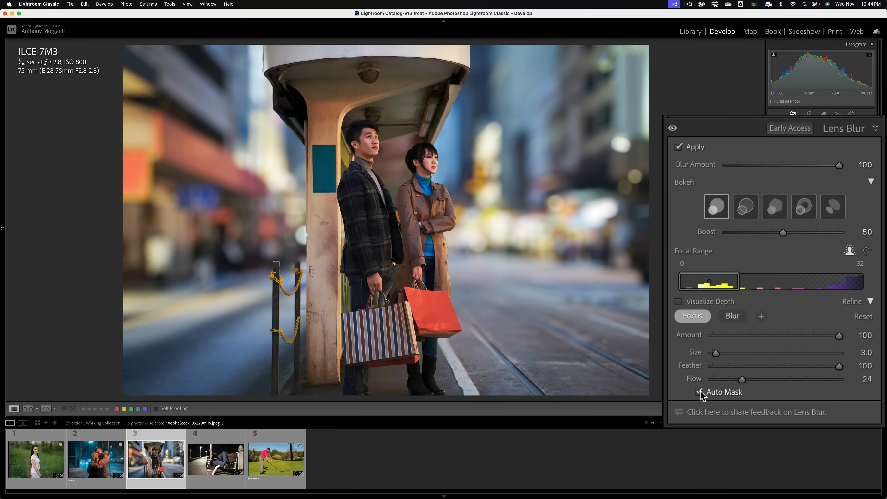
pyautogui.click(697, 392)
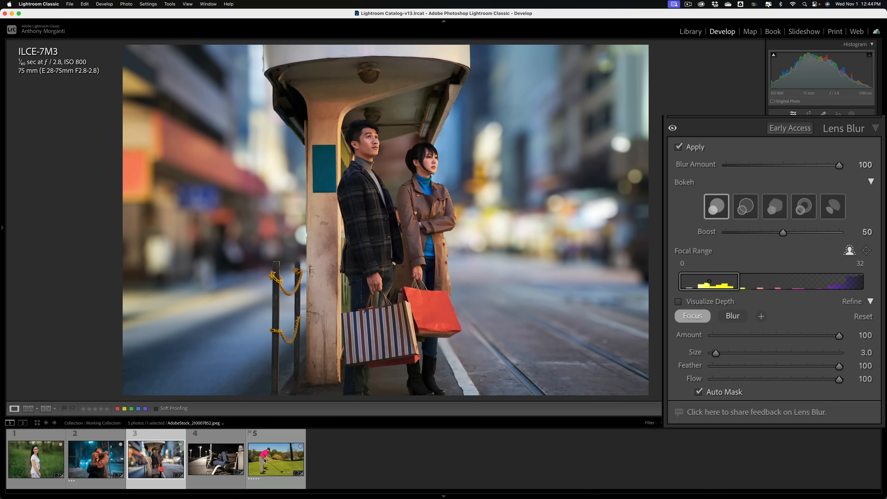
# Switch to the night bench photo, apply Lens Blur at 50 and show its depth map
pyautogui.click(216, 459)
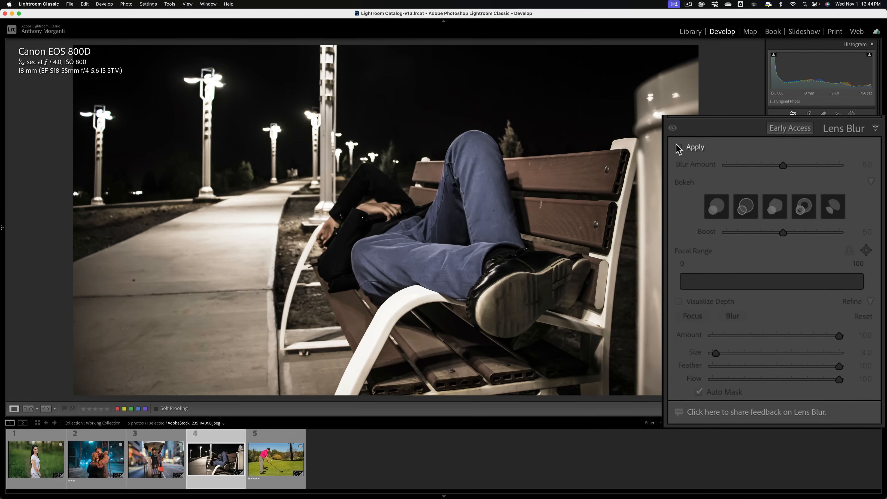
pyautogui.click(679, 147)
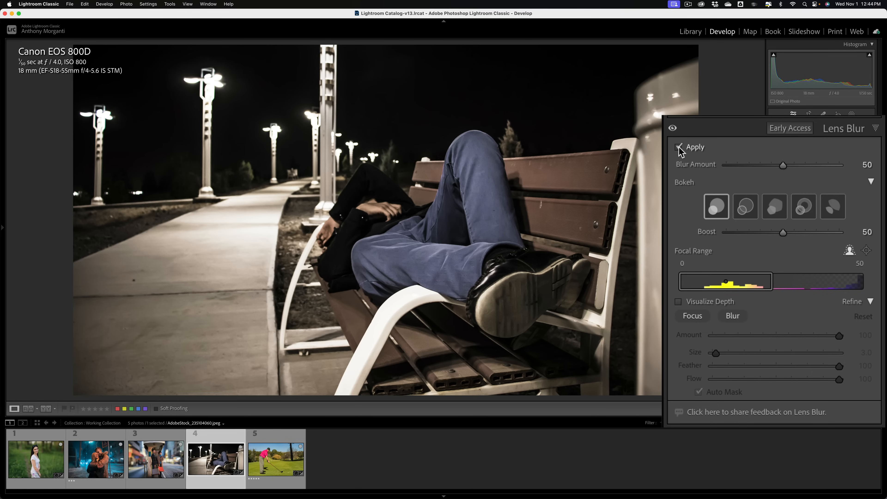
pyautogui.click(678, 147)
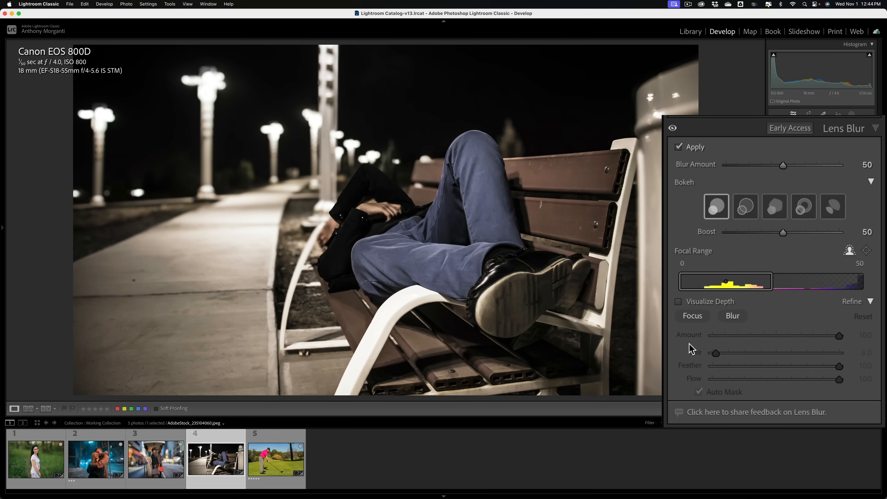
pyautogui.click(678, 302)
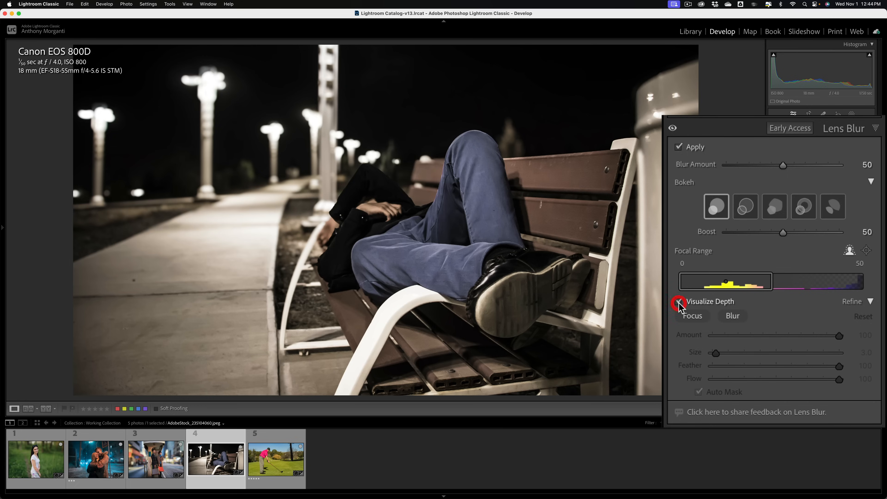
pyautogui.click(681, 301)
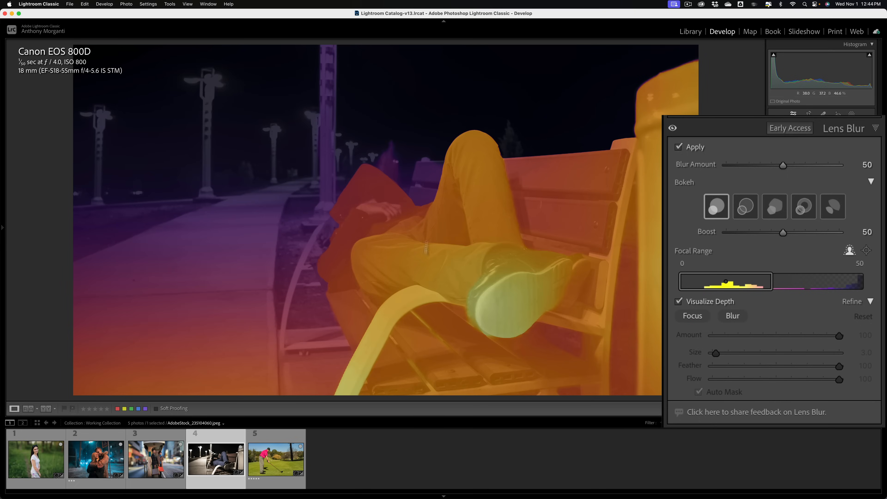
pyautogui.moveTo(642, 204)
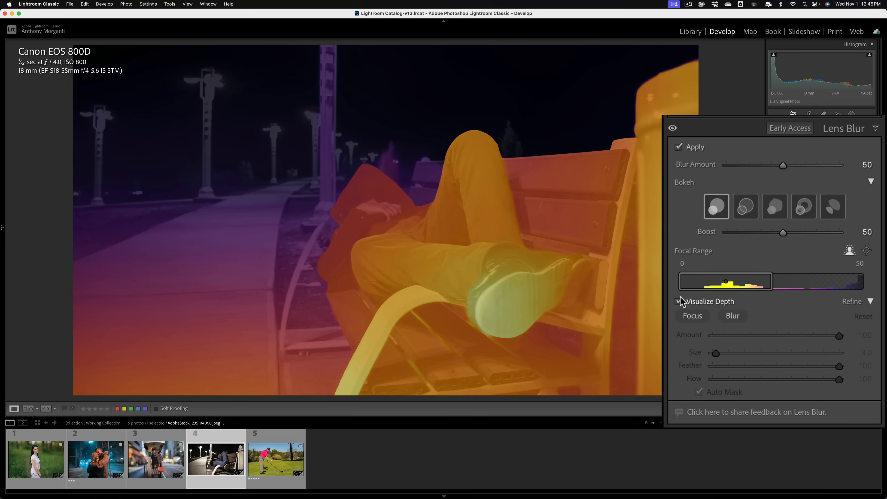
# Hide the depth map, raise Blur Amount to 100 and compare with the unblurred bench photo
pyautogui.click(678, 301)
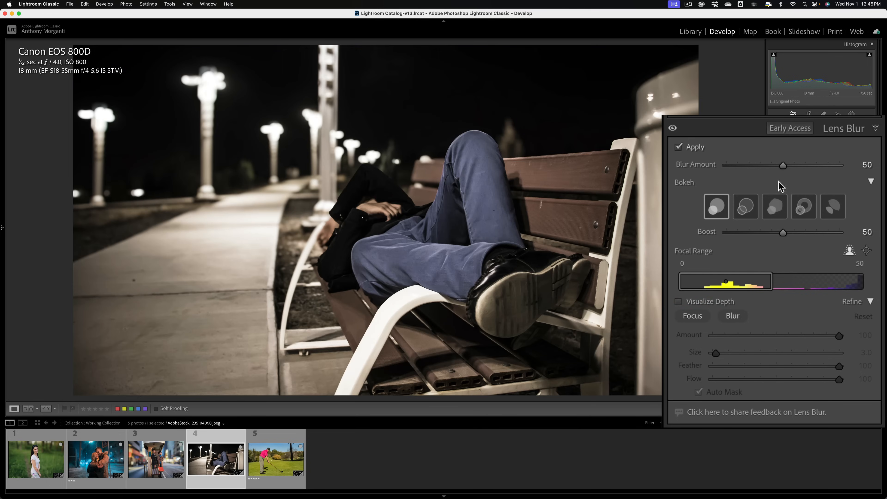
pyautogui.moveTo(784, 165); pyautogui.dragTo(840, 164)
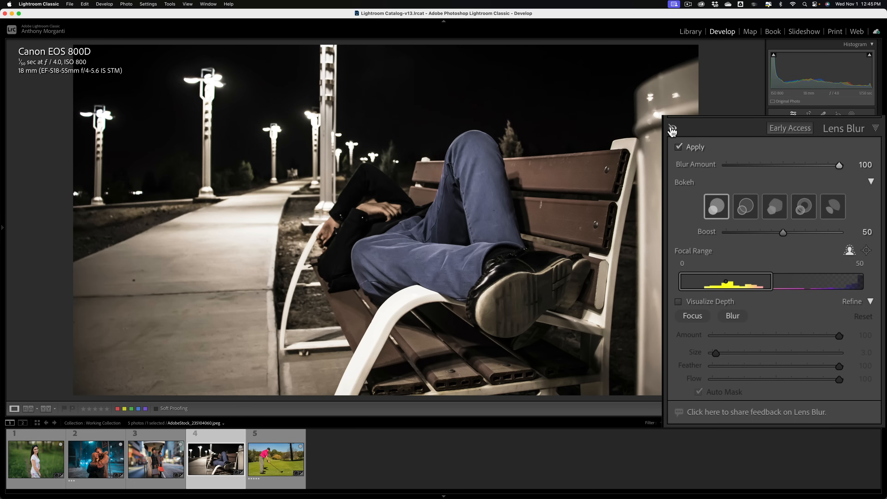
pyautogui.click(673, 129)
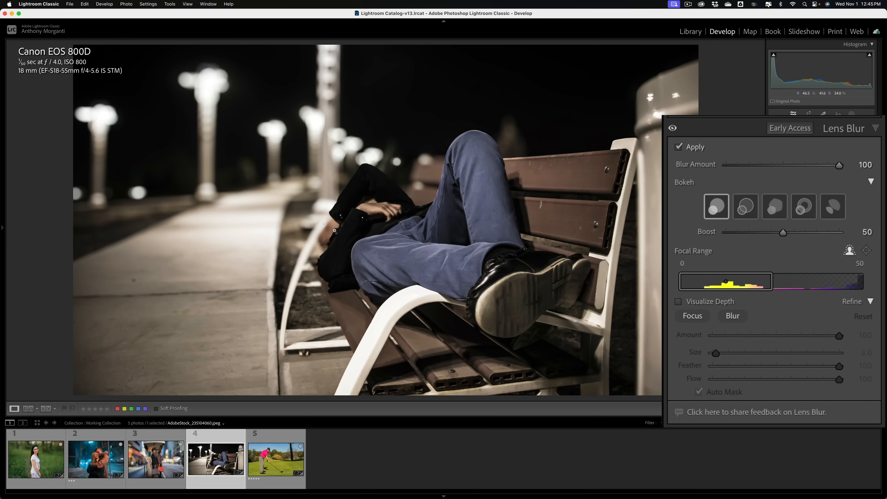
pyautogui.moveTo(490, 208)
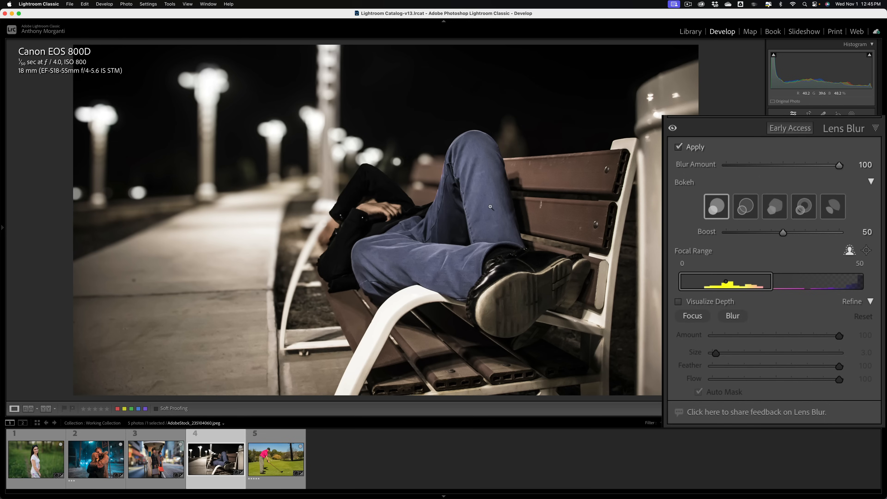
pyautogui.moveTo(493, 206)
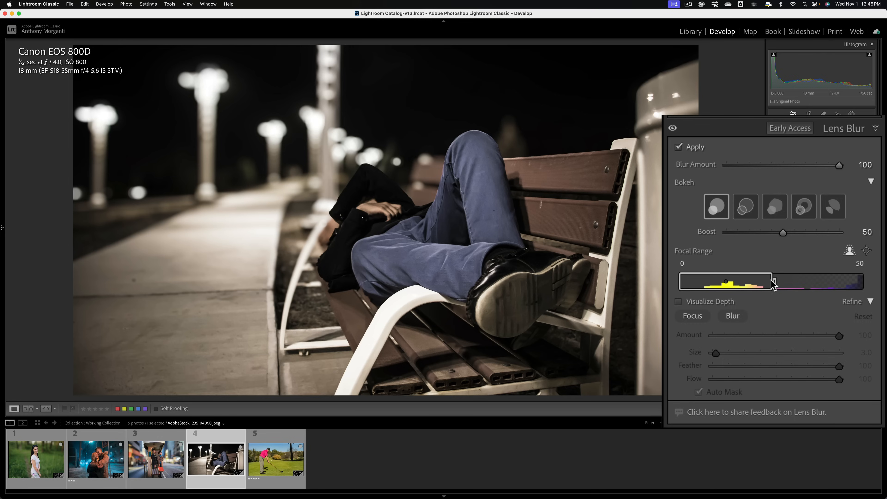
# Push the far end of the bench photo's Focal Range out to about 73
pyautogui.moveTo(774, 281); pyautogui.dragTo(797, 281)
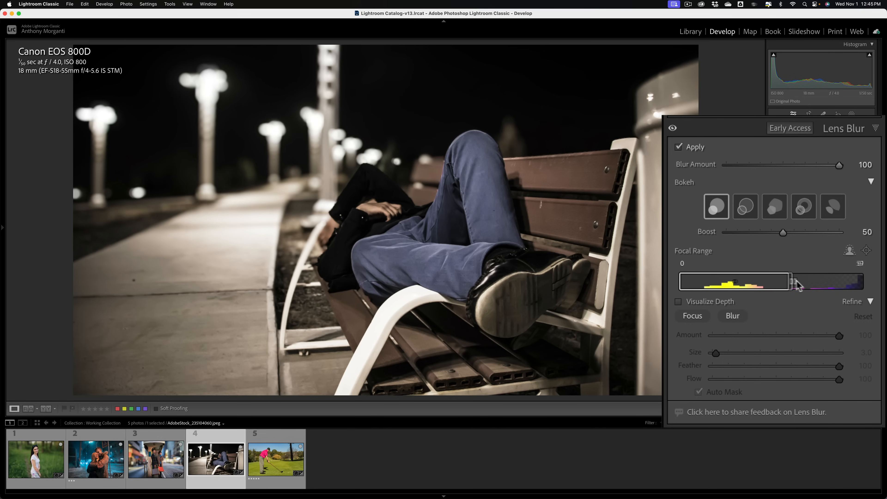
pyautogui.moveTo(799, 282); pyautogui.dragTo(810, 281)
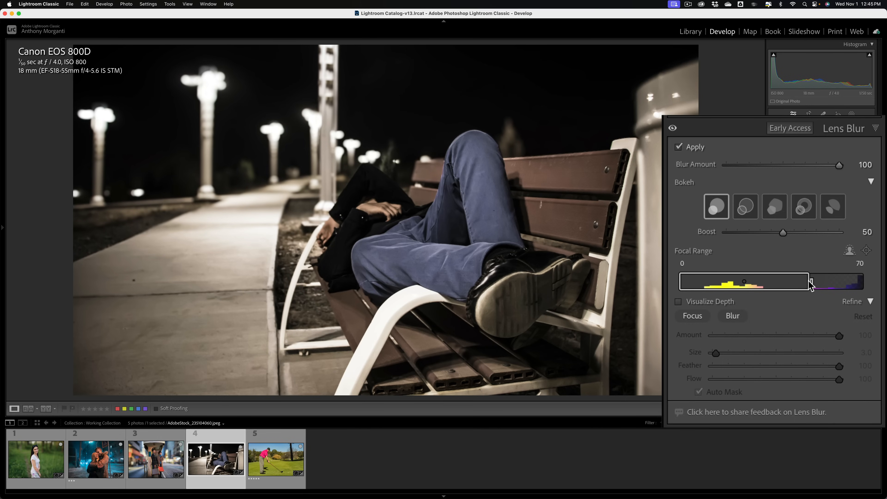
pyautogui.moveTo(810, 282); pyautogui.dragTo(811, 282)
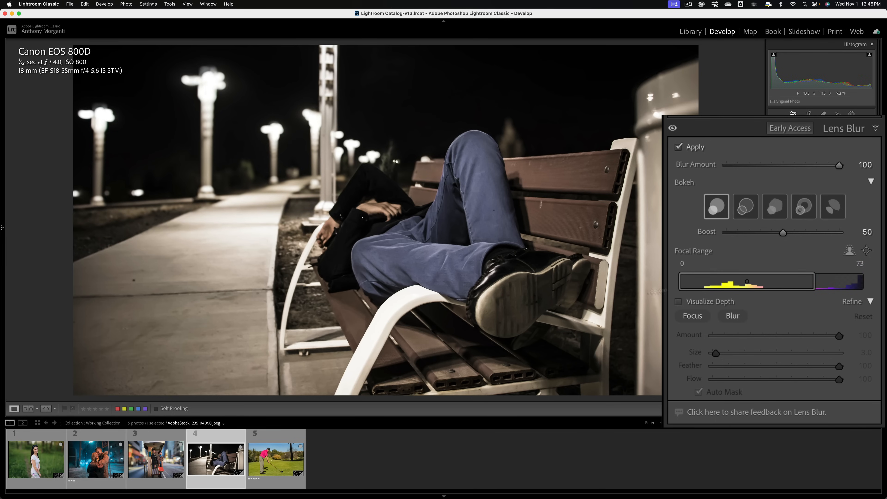
pyautogui.moveTo(676, 287)
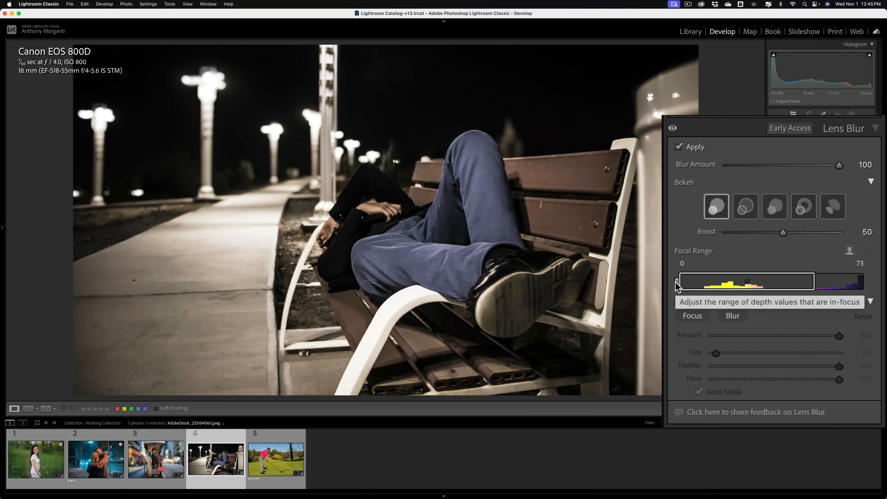
# Bring the near focal limit to 17 for a 17–74 range and compare with blur off
pyautogui.moveTo(678, 281); pyautogui.dragTo(690, 281)
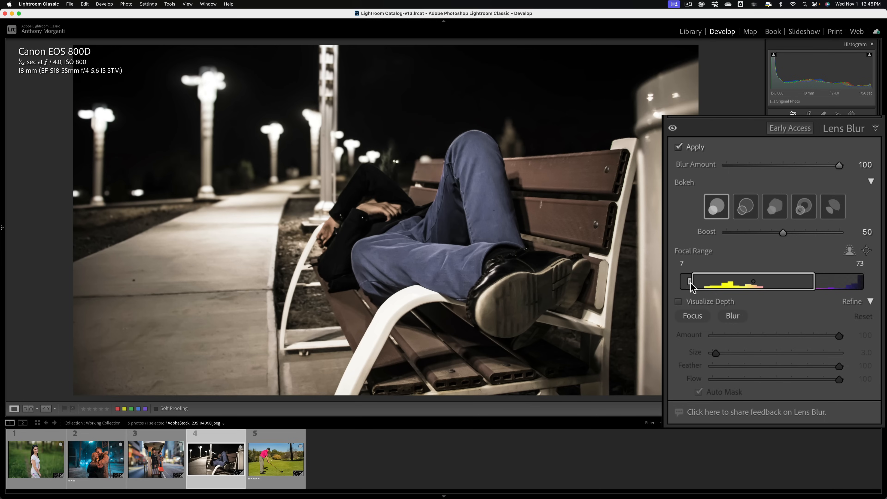
pyautogui.moveTo(691, 281); pyautogui.dragTo(719, 282)
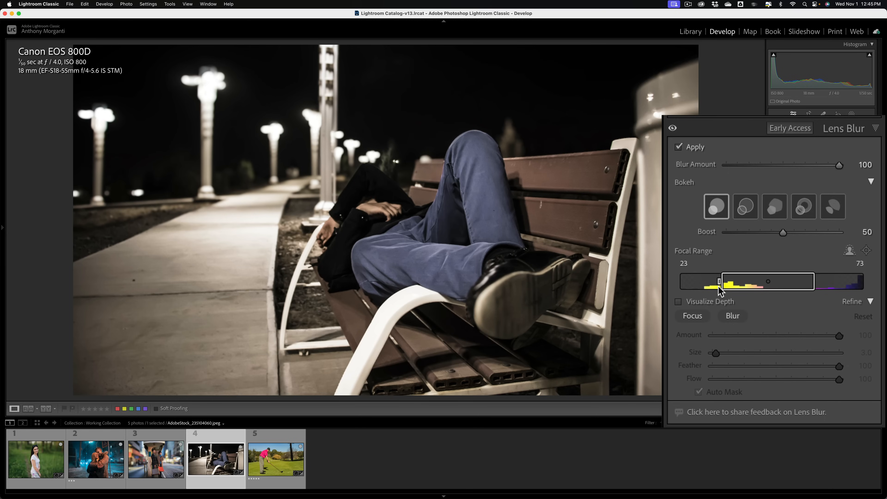
pyautogui.moveTo(718, 281); pyautogui.dragTo(731, 281)
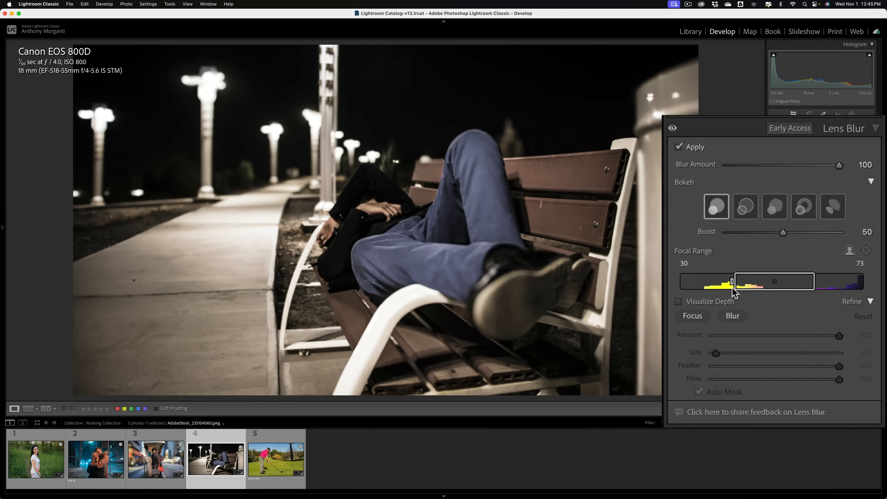
pyautogui.moveTo(730, 282); pyautogui.dragTo(719, 281)
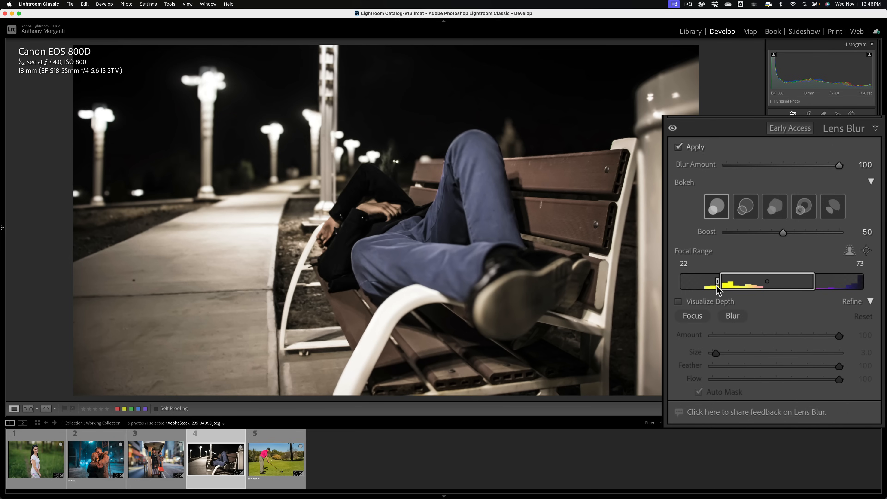
pyautogui.moveTo(718, 281); pyautogui.dragTo(711, 281)
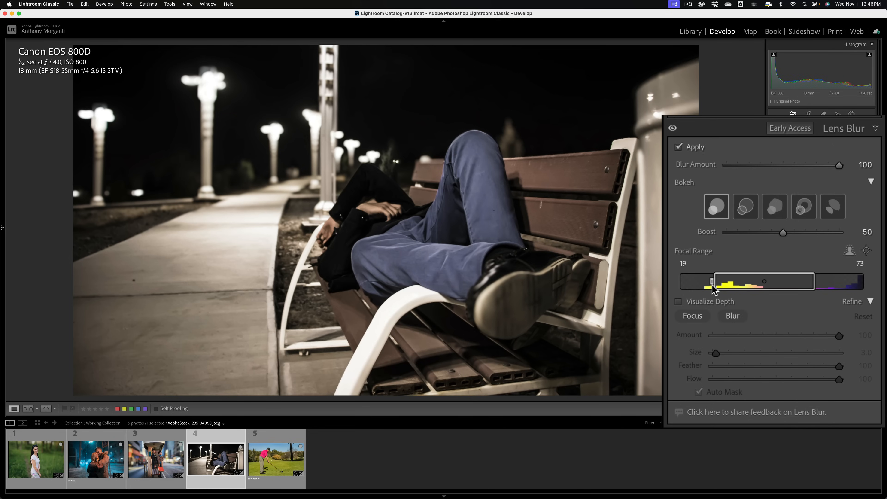
pyautogui.moveTo(712, 281); pyautogui.dragTo(706, 282)
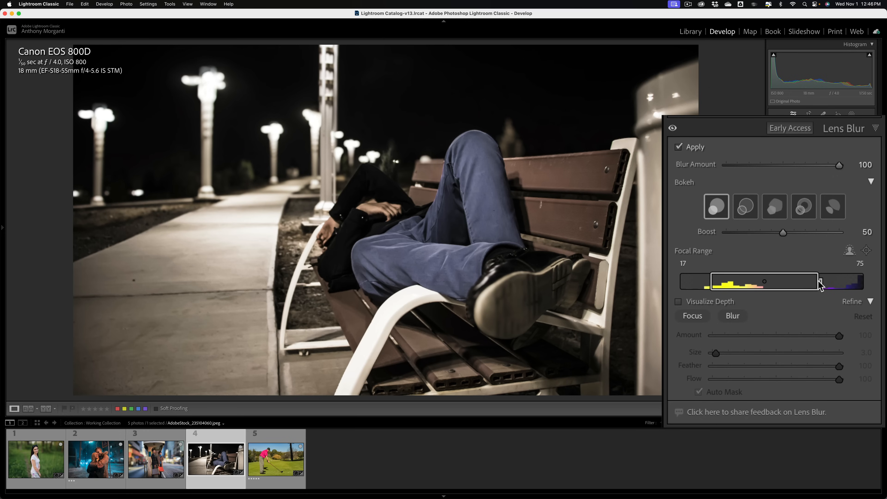
pyautogui.moveTo(822, 282); pyautogui.dragTo(819, 282)
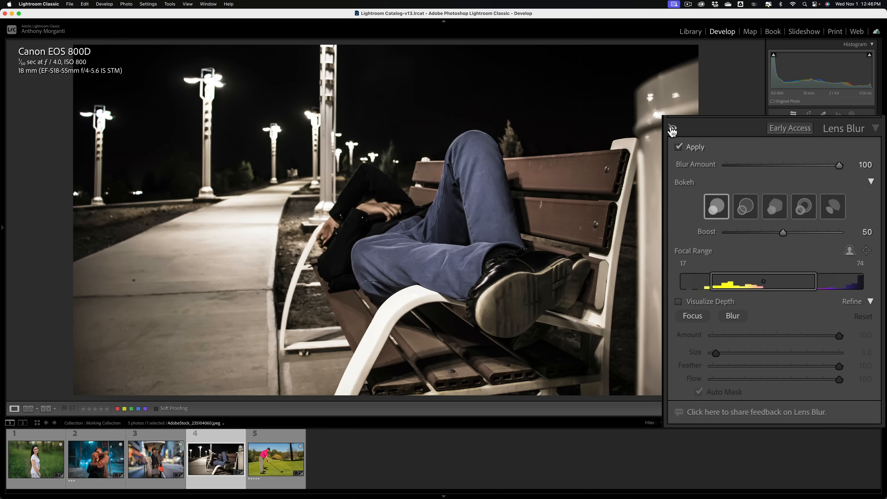
pyautogui.click(672, 129)
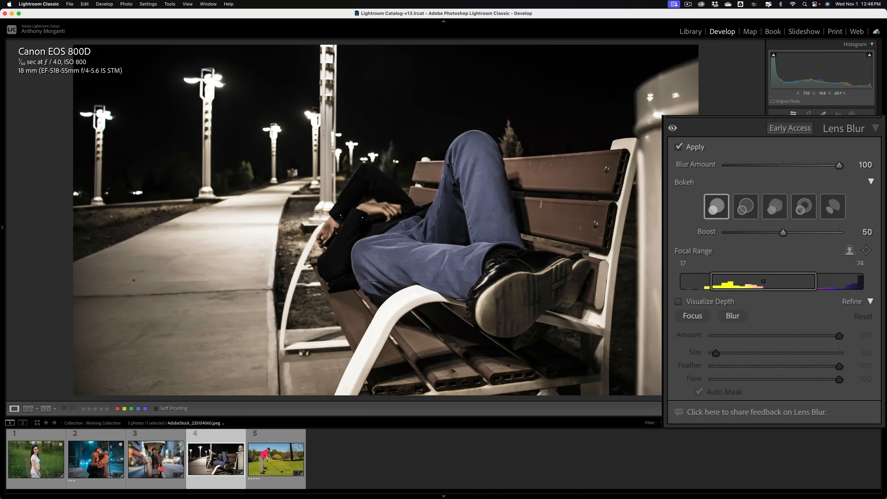
# Return to the blurred view of the bench photo with focal range 17–74 intact
pyautogui.moveTo(721, 282); pyautogui.dragTo(763, 281)
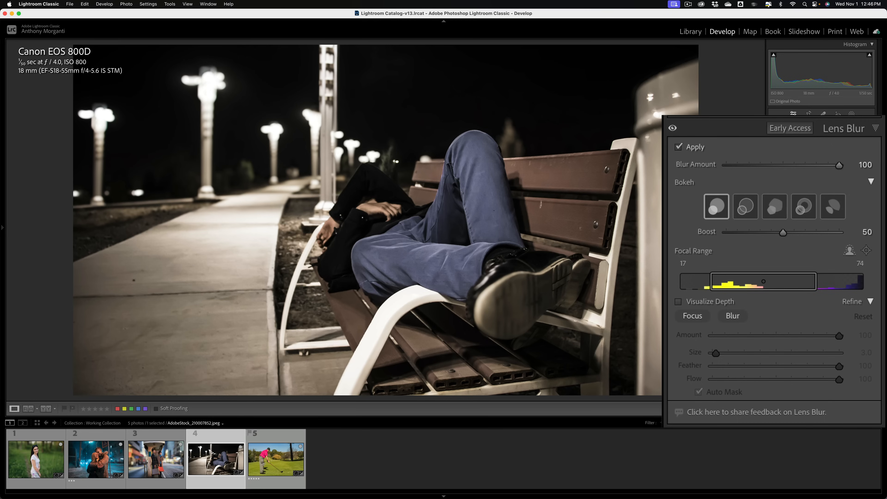
# Enable Lens Blur on the golfer photo (thumbnail 5) with Blur Amount at 100
pyautogui.click(275, 461)
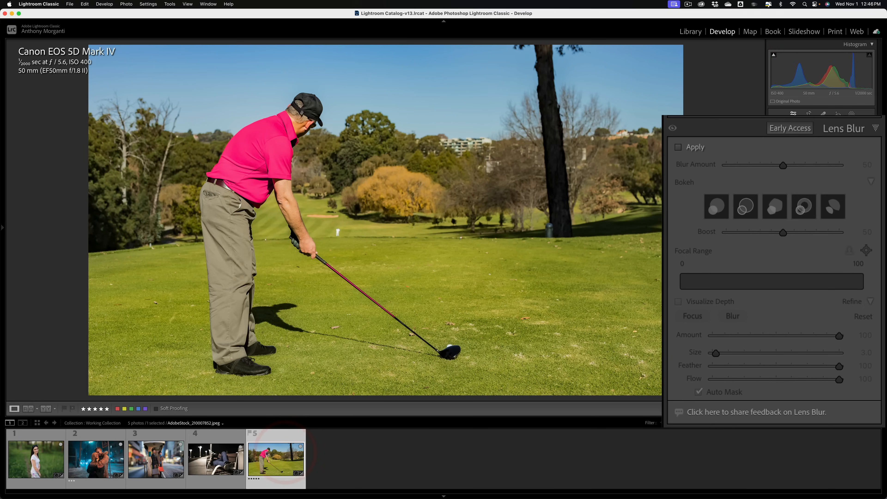
pyautogui.click(678, 148)
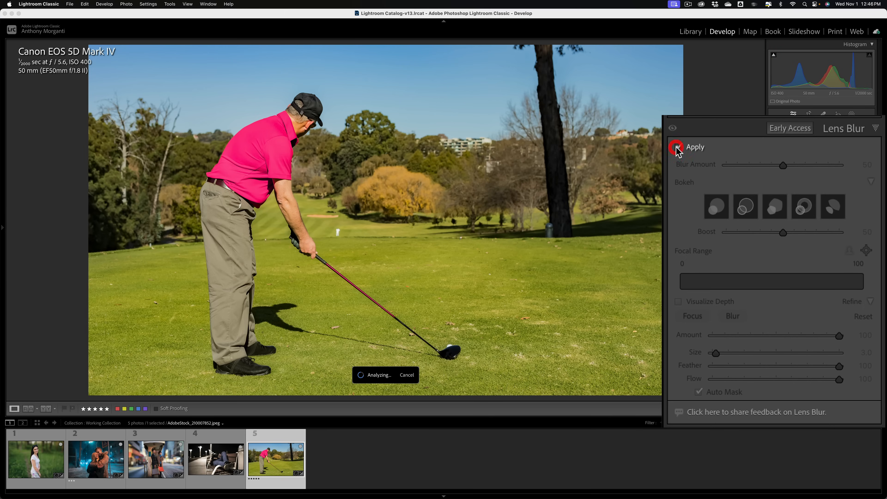
pyautogui.click(677, 147)
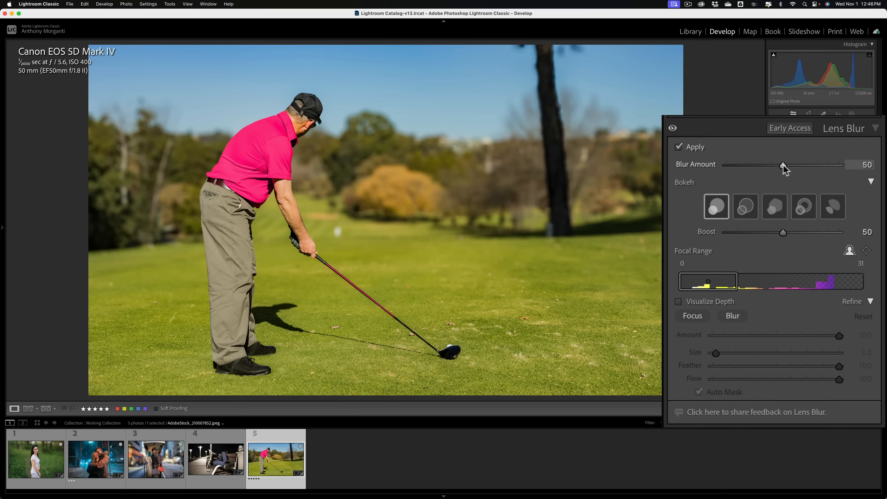
pyautogui.moveTo(784, 165); pyautogui.dragTo(839, 164)
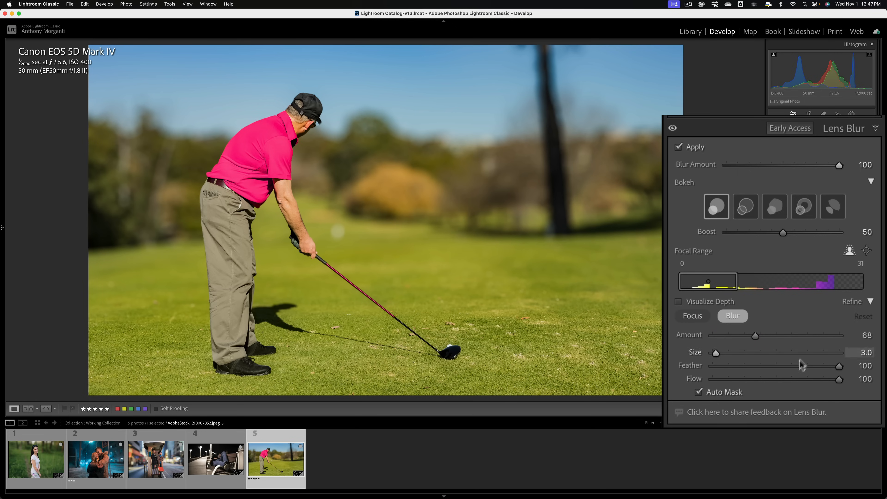
# With Auto Mask off and the Blur brush enlarged, paint extra blur over the foreground grass
pyautogui.click(699, 392)
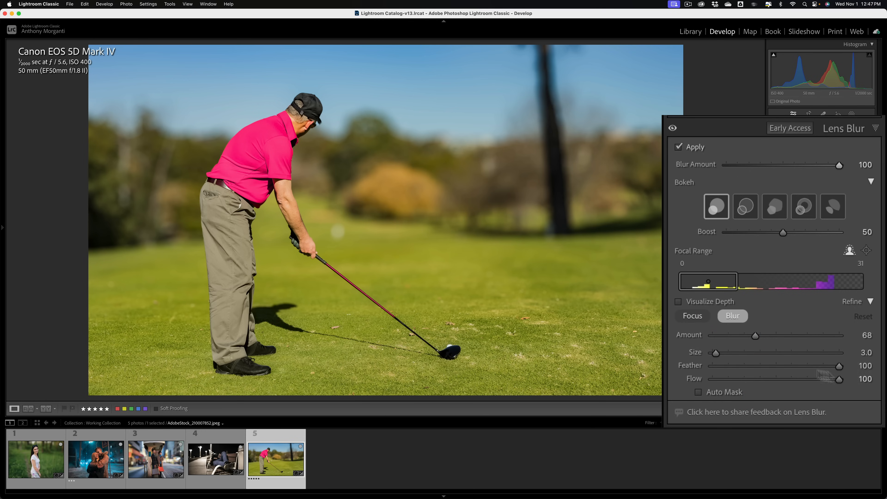
pyautogui.moveTo(844, 386)
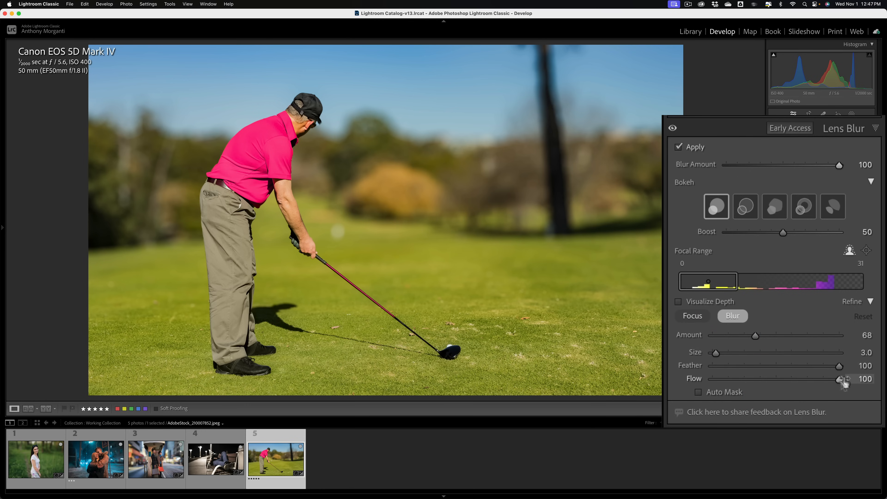
pyautogui.moveTo(679, 306)
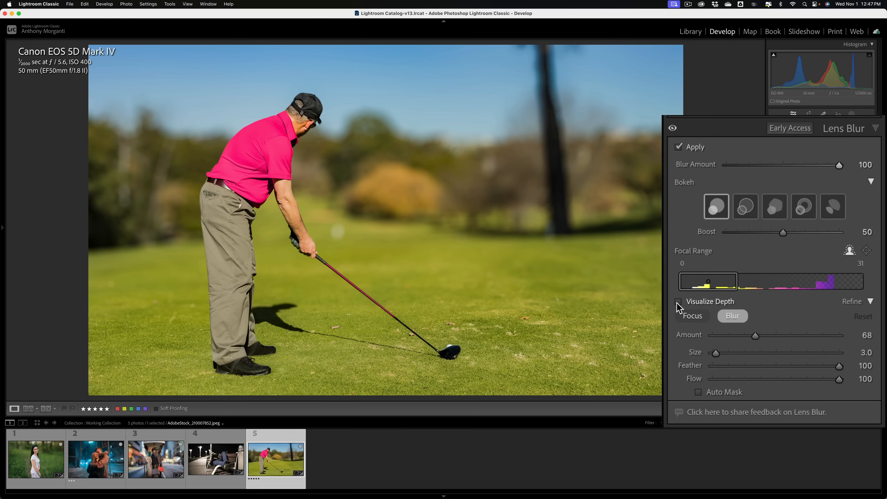
pyautogui.click(678, 301)
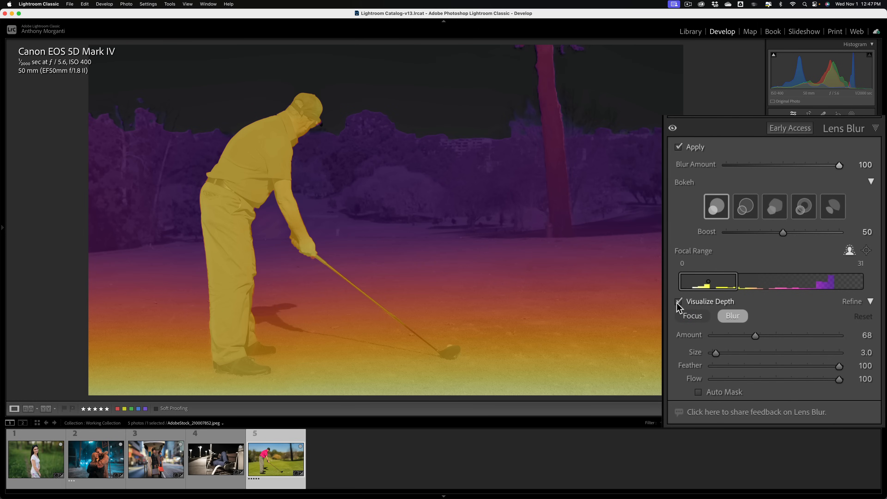
pyautogui.click(678, 301)
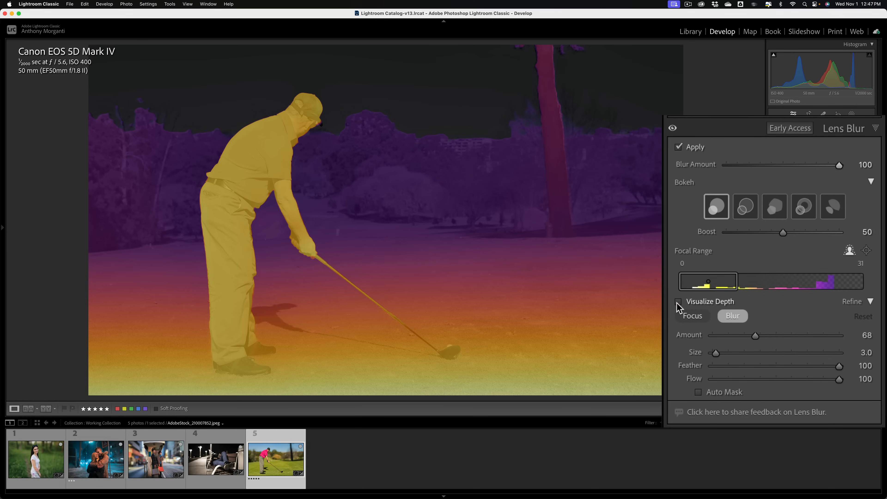
pyautogui.click(679, 301)
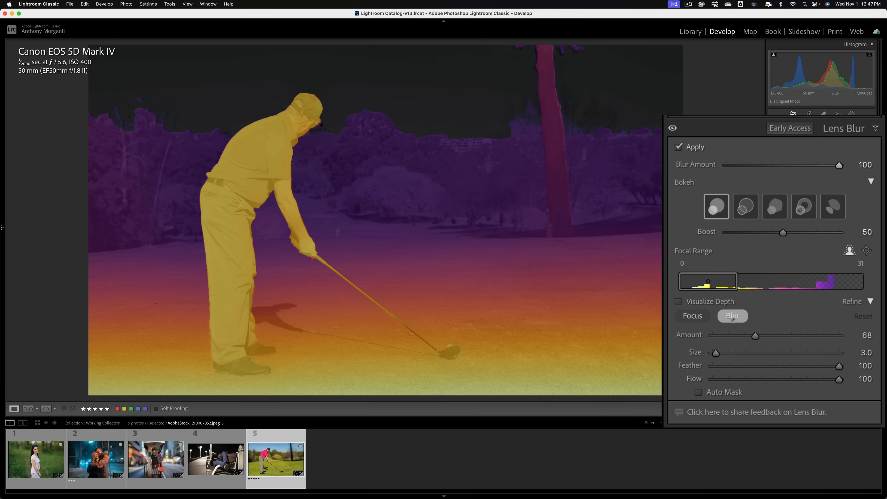
pyautogui.moveTo(714, 353); pyautogui.dragTo(737, 353)
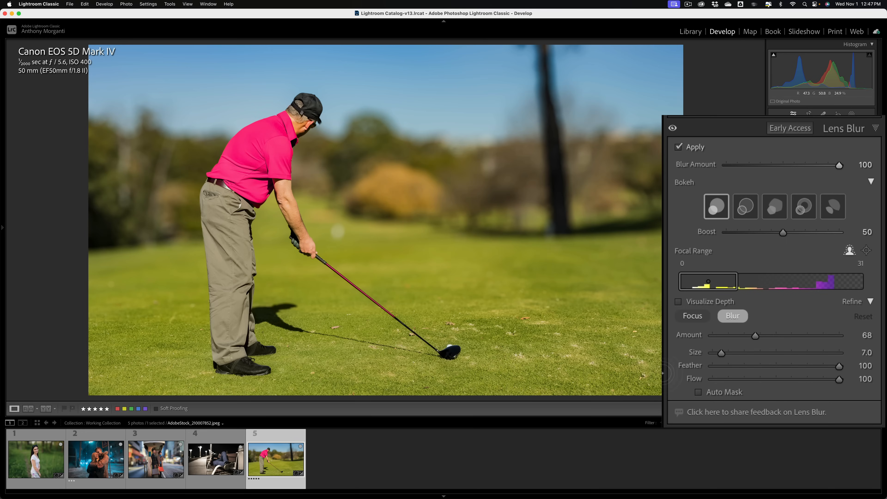
pyautogui.moveTo(720, 353); pyautogui.dragTo(727, 352)
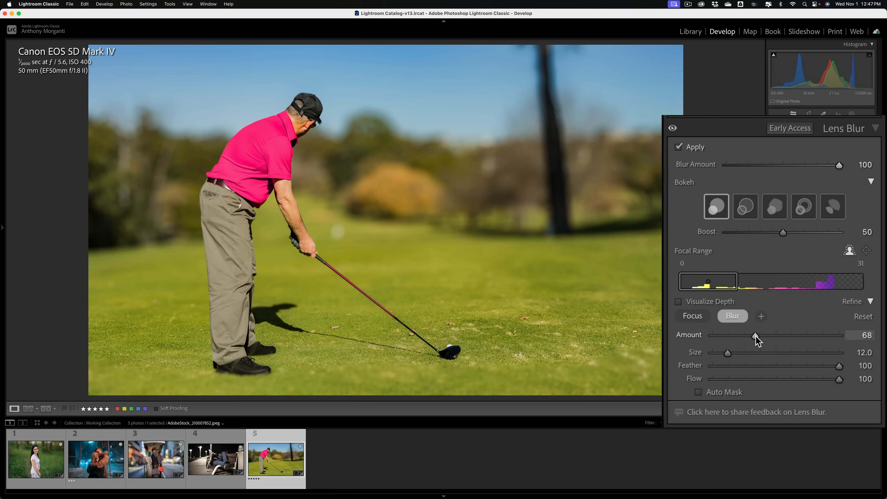
# Experiment with the Blur brush Amount (54, 79, 50), settling near 48
pyautogui.moveTo(756, 335); pyautogui.dragTo(736, 335)
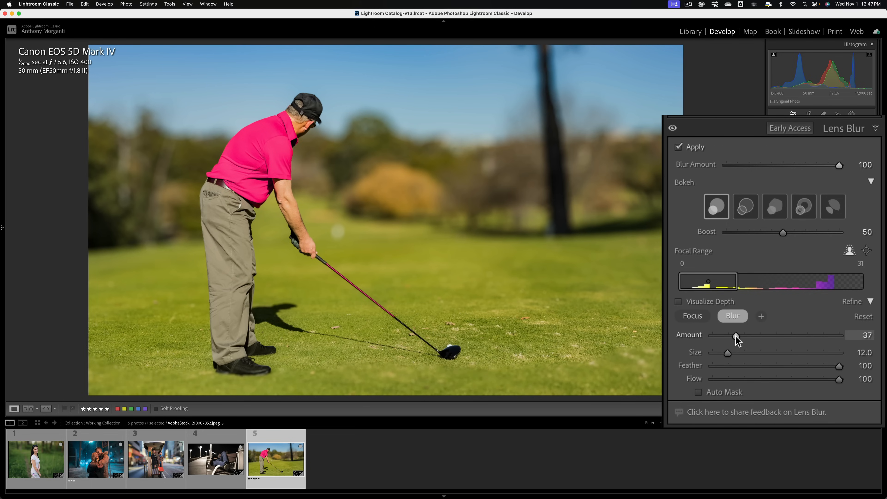
pyautogui.moveTo(735, 335); pyautogui.dragTo(764, 335)
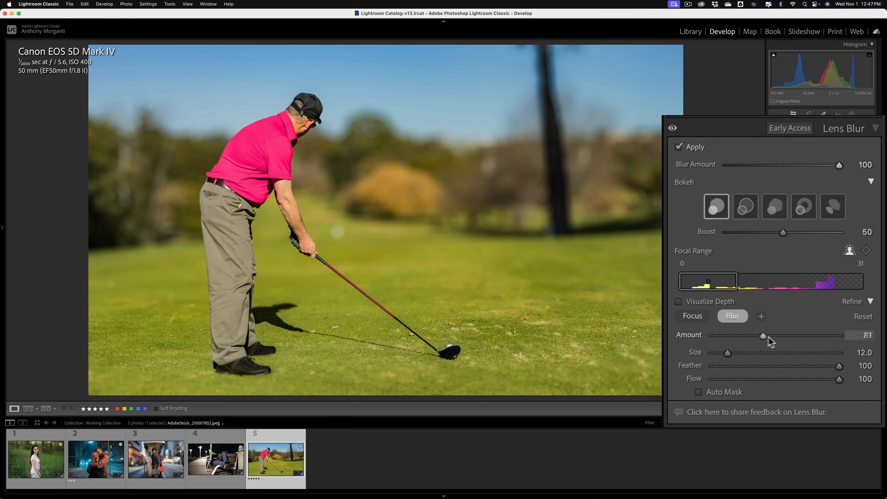
pyautogui.moveTo(764, 336); pyautogui.dragTo(806, 336)
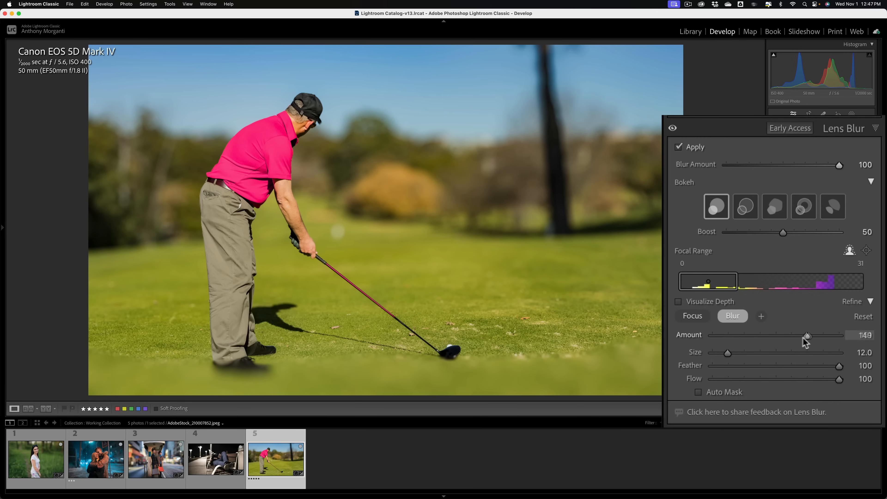
pyautogui.moveTo(806, 336); pyautogui.dragTo(747, 336)
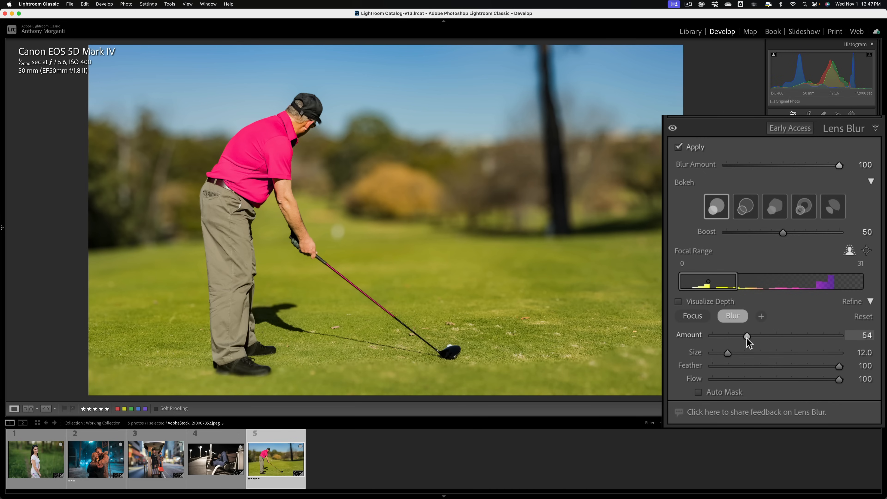
pyautogui.moveTo(747, 335); pyautogui.dragTo(762, 335)
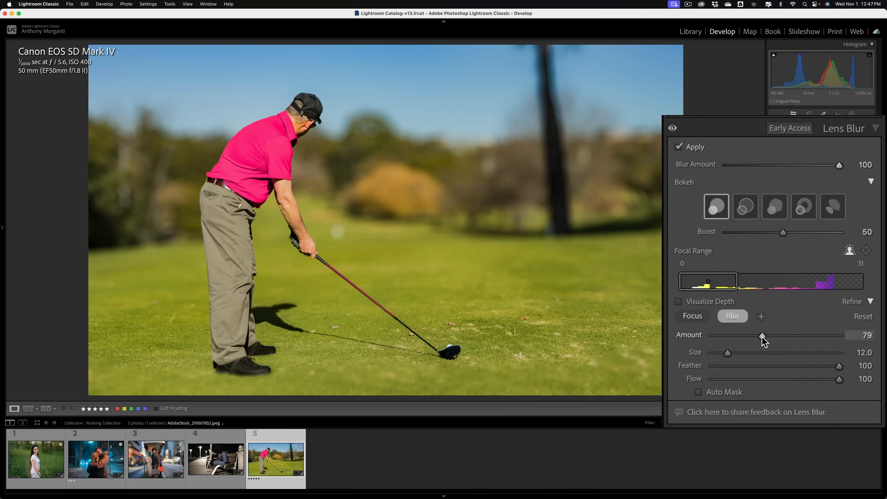
pyautogui.moveTo(762, 335); pyautogui.dragTo(750, 334)
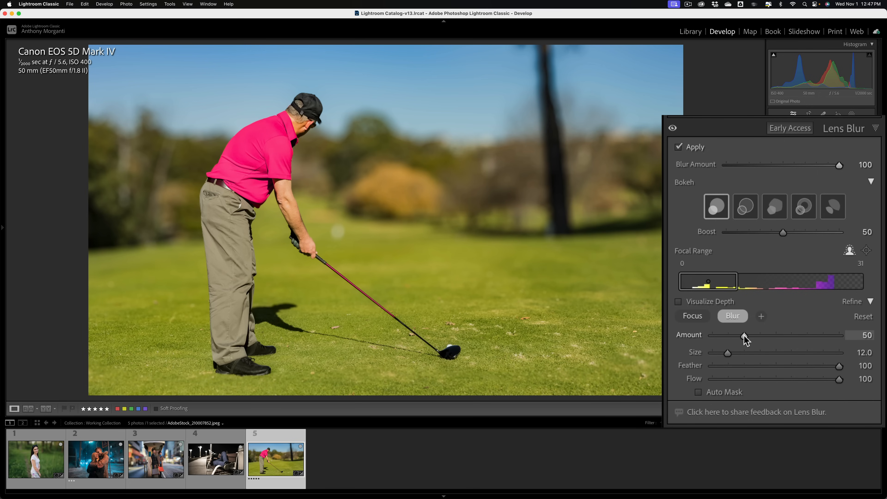
pyautogui.moveTo(744, 335); pyautogui.dragTo(742, 335)
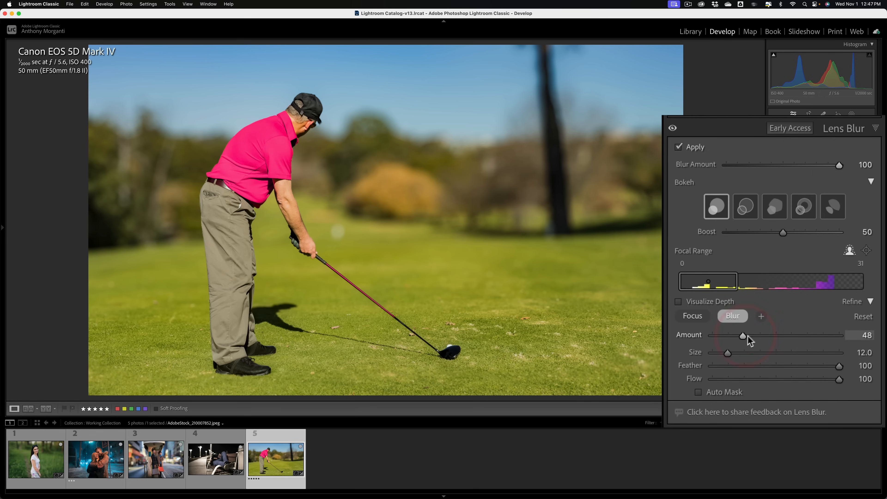
pyautogui.moveTo(746, 353)
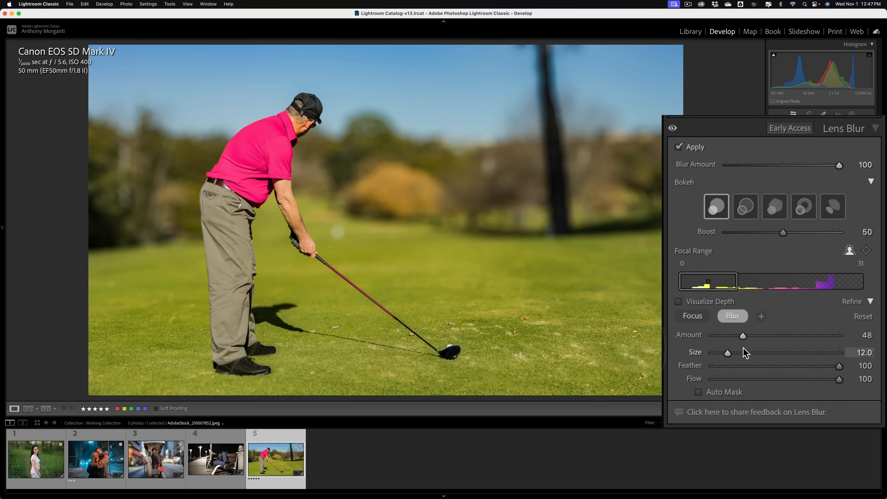
pyautogui.moveTo(760, 336)
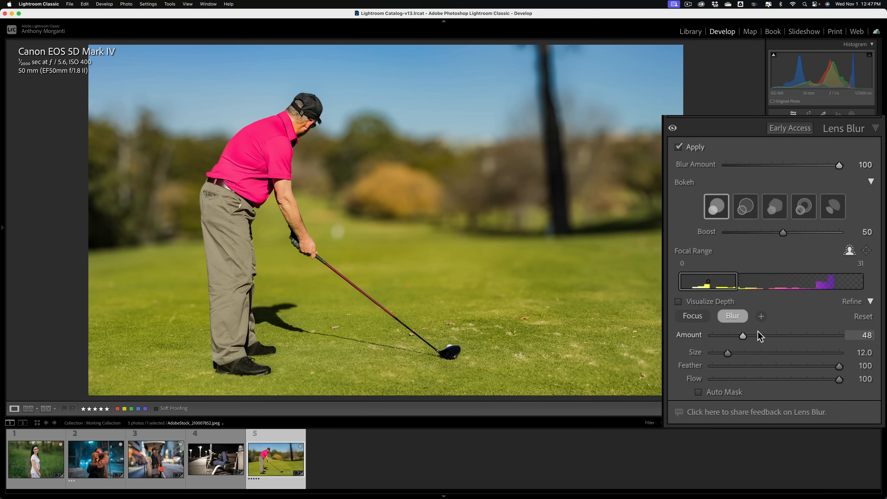
# Lower the Blur brush Amount further to 36
pyautogui.moveTo(743, 336); pyautogui.dragTo(741, 335)
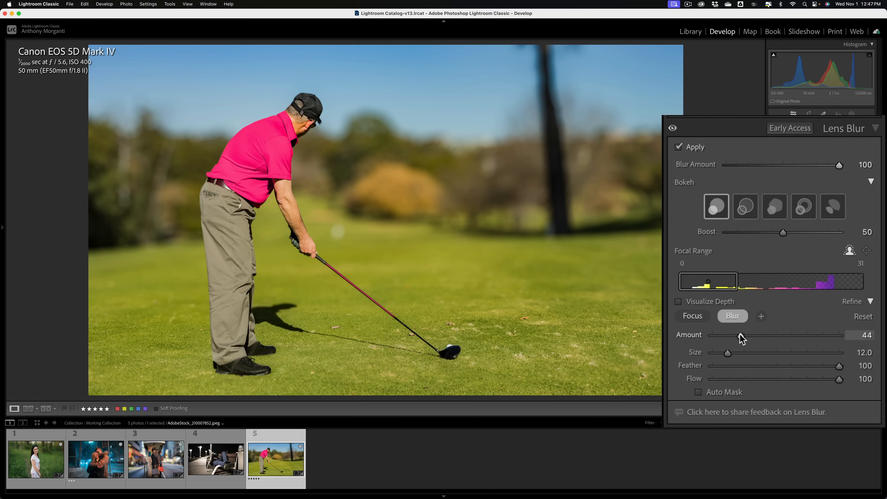
pyautogui.moveTo(742, 335); pyautogui.dragTo(734, 334)
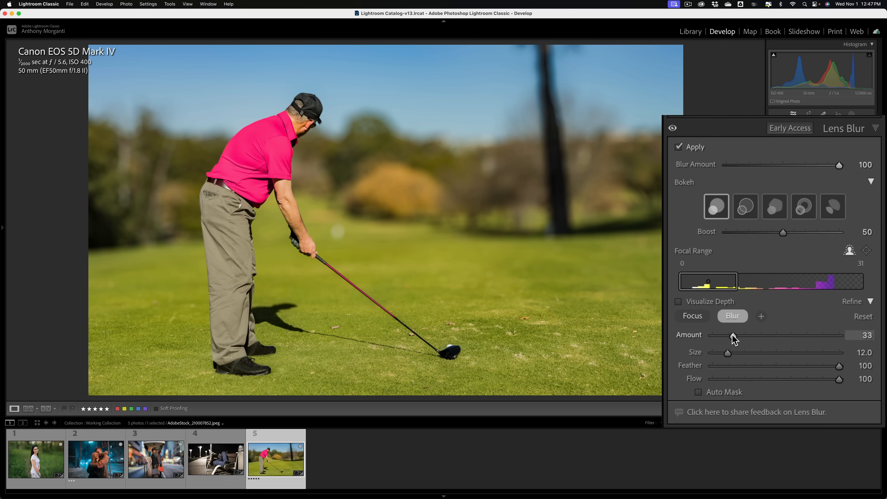
pyautogui.moveTo(731, 335); pyautogui.dragTo(736, 335)
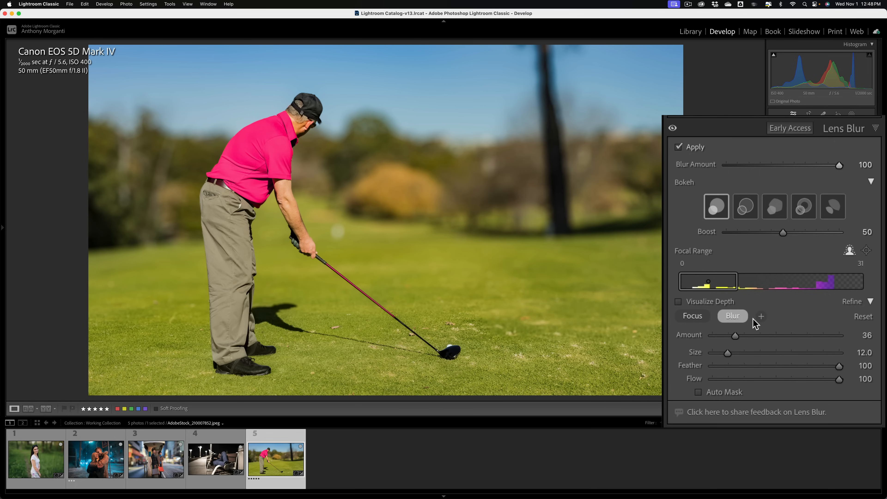
# Push the Blur brush Amount to about 195, drop it to 31, then choose the Focus brush
pyautogui.moveTo(736, 335); pyautogui.dragTo(832, 335)
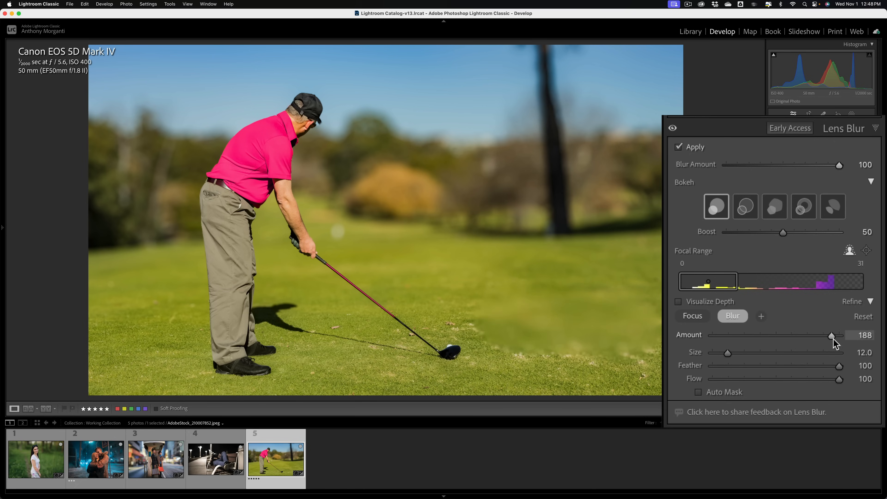
pyautogui.moveTo(832, 335); pyautogui.dragTo(837, 335)
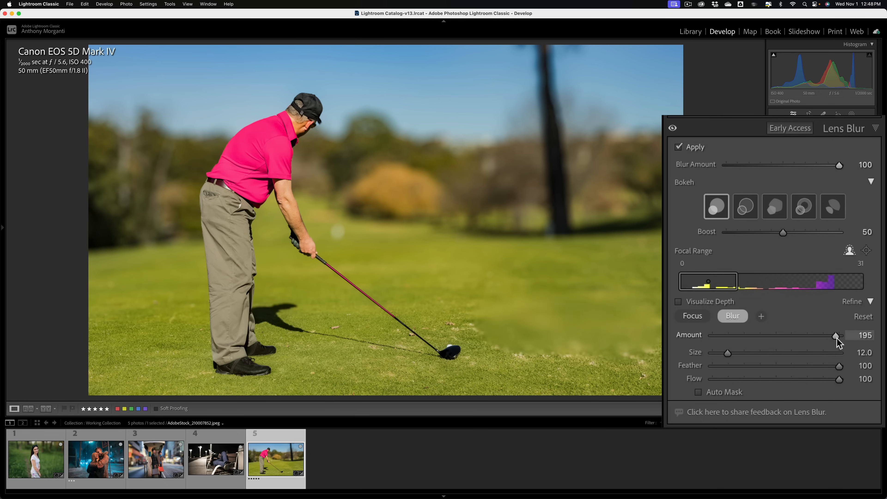
pyautogui.moveTo(837, 335); pyautogui.dragTo(732, 335)
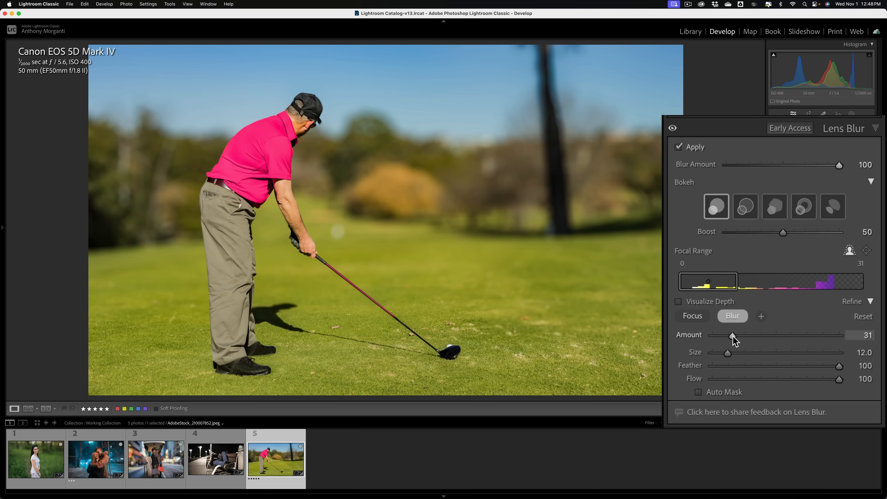
pyautogui.click(693, 316)
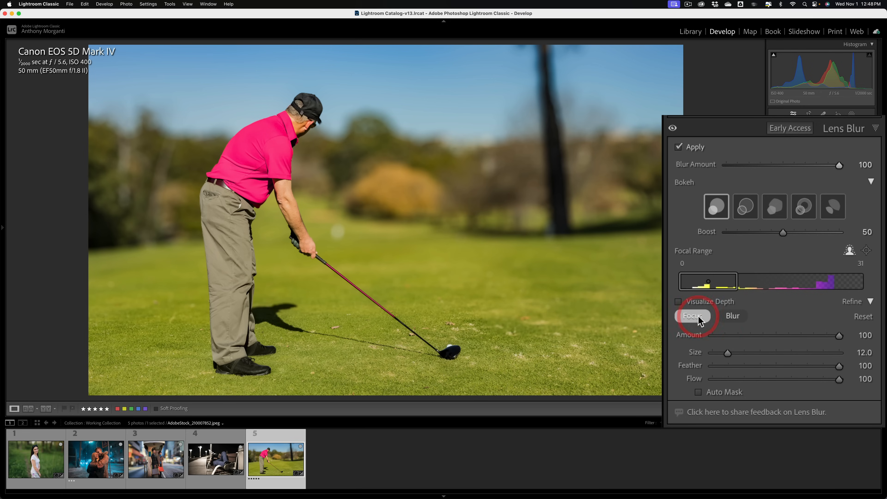
pyautogui.click(692, 316)
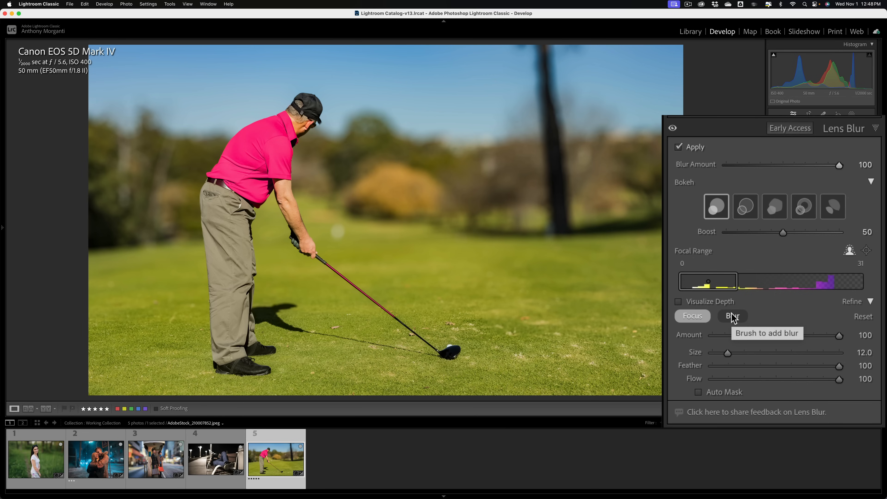
pyautogui.moveTo(744, 341)
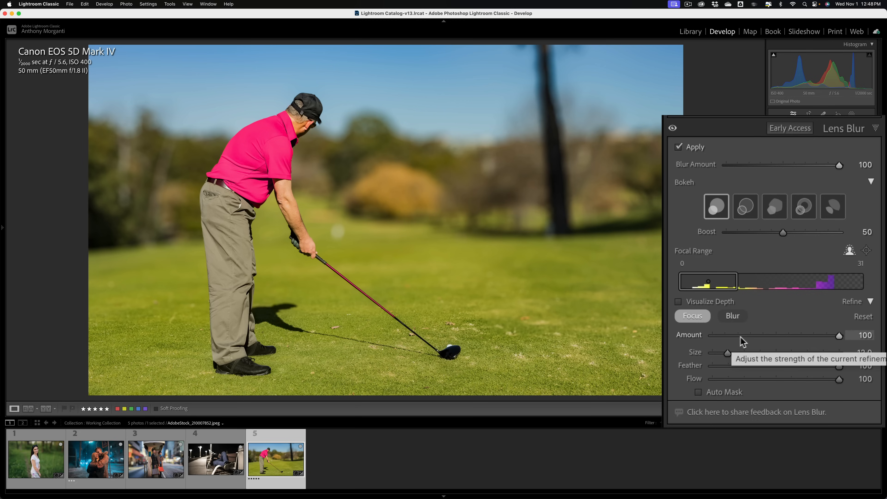
pyautogui.moveTo(747, 343)
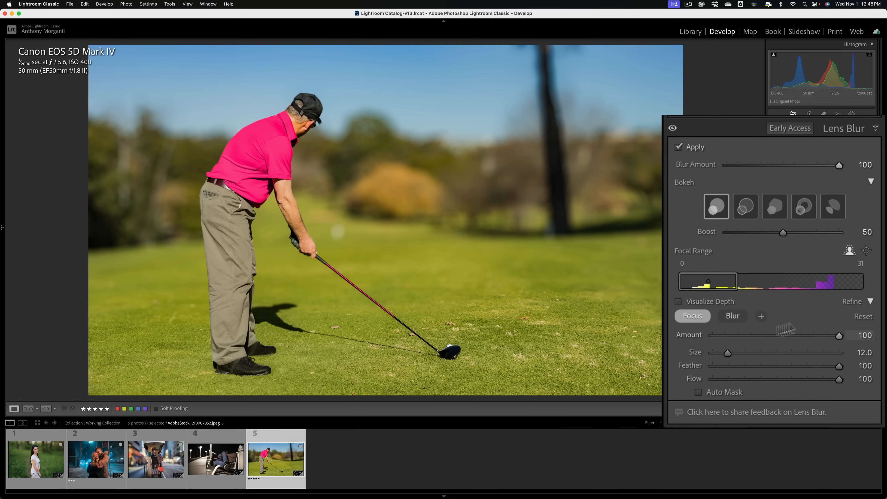
pyautogui.moveTo(762, 319)
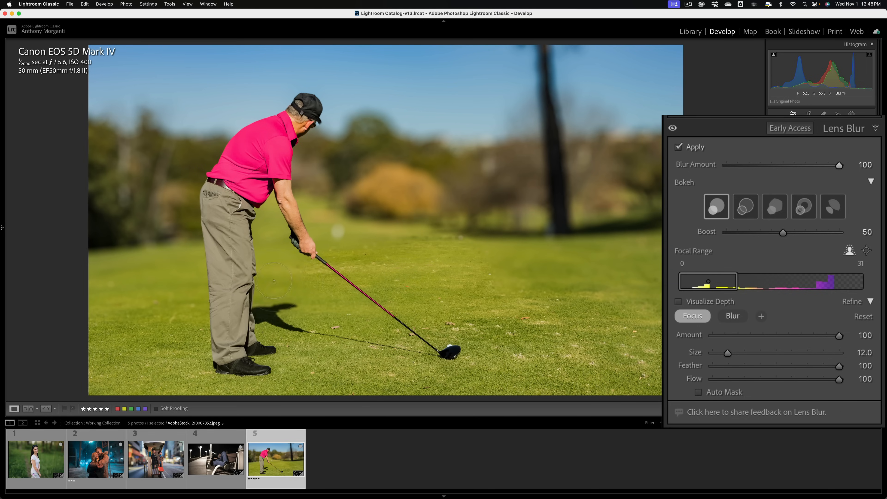
# Dip the Focus brush Amount to 50 and back to 100, then select the first filmstrip thumbnail
pyautogui.moveTo(838, 335); pyautogui.dragTo(825, 335)
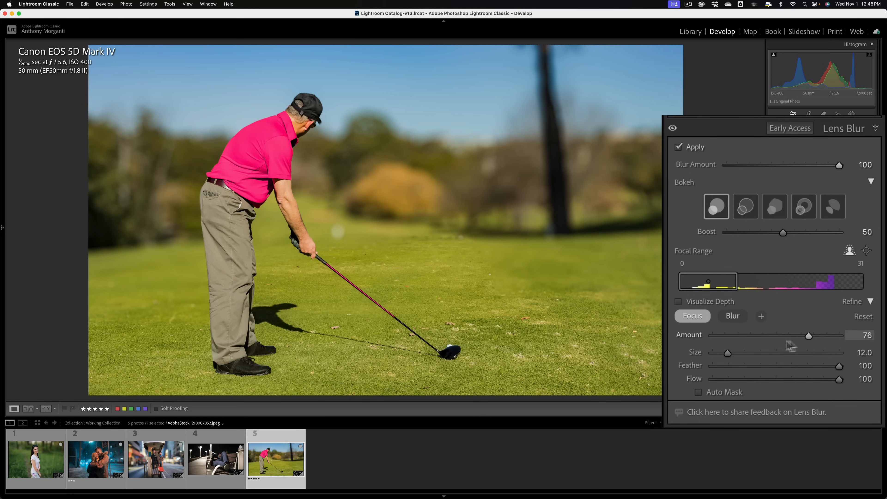
pyautogui.moveTo(825, 335); pyautogui.dragTo(777, 335)
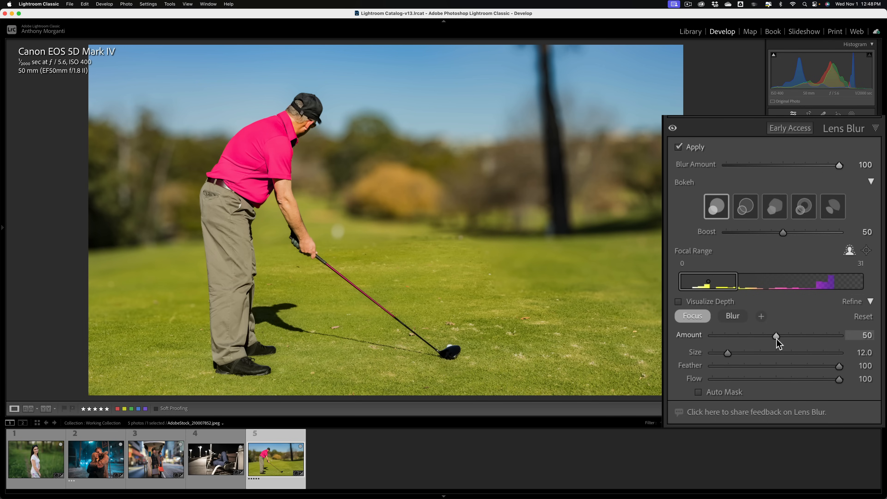
pyautogui.moveTo(776, 335); pyautogui.dragTo(839, 335)
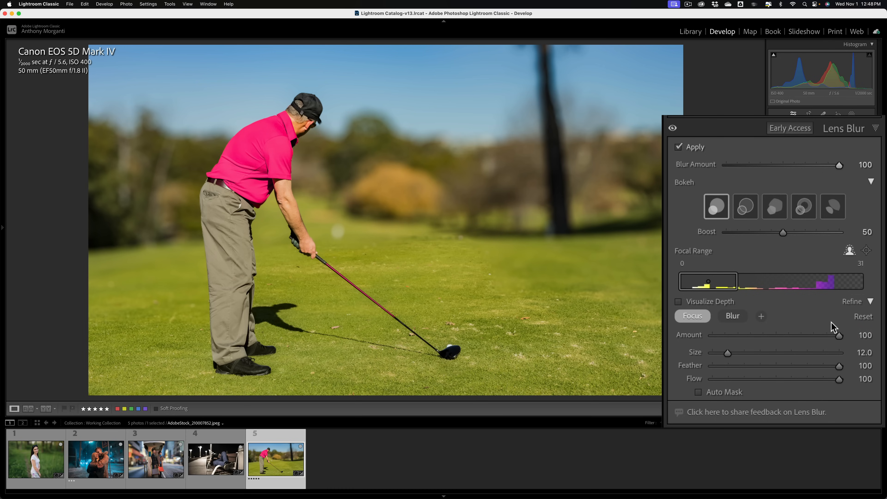
pyautogui.moveTo(814, 331)
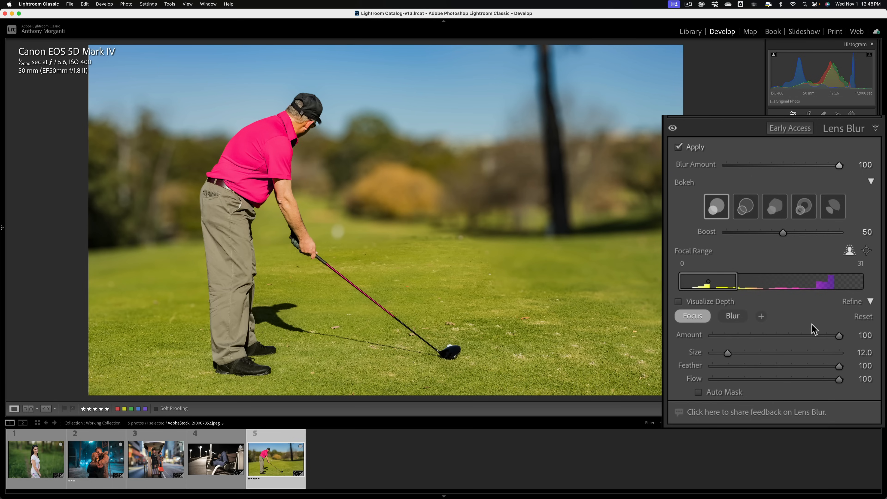
pyautogui.click(36, 459)
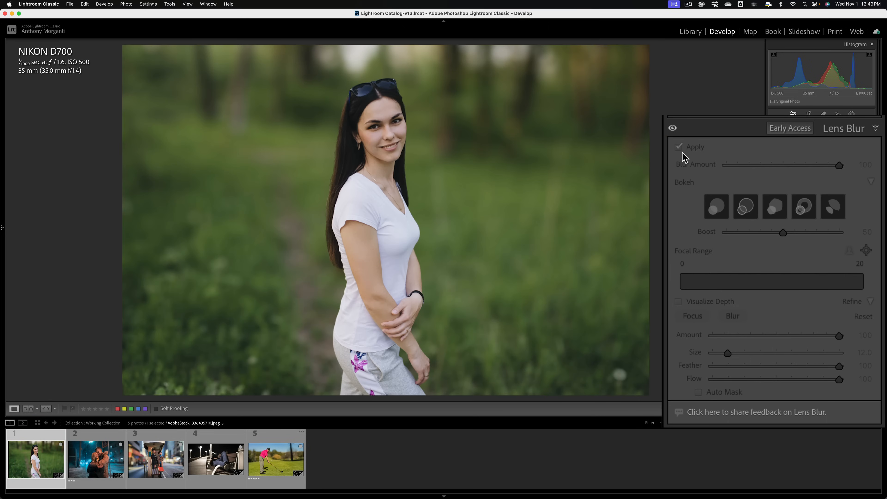
# Enable Lens Blur on the forest portrait and reduce Blur Amount to 46
pyautogui.click(678, 147)
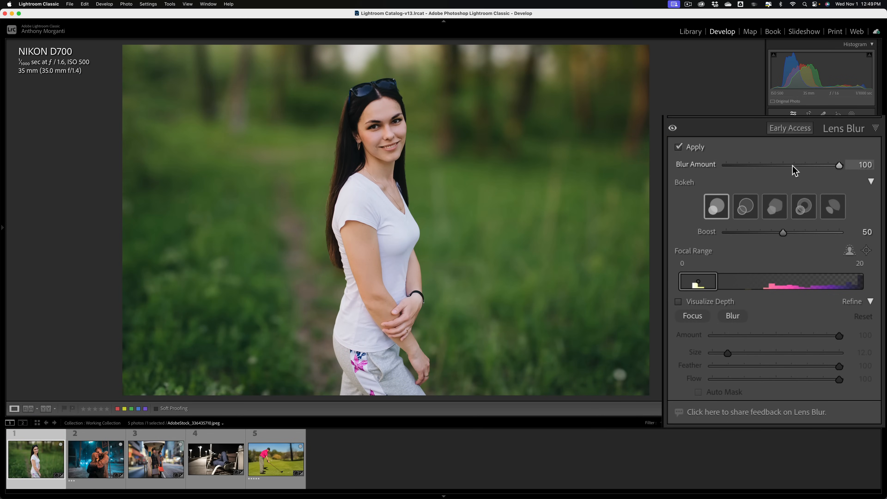
pyautogui.moveTo(839, 164); pyautogui.dragTo(792, 165)
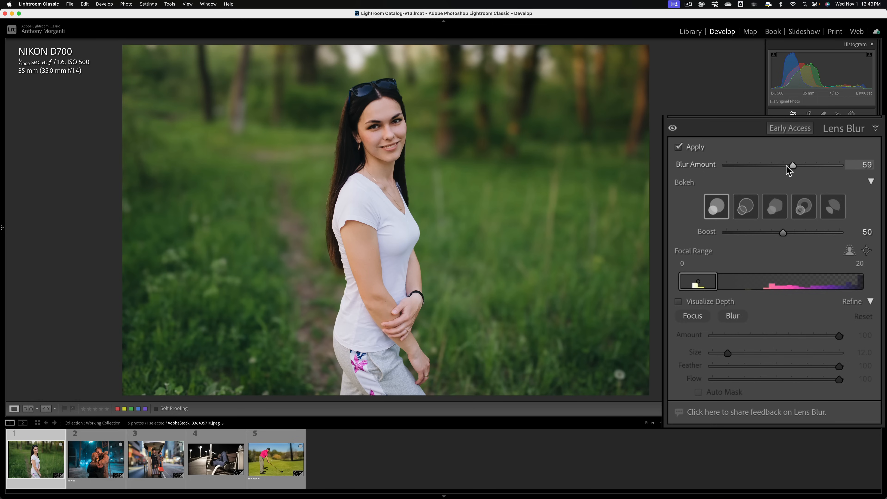
pyautogui.moveTo(792, 165); pyautogui.dragTo(777, 164)
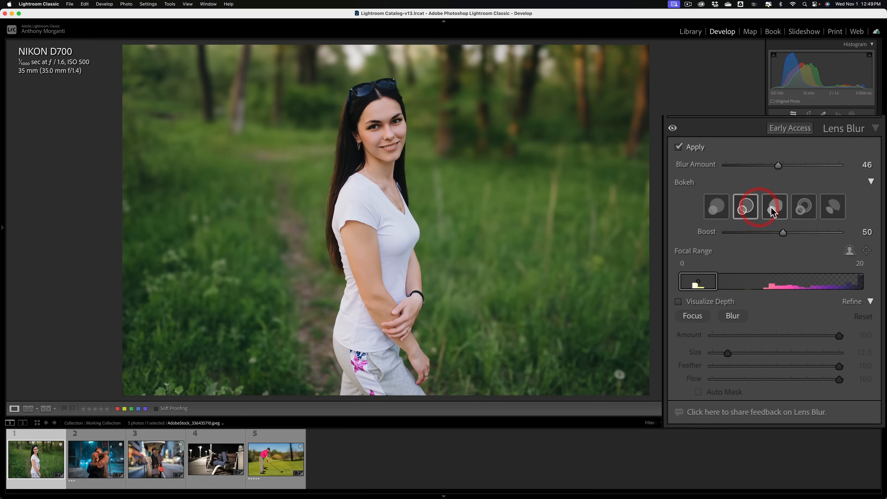
# Cycle through the bokeh shapes on the blurred background and settle on the third shape
pyautogui.click(834, 206)
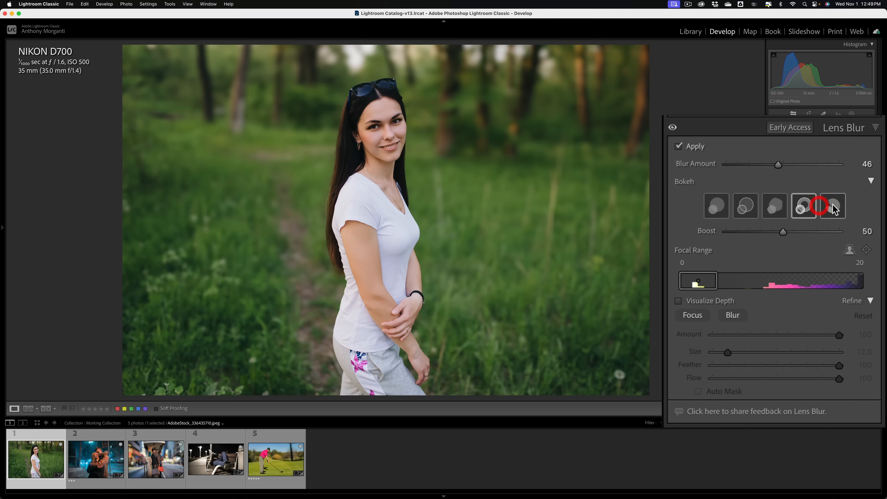
pyautogui.click(803, 207)
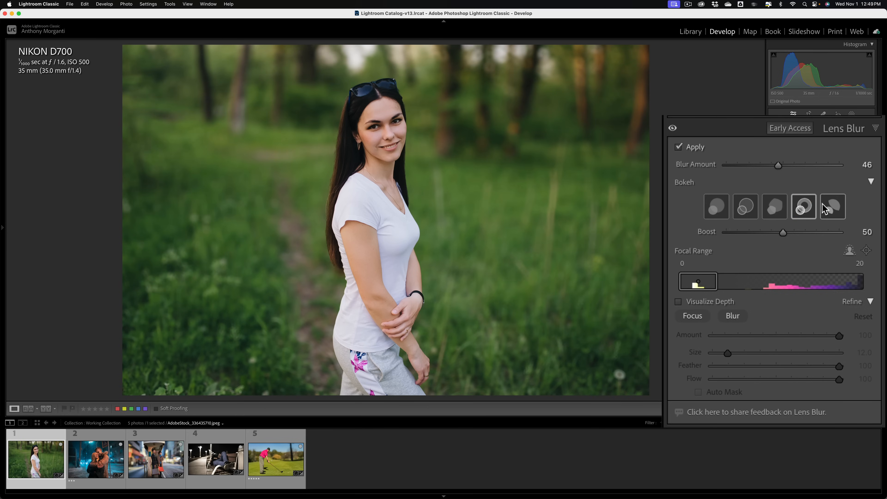
pyautogui.click(807, 206)
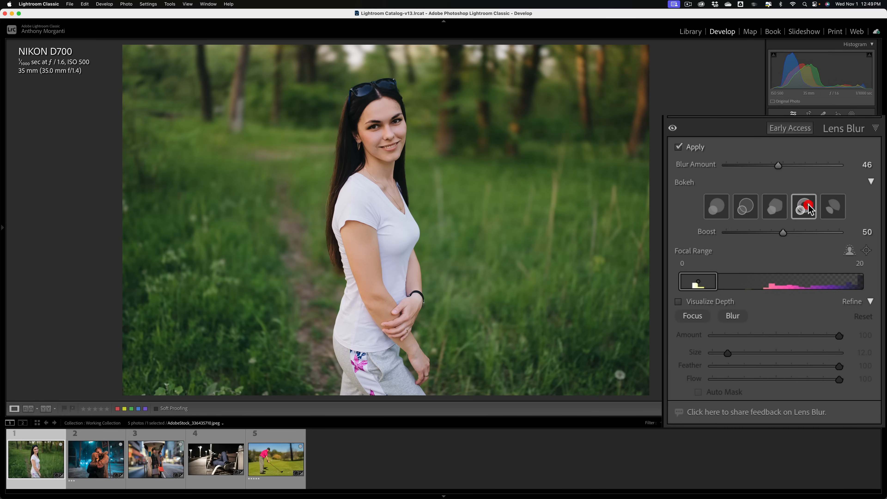
pyautogui.click(774, 207)
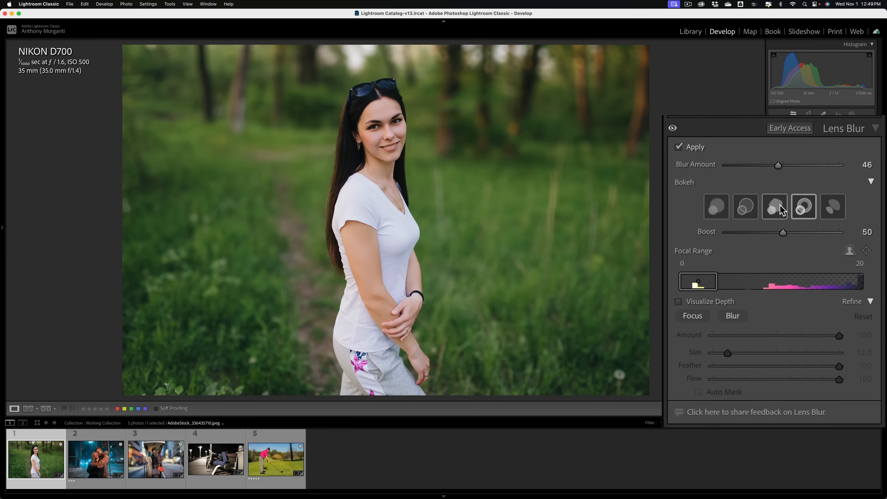
pyautogui.click(746, 207)
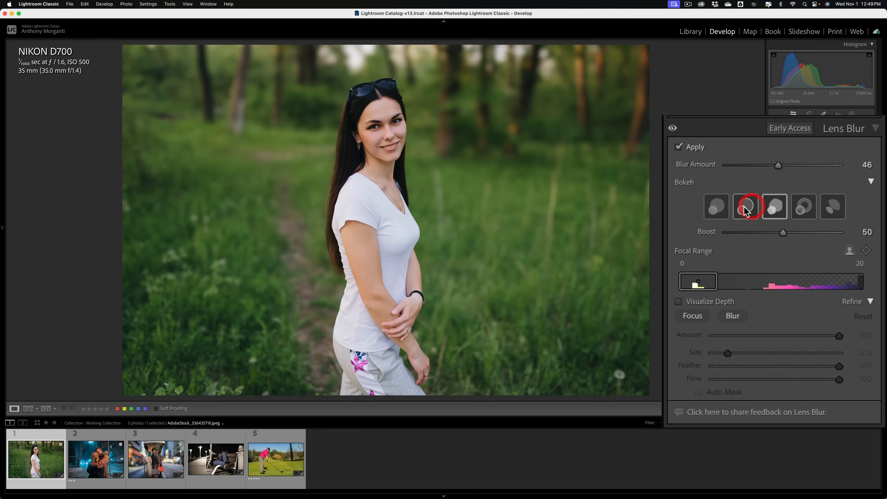
pyautogui.click(804, 207)
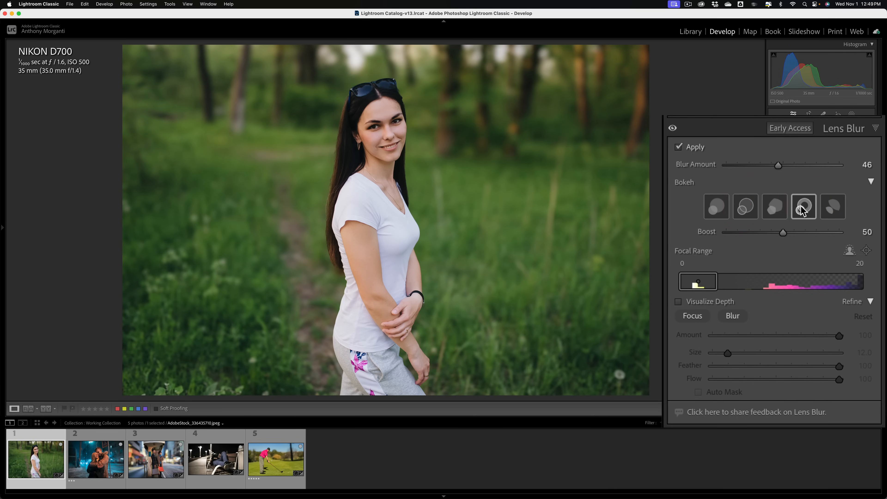
pyautogui.click(775, 207)
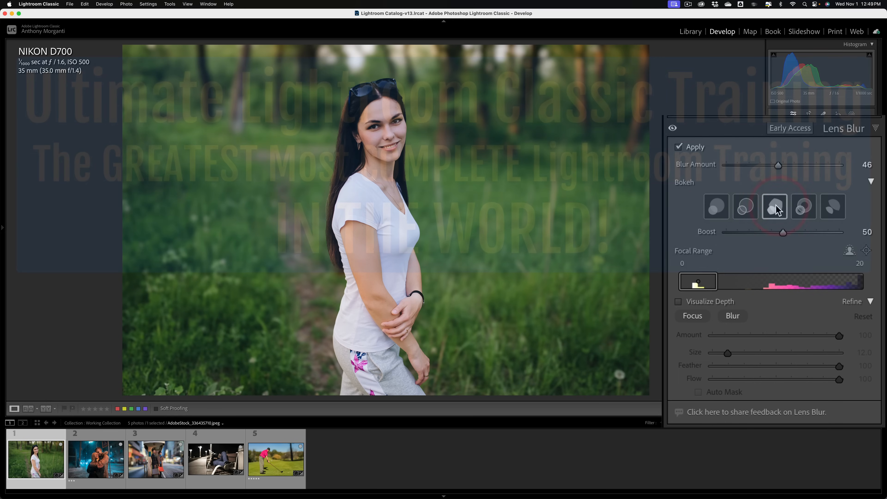